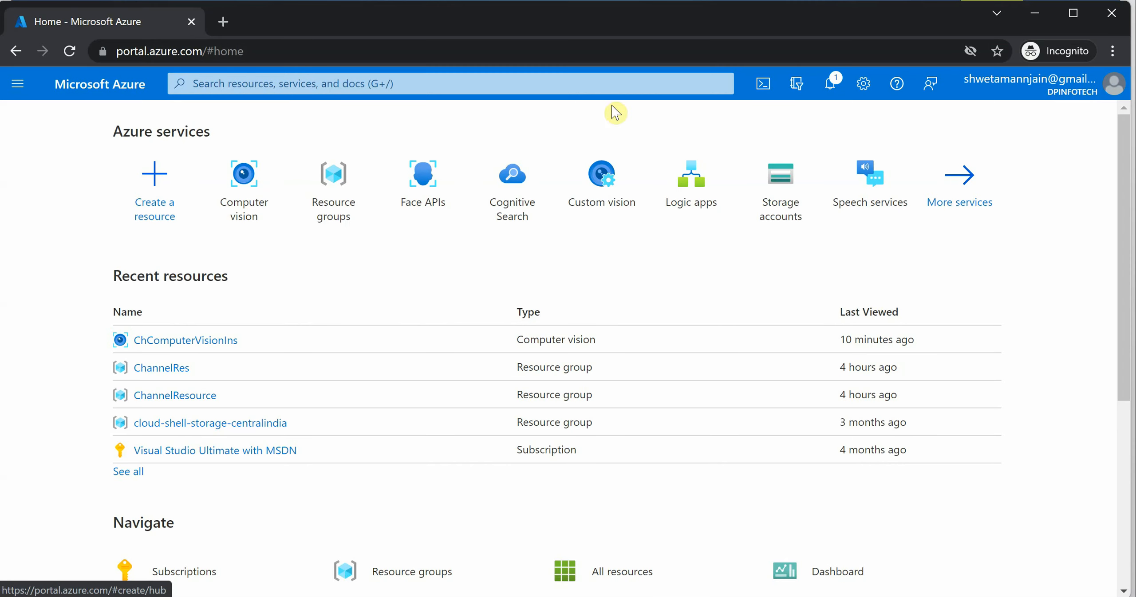
{"action": "mouse_move", "coordinate": [244, 174]}
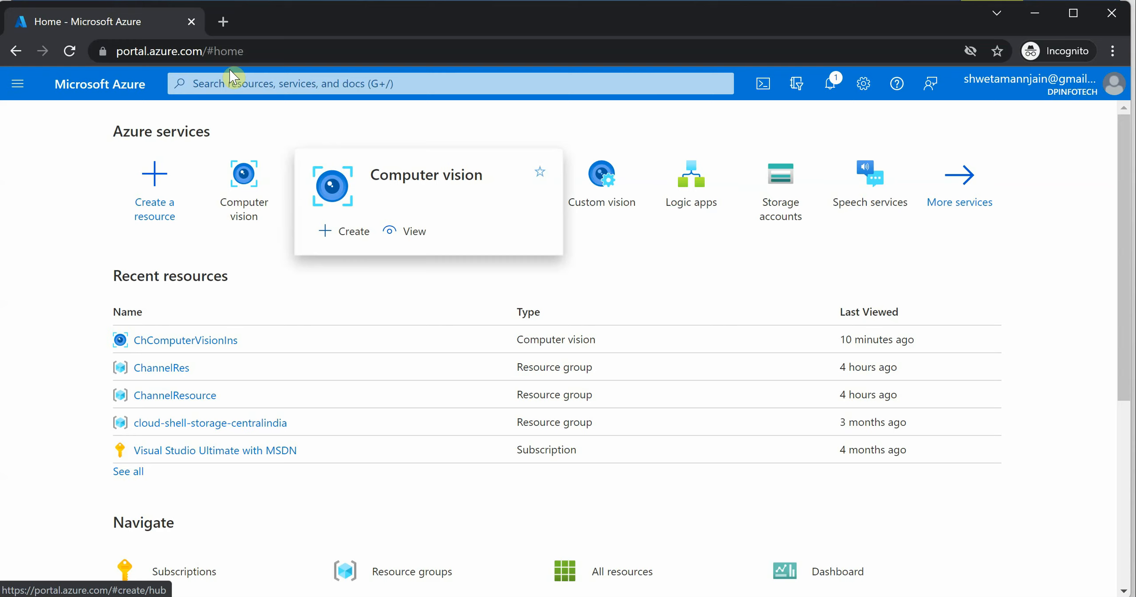
Search the Azure portal for 'computer' and open the Computer vision resources list
{"action": "type", "text": "co"}
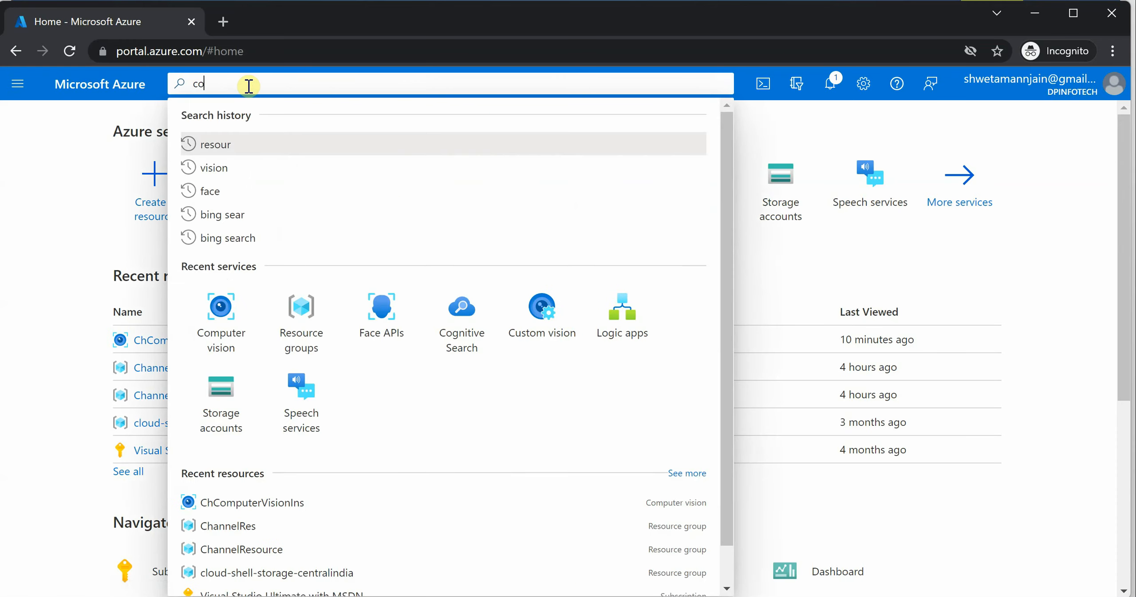
{"action": "type", "text": "mputer"}
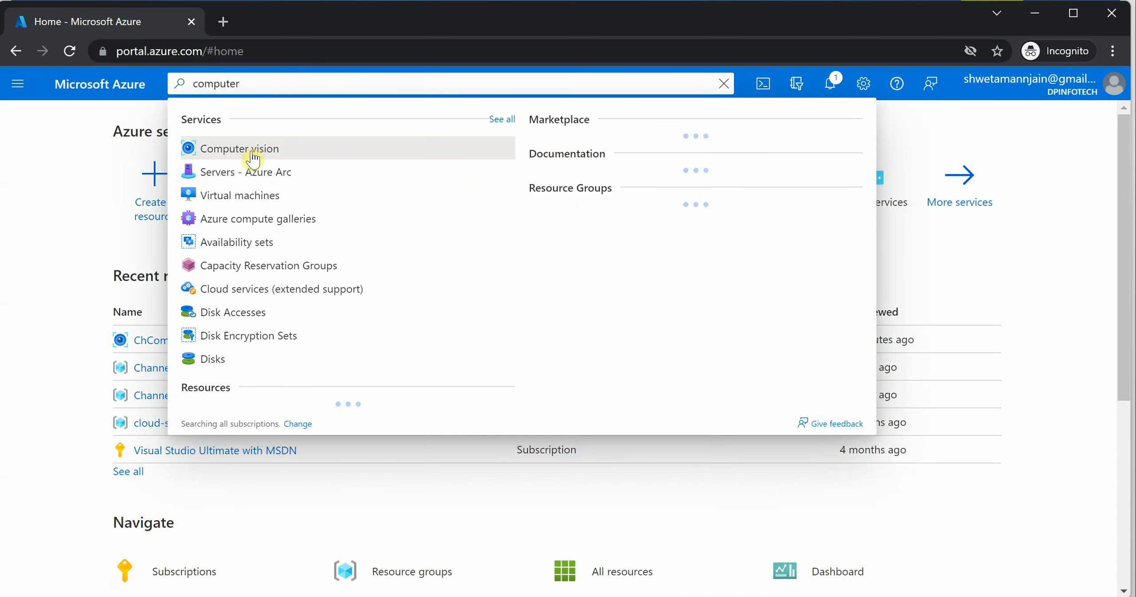
{"action": "left_click", "coordinate": [250, 148]}
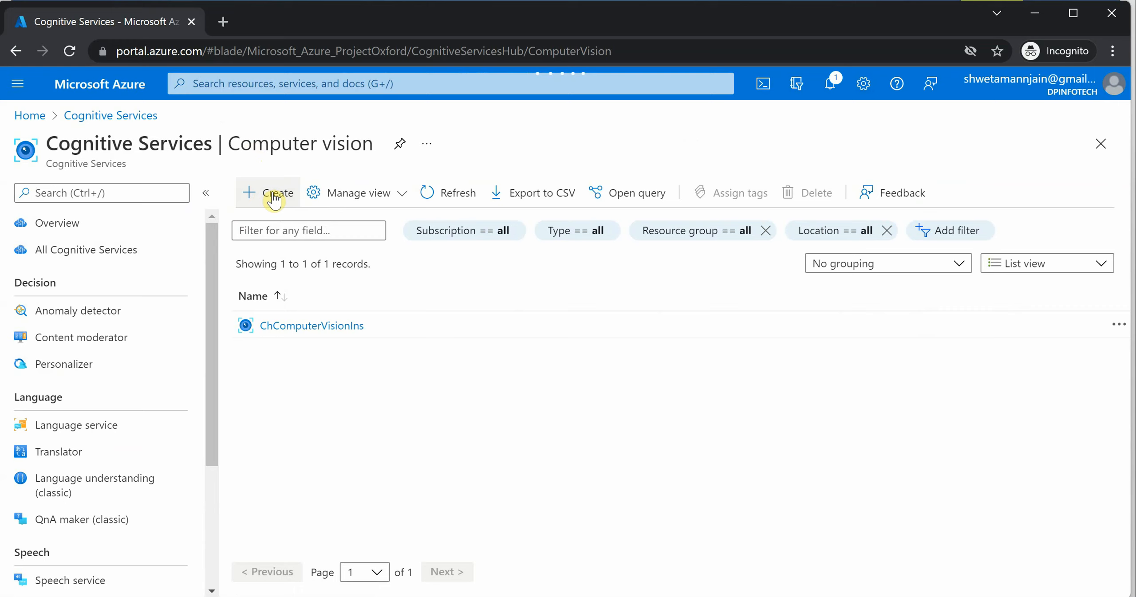
Start a new Computer Vision resource, review Basics, and toggle the Responsible AI checkbox
{"action": "left_click", "coordinate": [274, 193]}
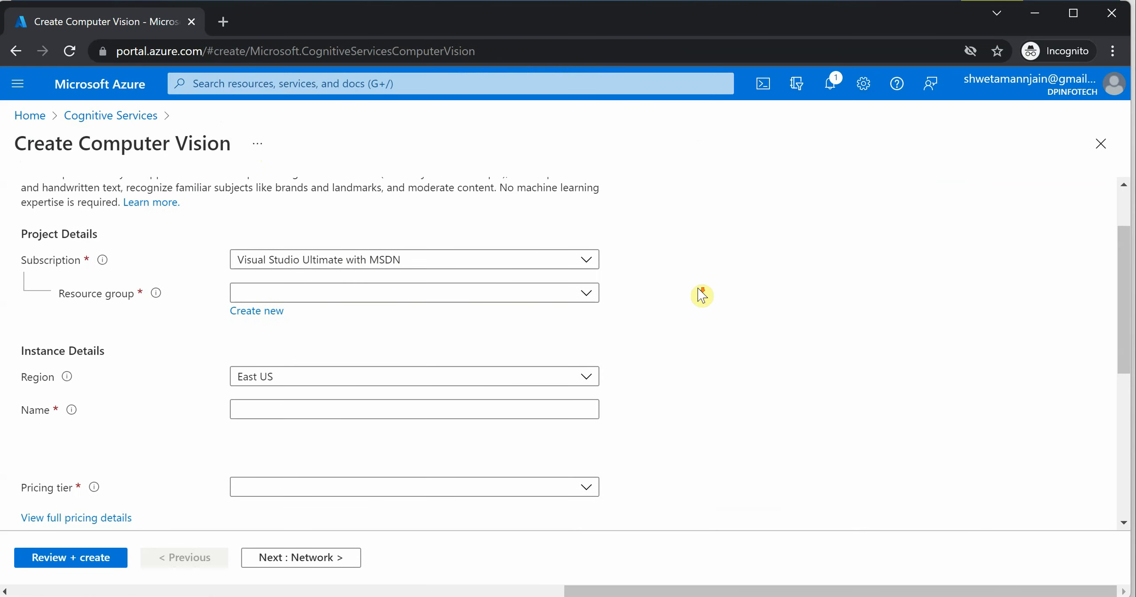
{"action": "mouse_move", "coordinate": [348, 270]}
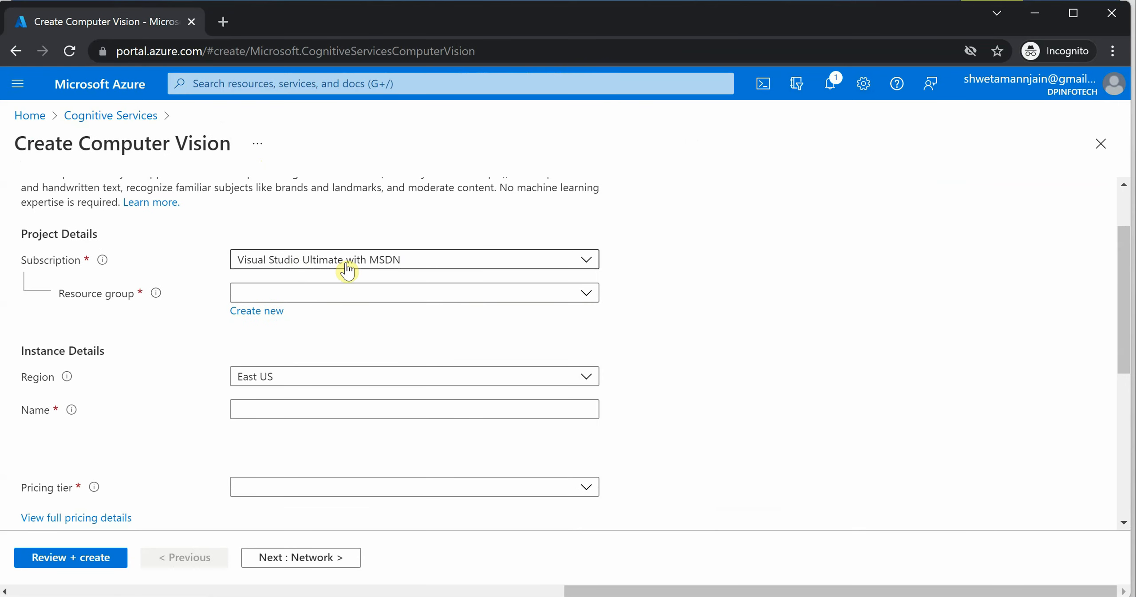
{"action": "mouse_move", "coordinate": [327, 293]}
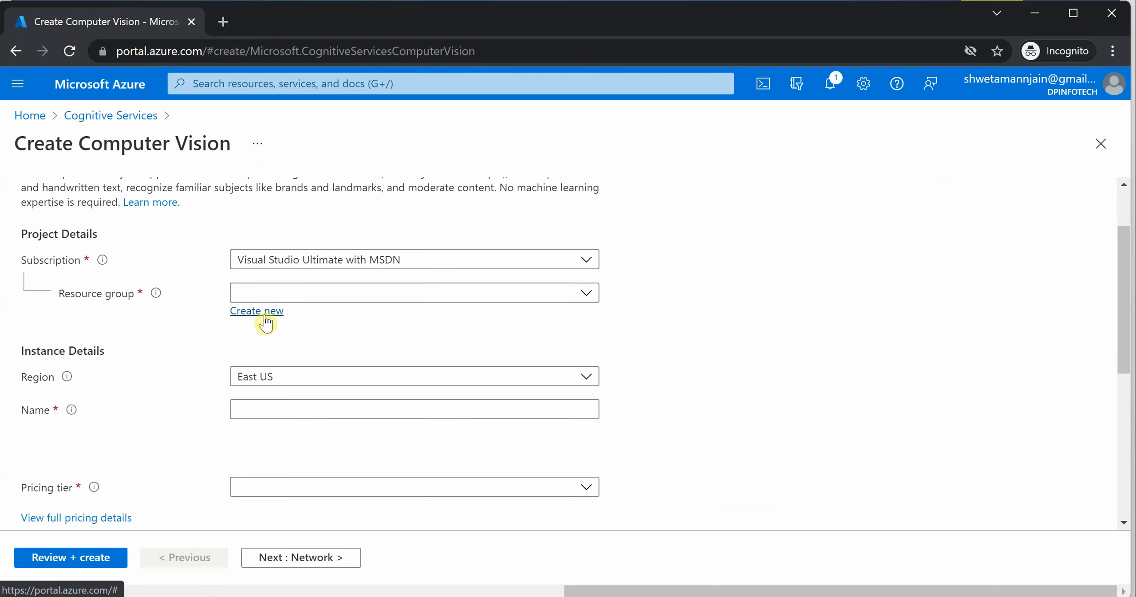
{"action": "mouse_move", "coordinate": [396, 390]}
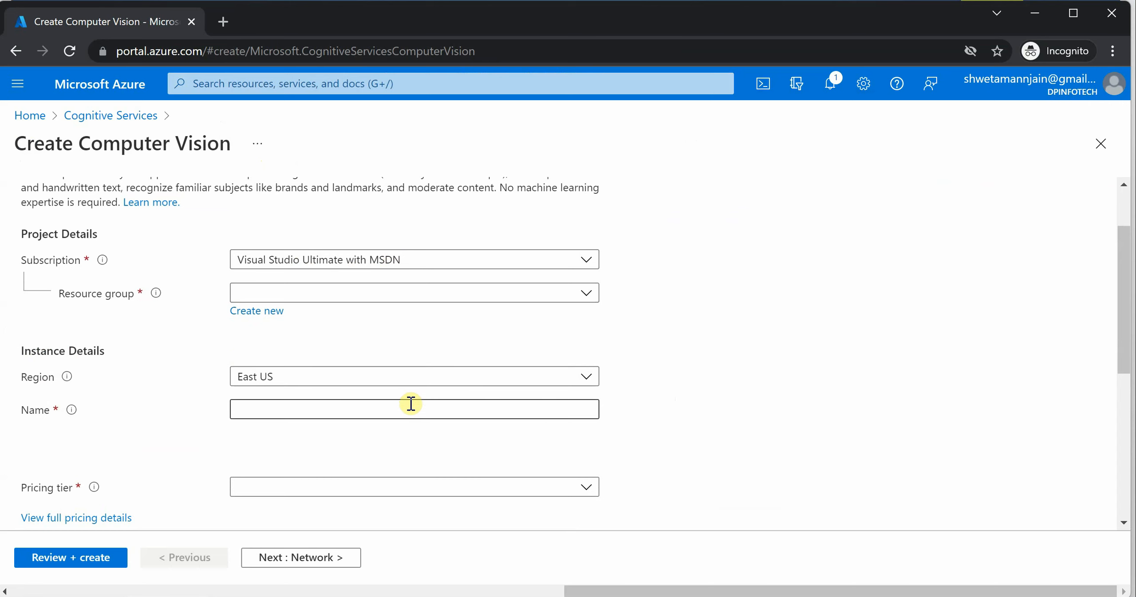
{"action": "mouse_move", "coordinate": [389, 419]}
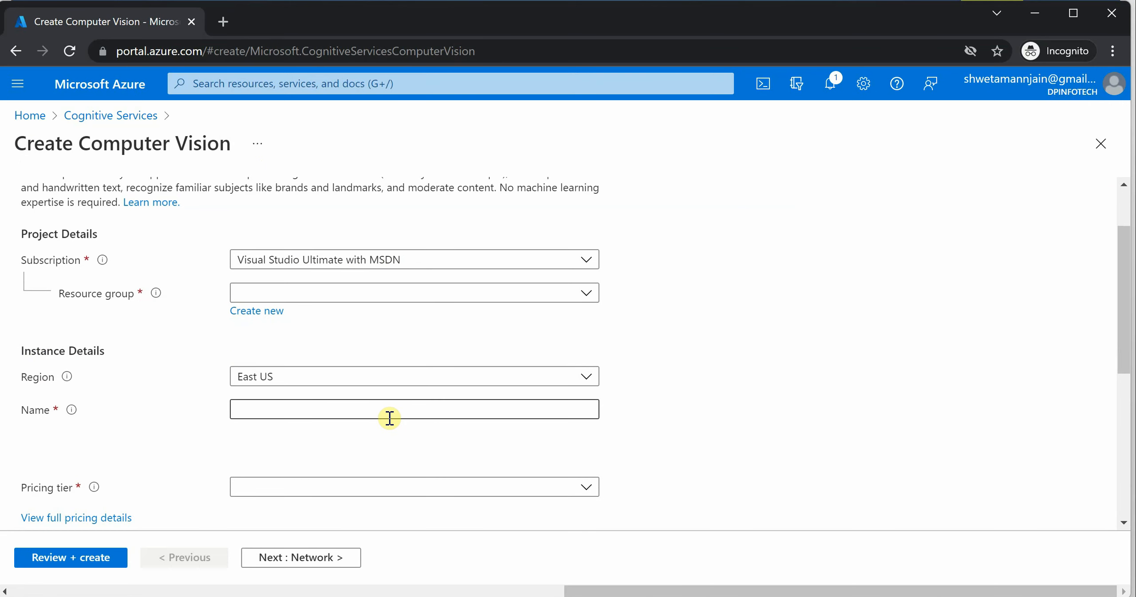
{"action": "scroll", "scroll_direction": "down", "scroll_amount": 3}
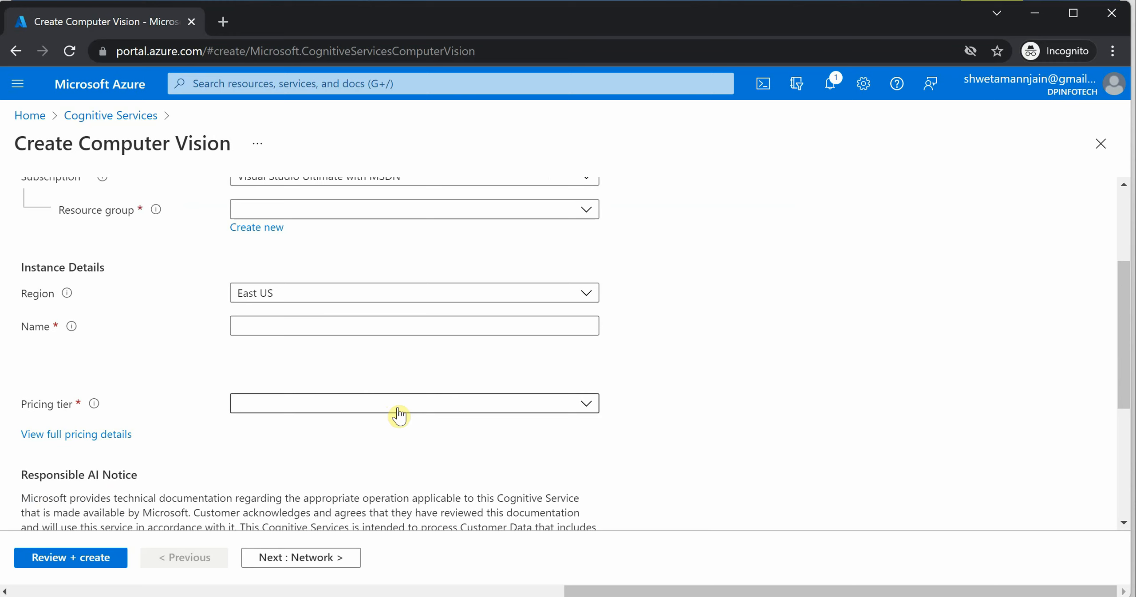
{"action": "mouse_move", "coordinate": [713, 446]}
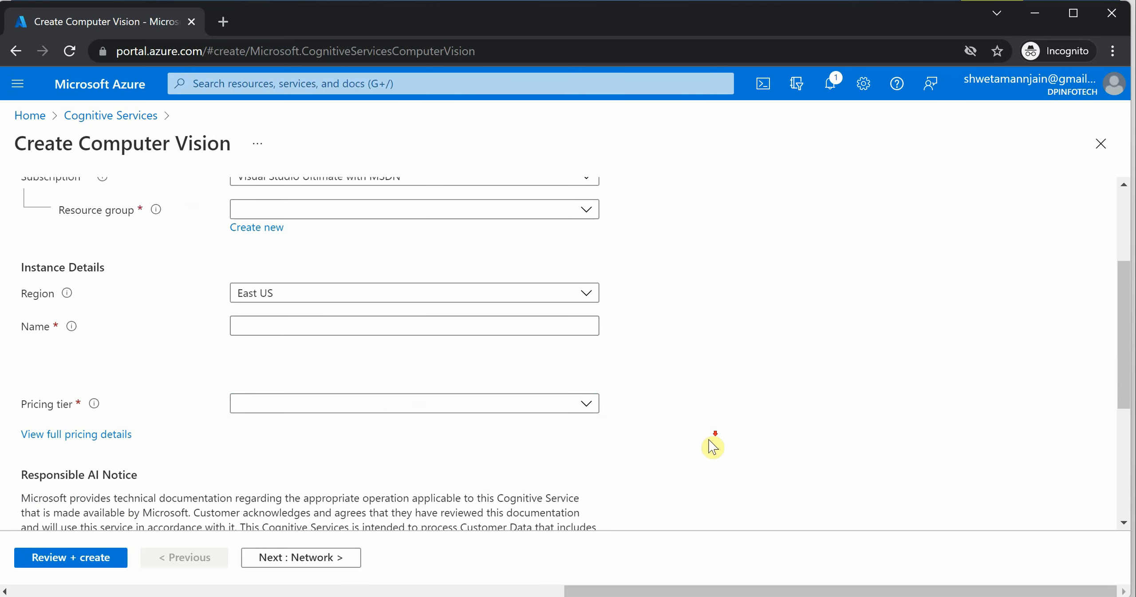
{"action": "scroll", "scroll_direction": "down", "scroll_amount": 3}
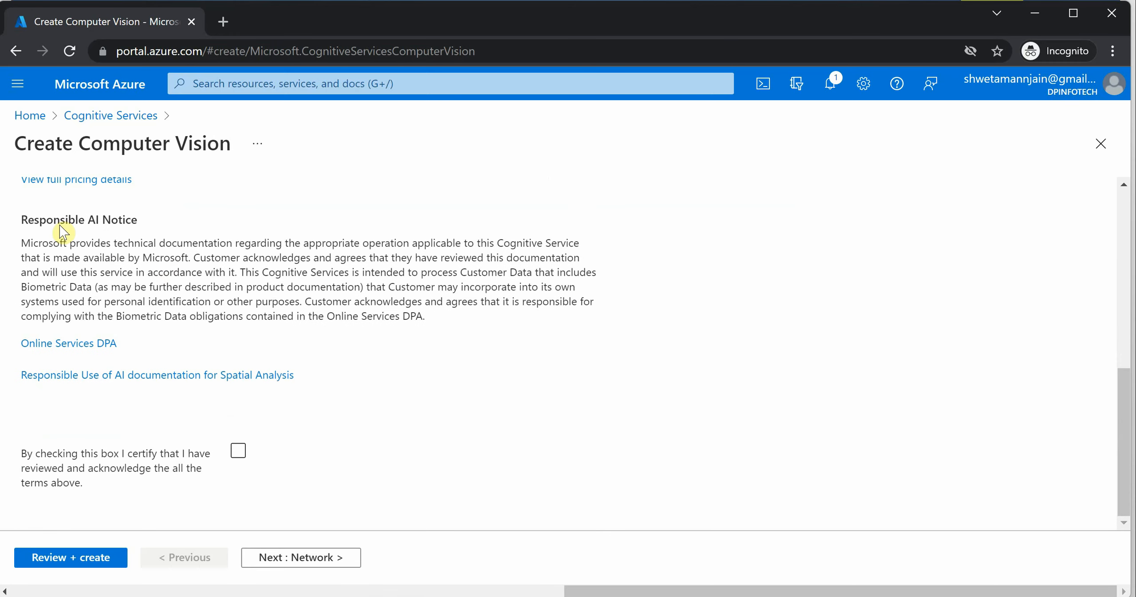
{"action": "left_click", "coordinate": [238, 450]}
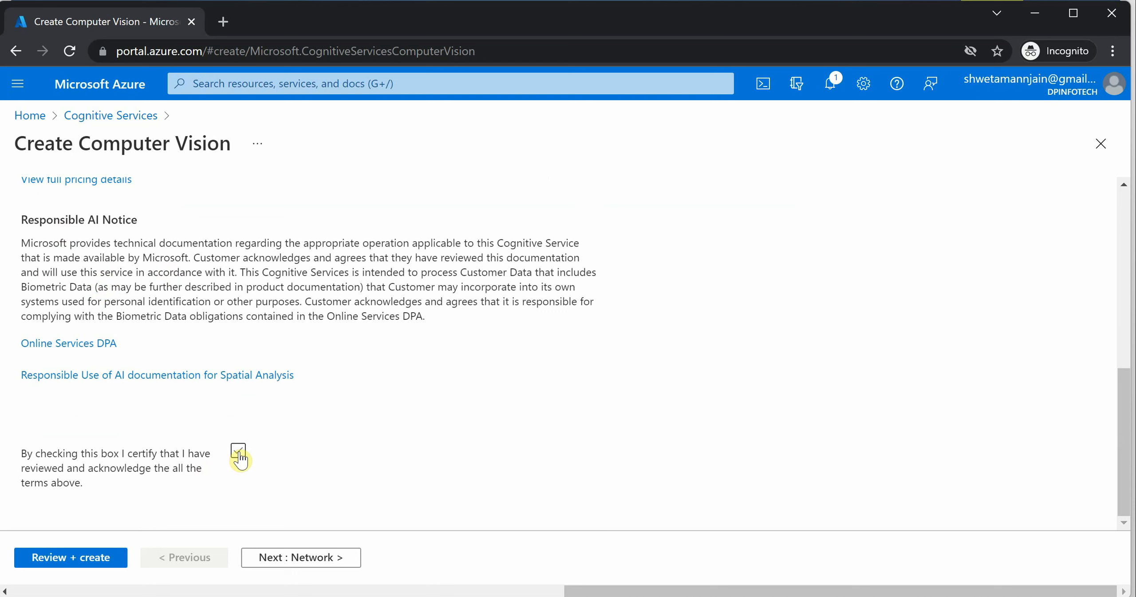
{"action": "left_click", "coordinate": [238, 450]}
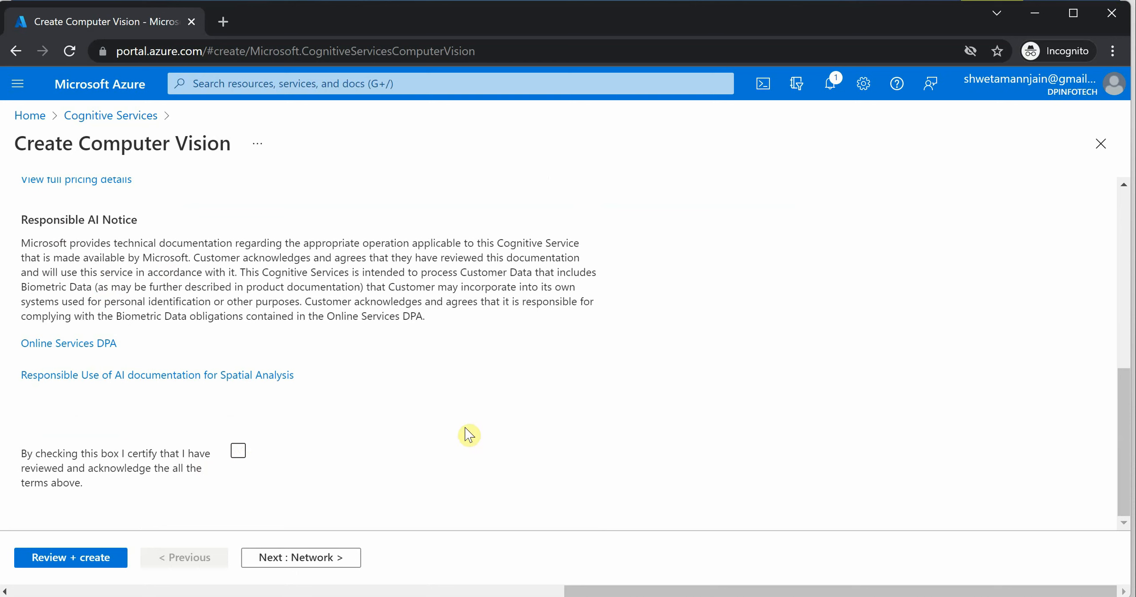
{"action": "mouse_move", "coordinate": [100, 585]}
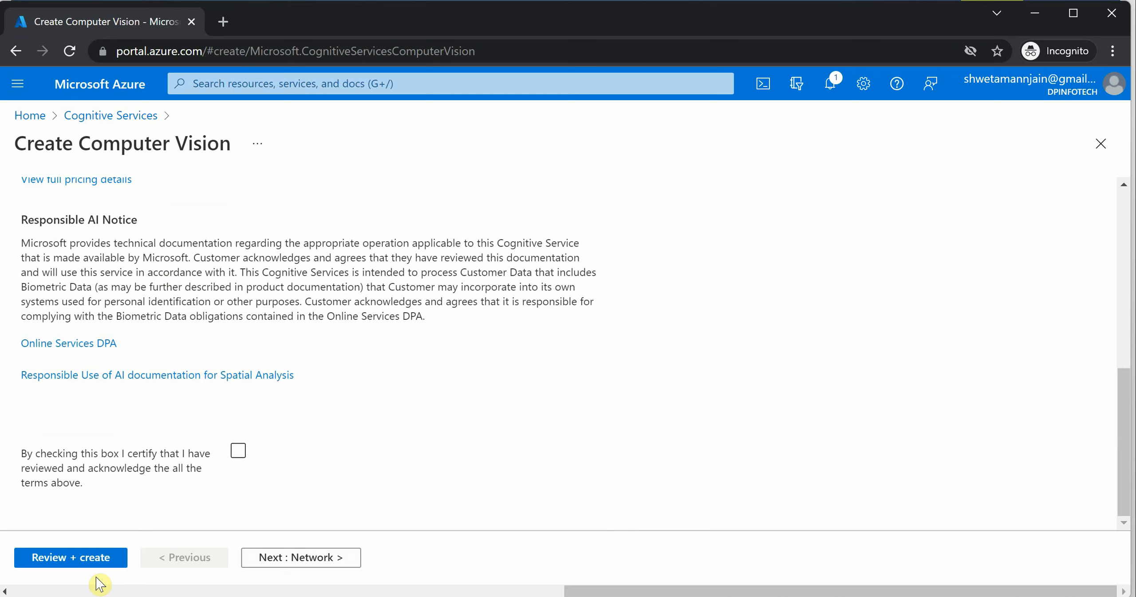
{"action": "scroll", "scroll_direction": "up", "scroll_amount": 3}
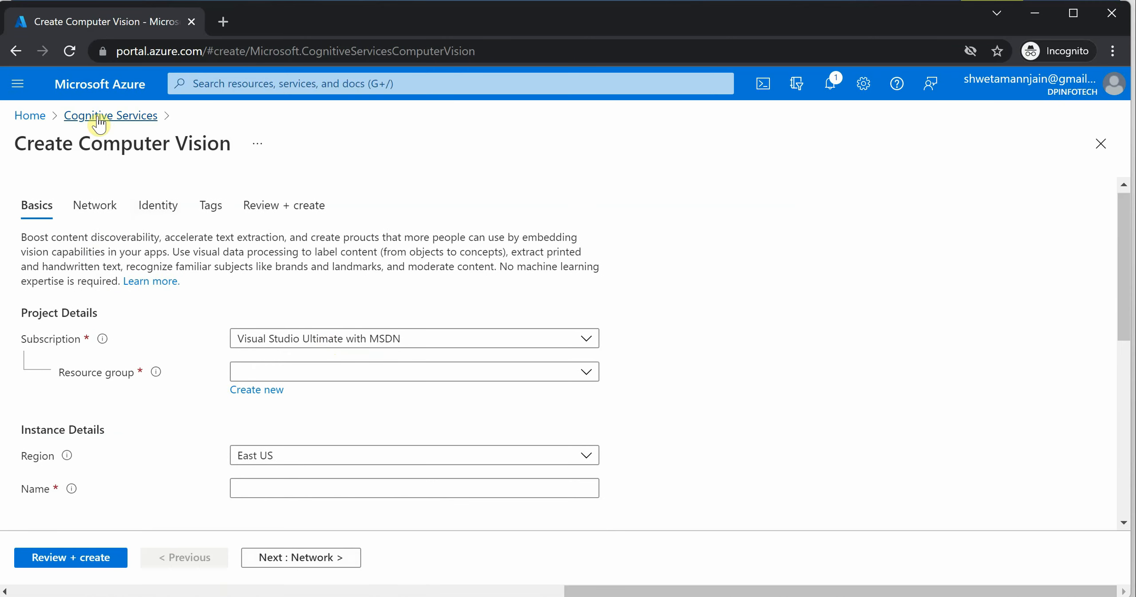
Open ChComputerVisionIns from the resources list and view its Keys and Endpoint page
{"action": "left_click", "coordinate": [110, 116]}
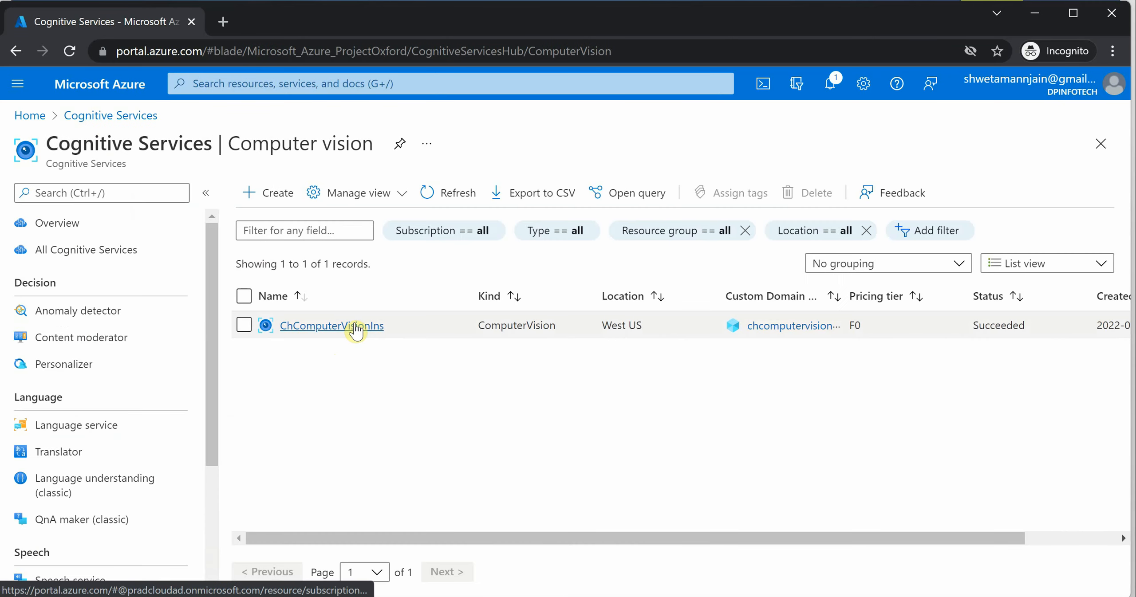
{"action": "left_click", "coordinate": [321, 326]}
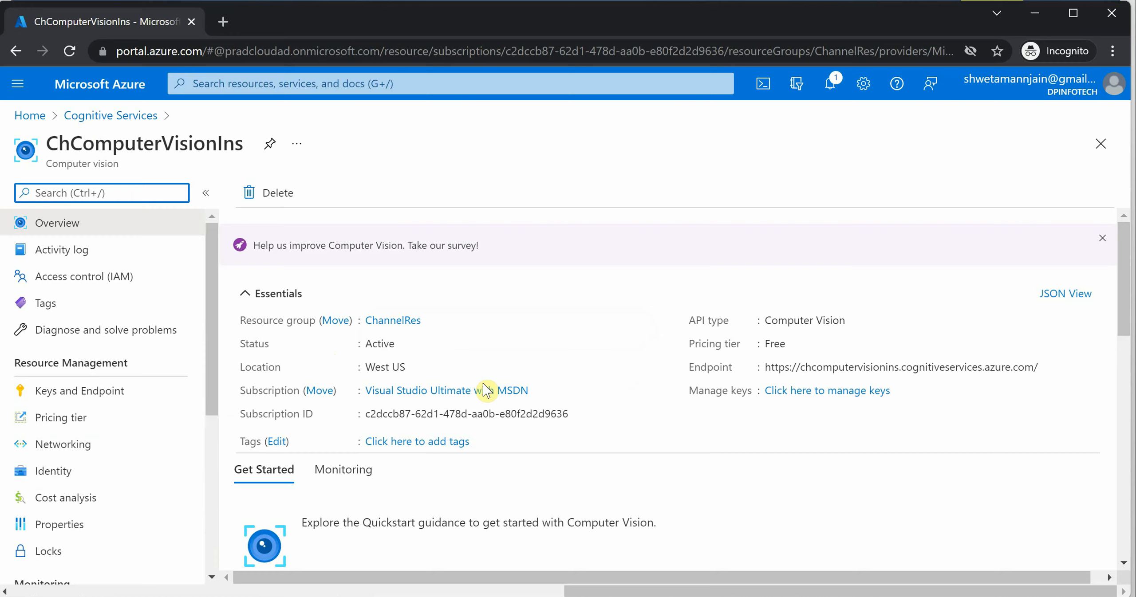
{"action": "left_click", "coordinate": [80, 390]}
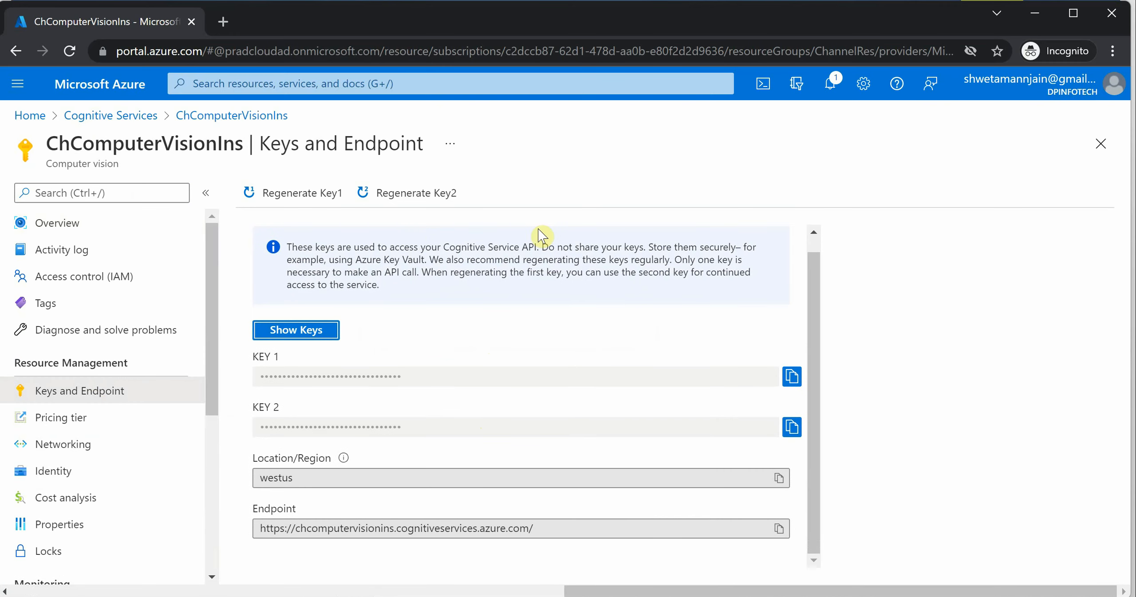
{"action": "mouse_move", "coordinate": [965, 470]}
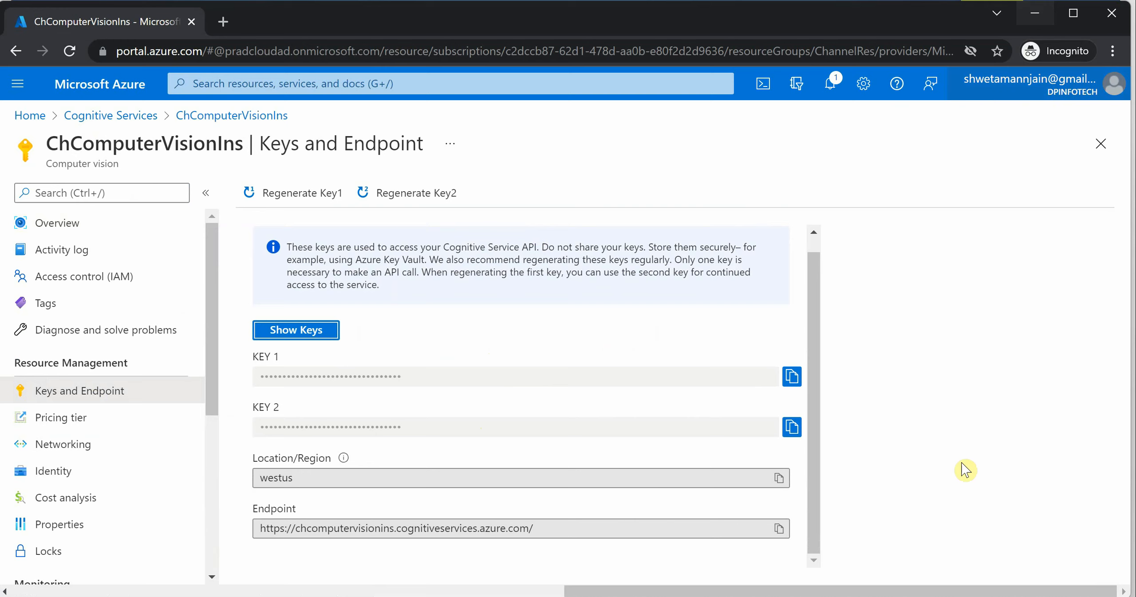
{"action": "mouse_move", "coordinate": [1053, 384]}
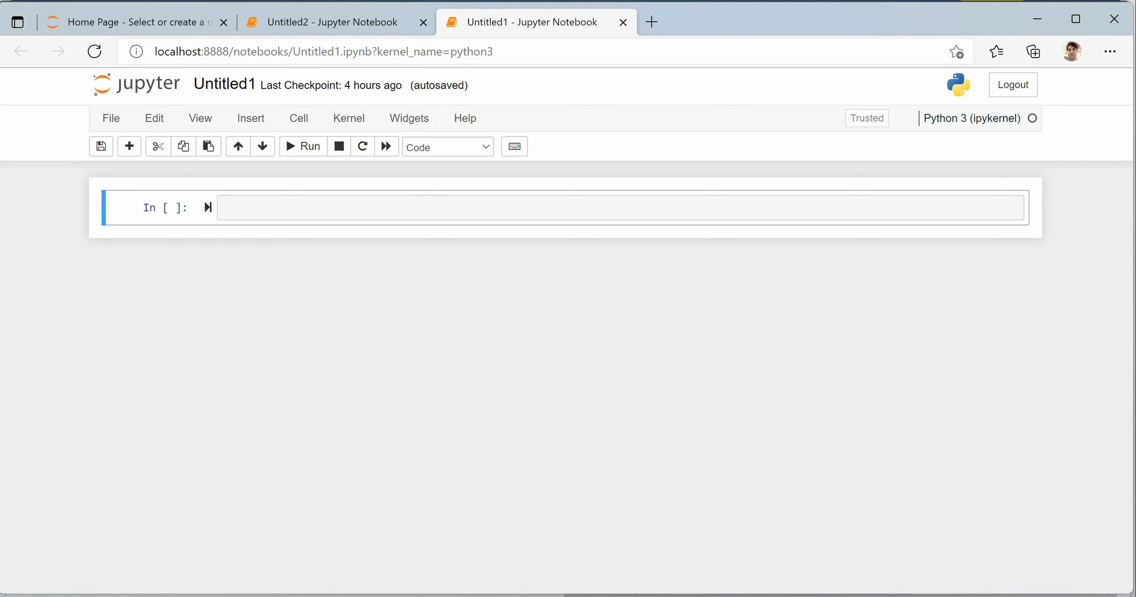
{"action": "mouse_move", "coordinate": [381, 498]}
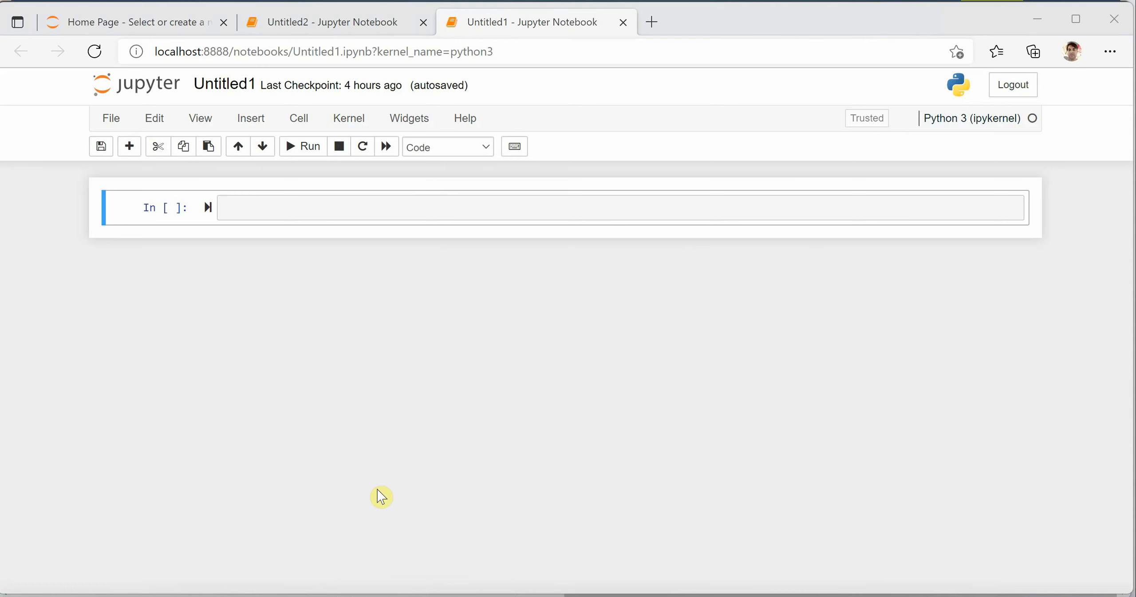
Import ComputerVisionClient and CognitiveServicesCredentials, adding a pip install azure-cognitiveservices-vision-computervision comment
{"action": "left_click", "coordinate": [416, 208]}
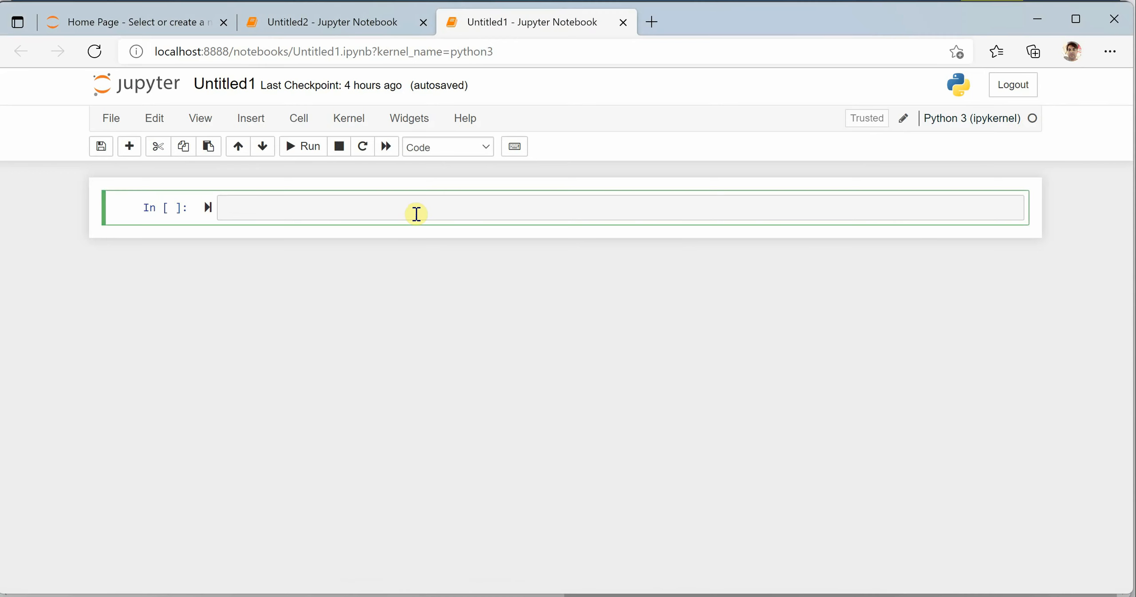
{"action": "type", "text": "from azure.cognitiveservices.vision.computervision import ComputerVisionClient"}
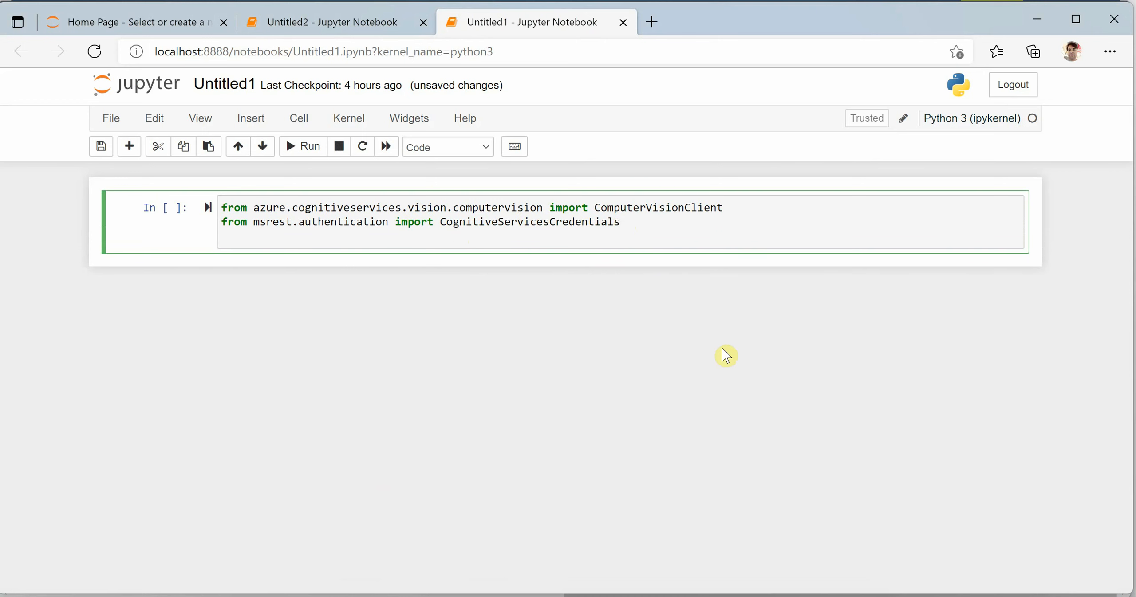
{"action": "mouse_move", "coordinate": [674, 310]}
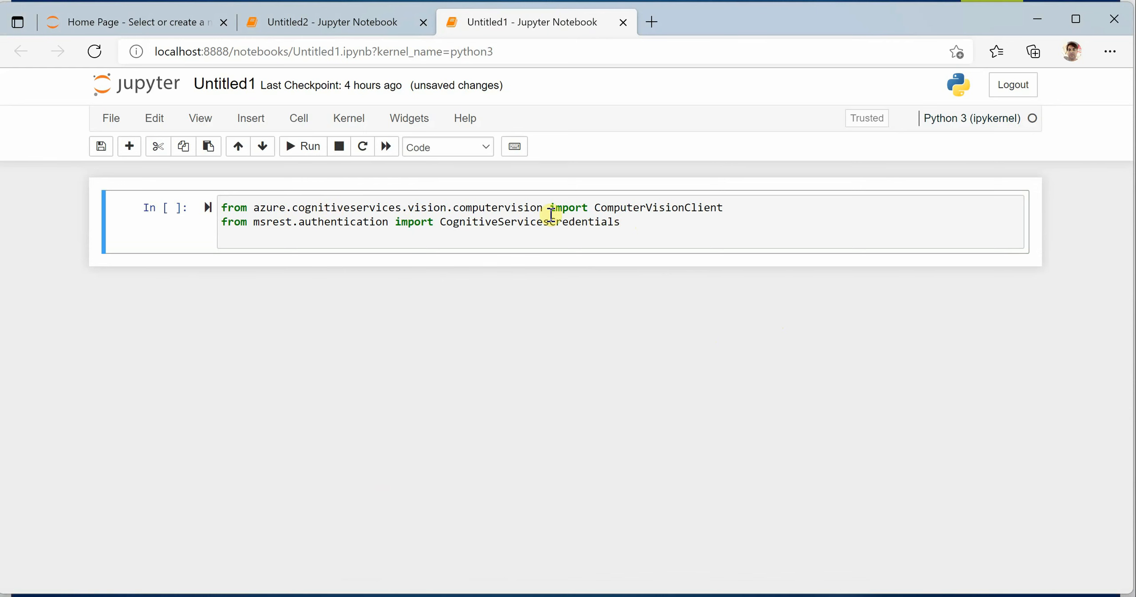
{"action": "left_click", "coordinate": [232, 208]}
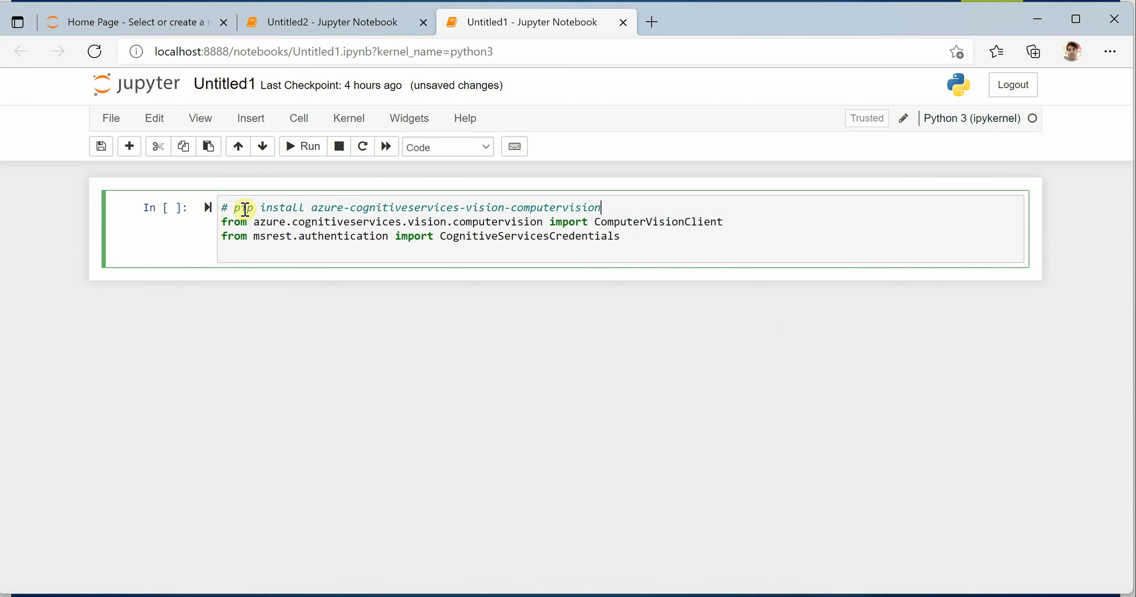
{"action": "mouse_move", "coordinate": [416, 207]}
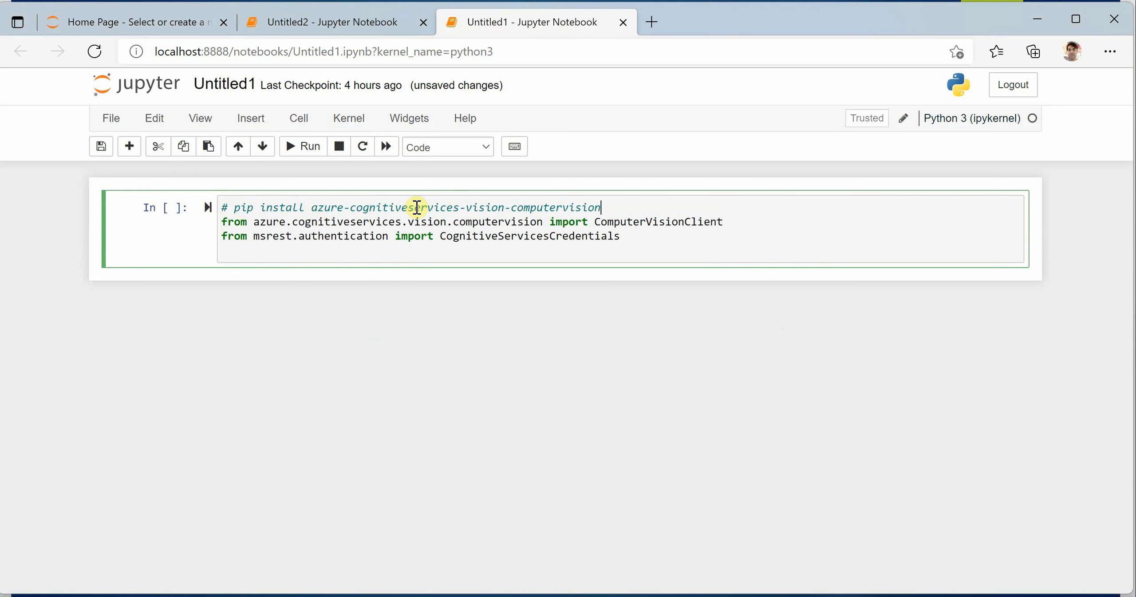
{"action": "mouse_move", "coordinate": [632, 221]}
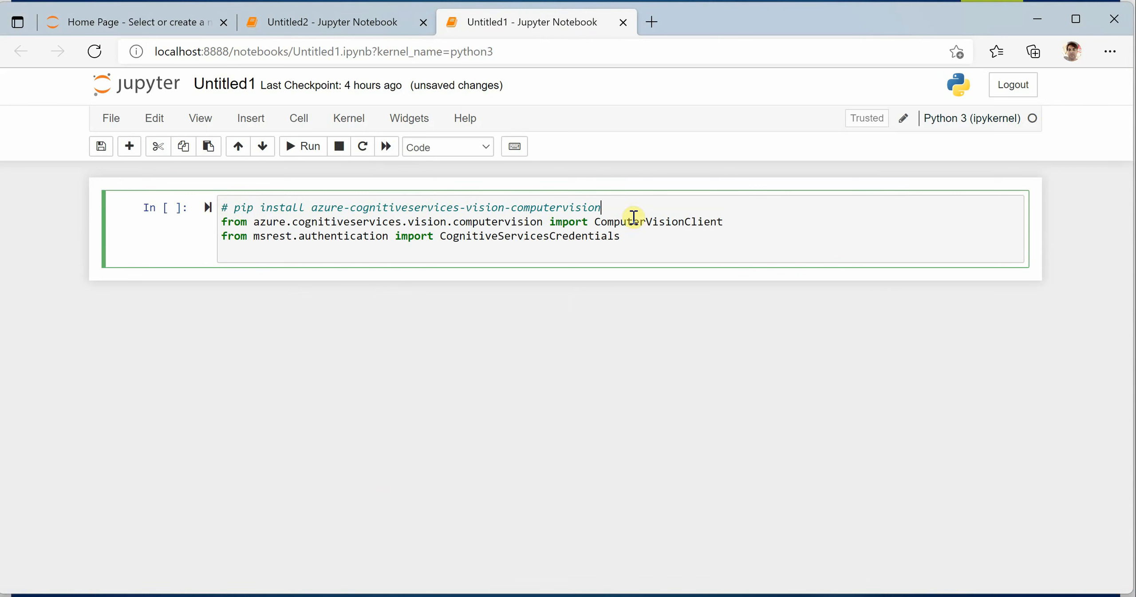
{"action": "mouse_move", "coordinate": [408, 223]}
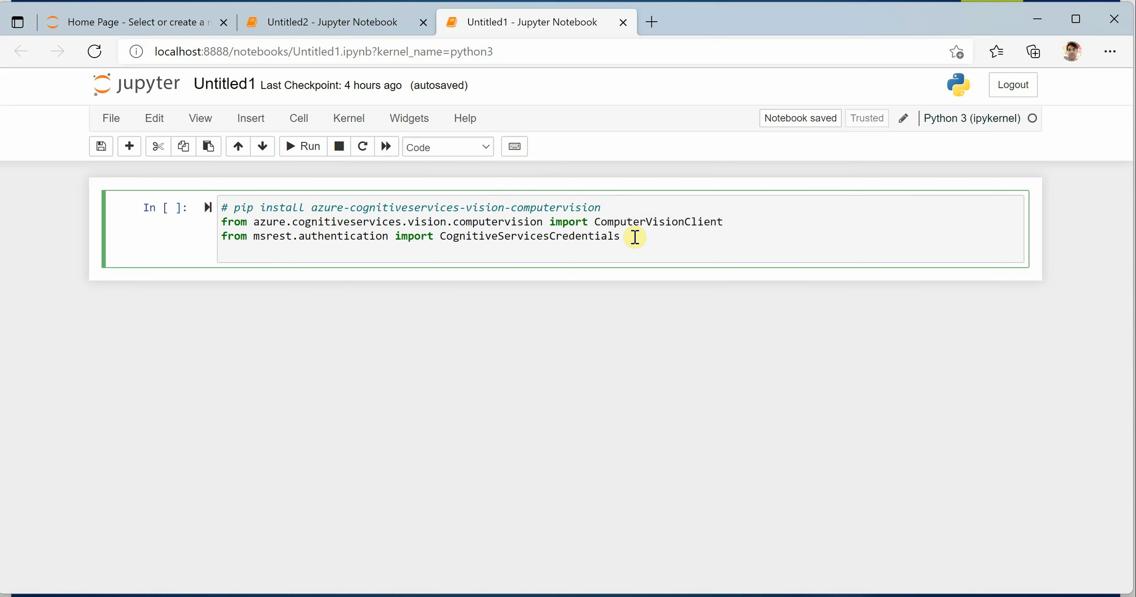
Add 'import os' and declare empty key = "" and endpoint = "" variables
{"action": "type", "text": "imp"}
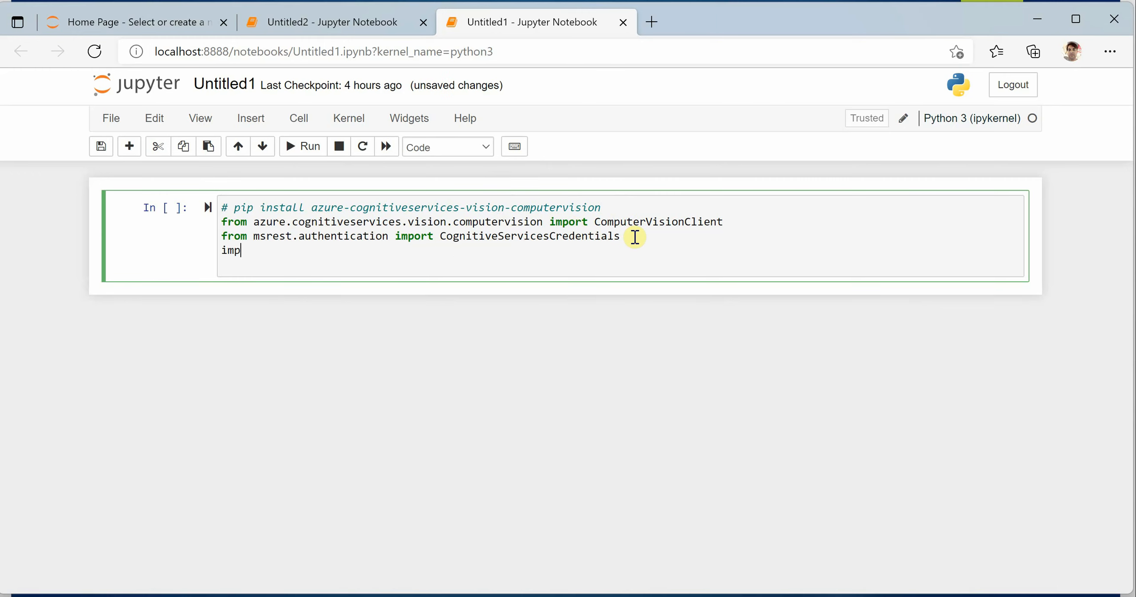
{"action": "type", "text": "ort"}
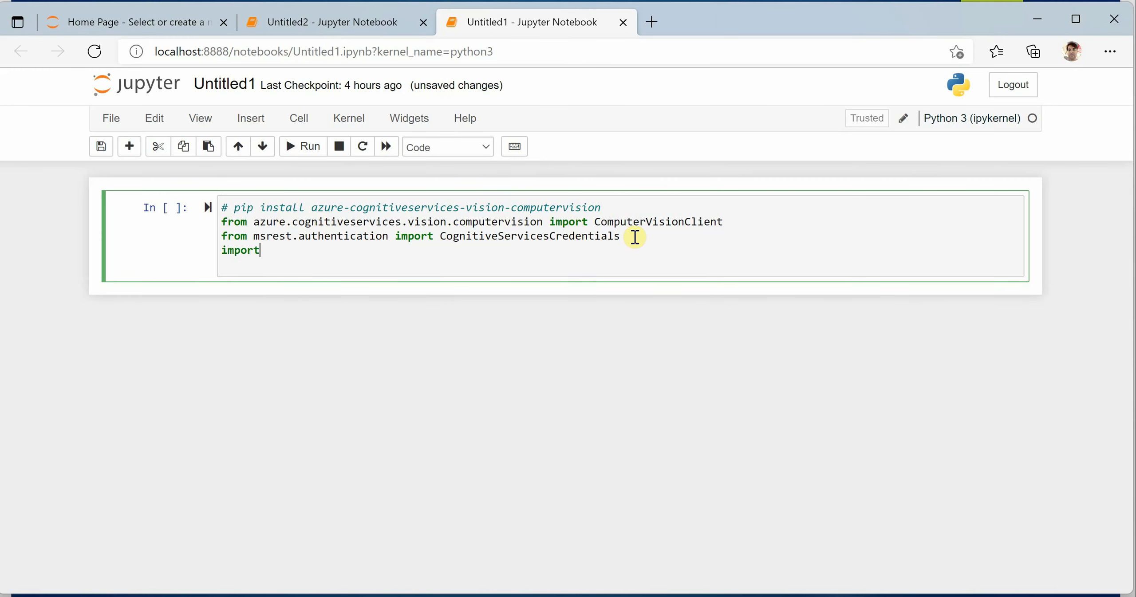
{"action": "type", "text": "os"}
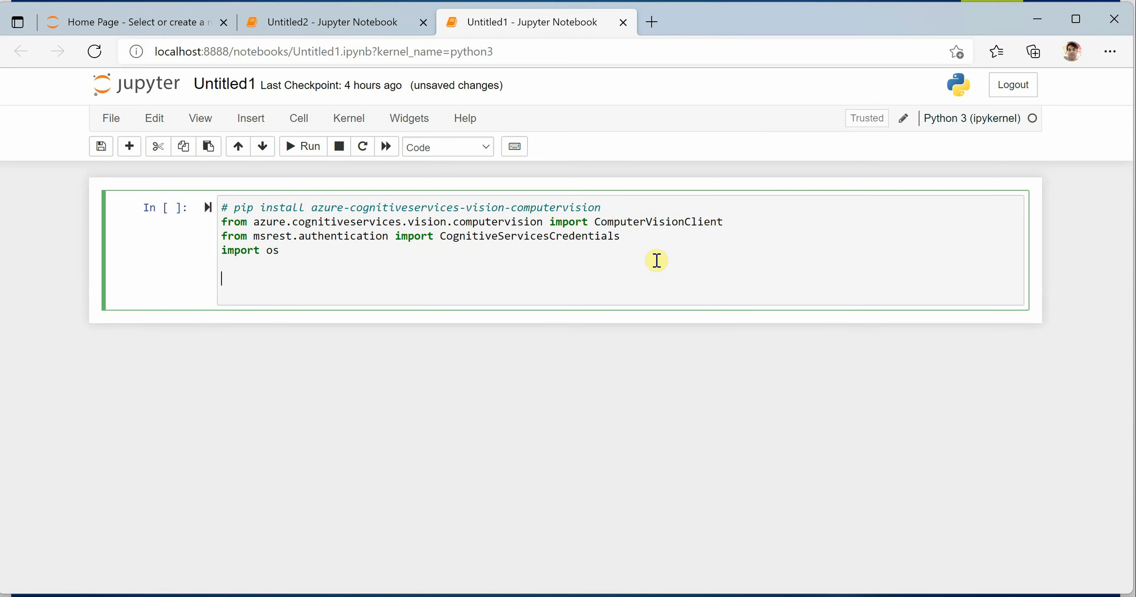
{"action": "type", "text": "key = \"\""}
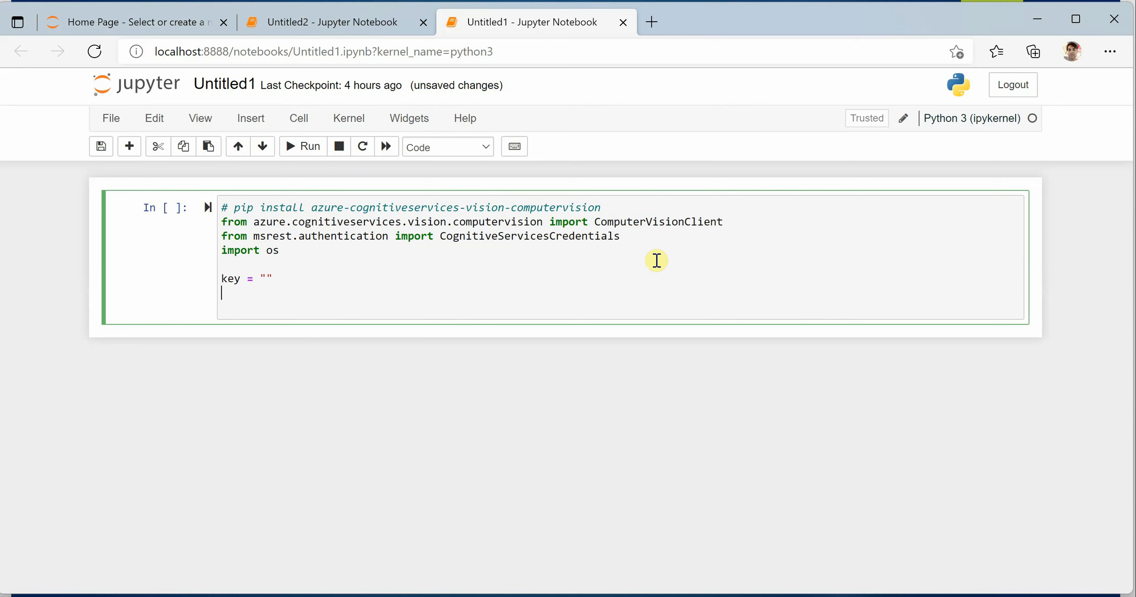
{"action": "type", "text": "endpoint="}
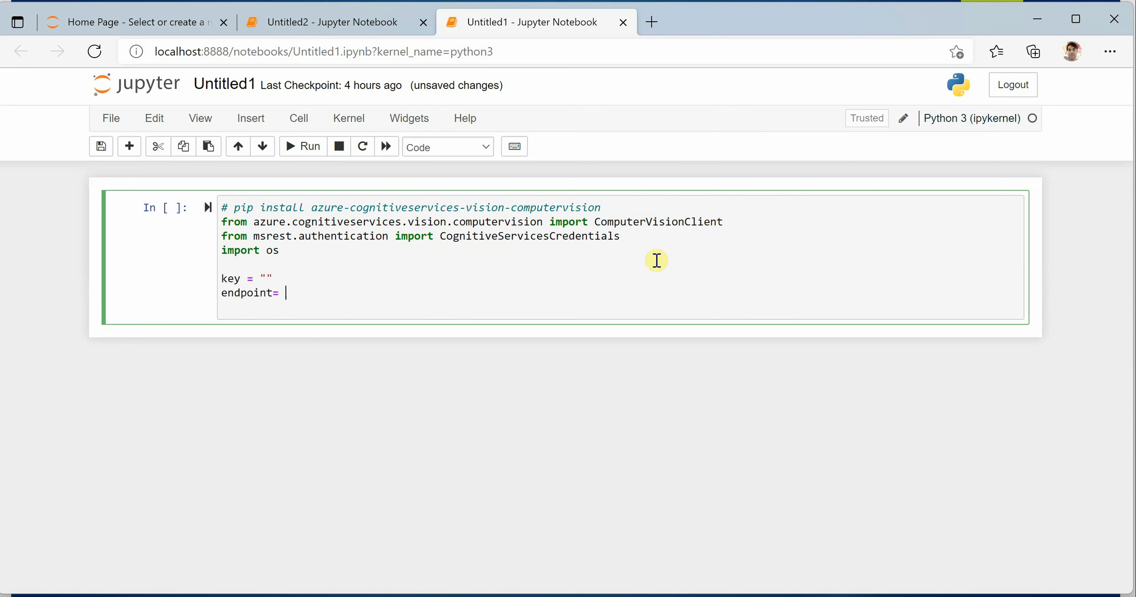
{"action": "type", "text": "\"\""}
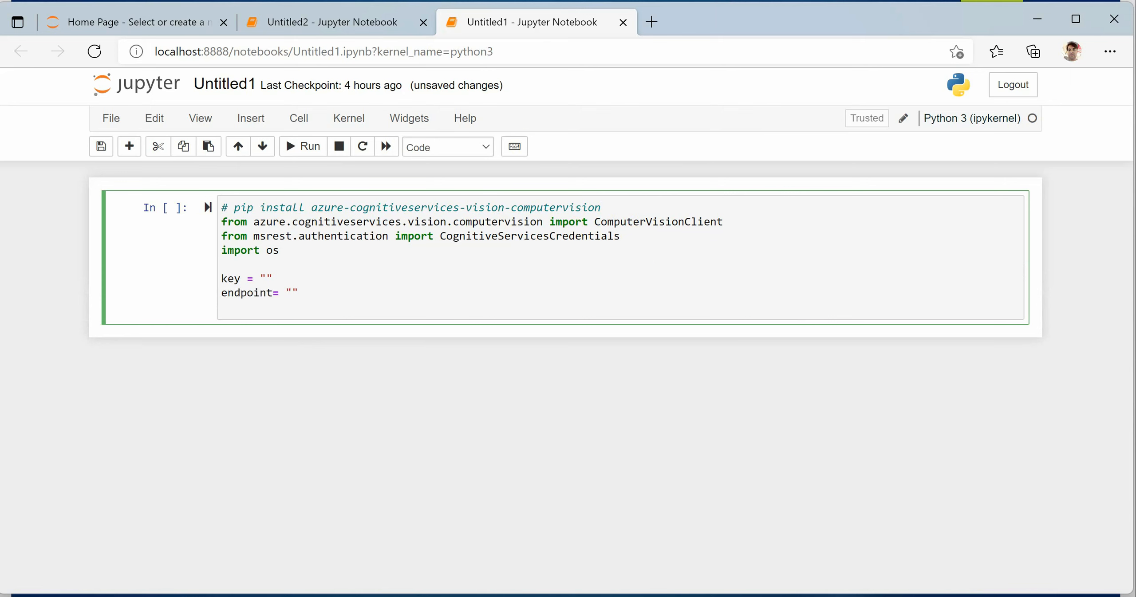
{"action": "left_click", "coordinate": [291, 293]}
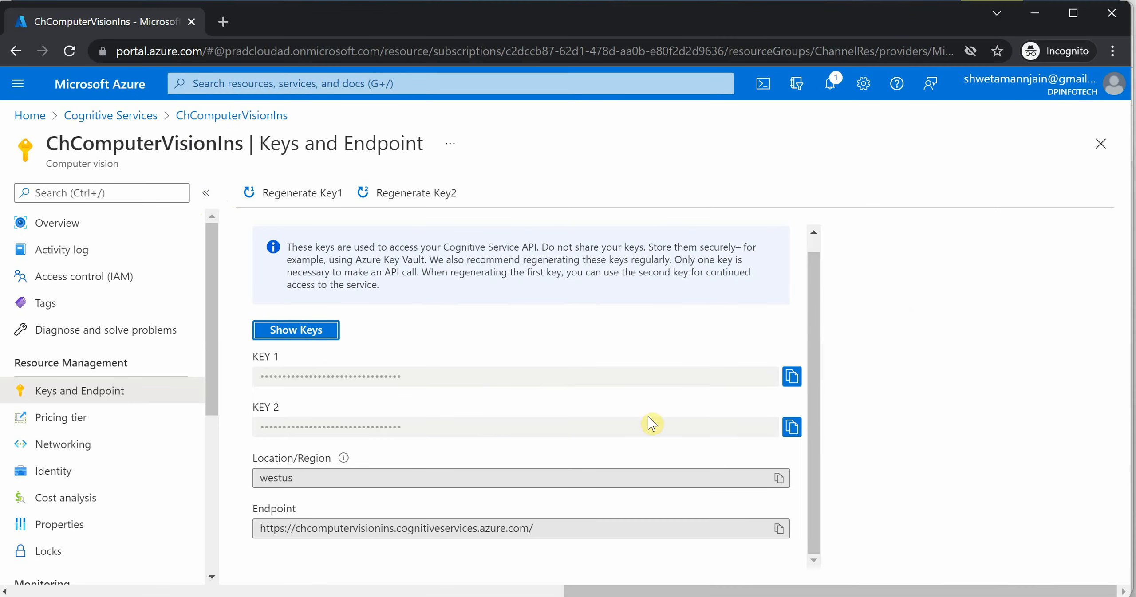
{"action": "mouse_move", "coordinate": [791, 377]}
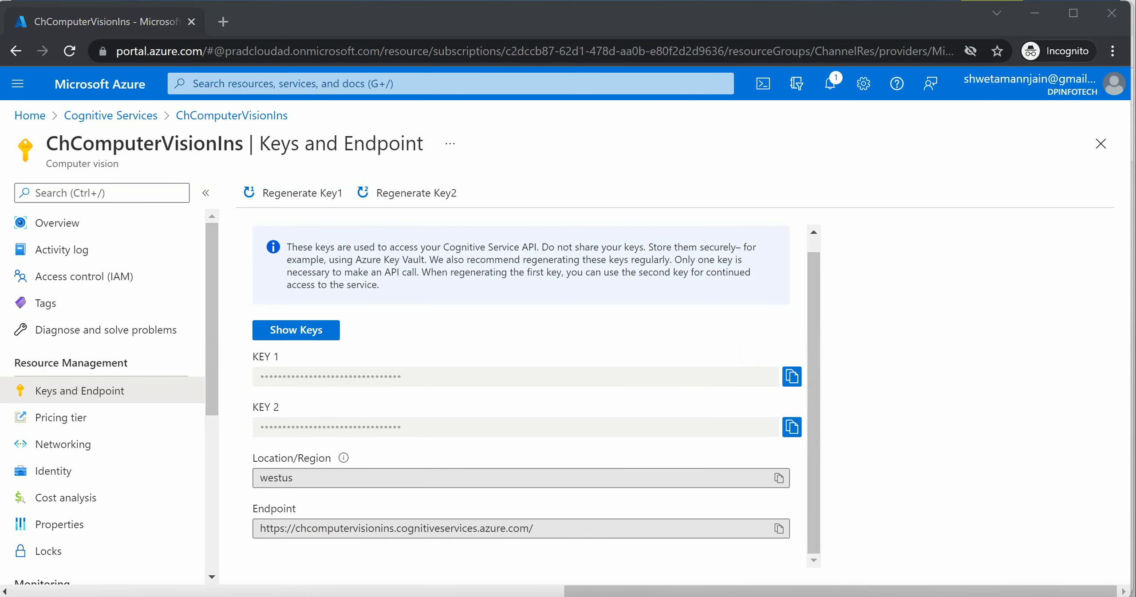
Paste KEY 1 into the key variable and copy the Endpoint URL
{"action": "left_click", "coordinate": [535, 22]}
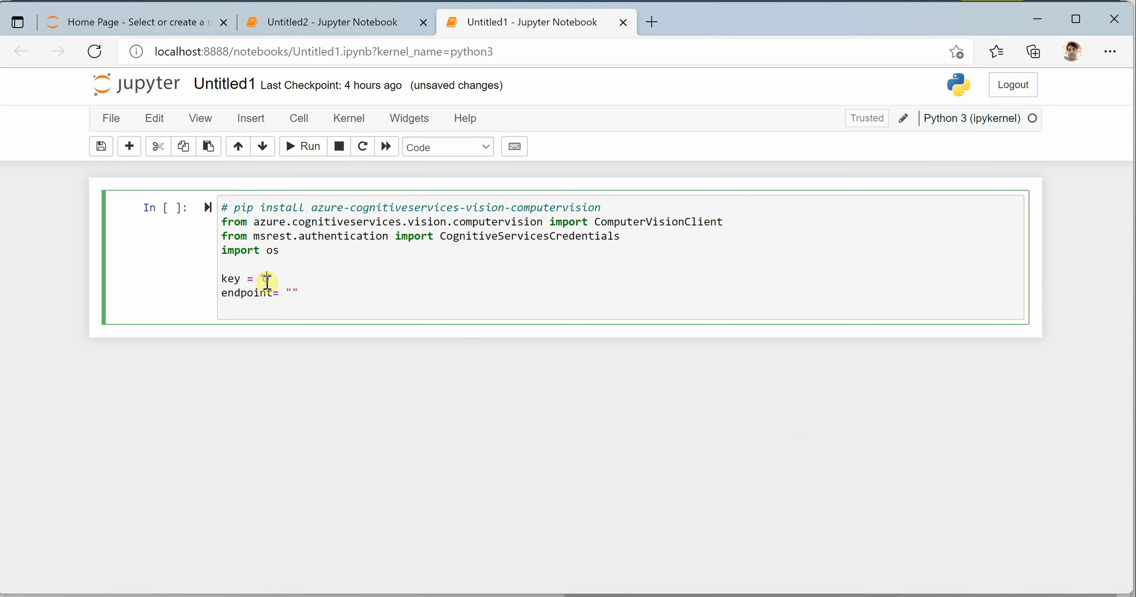
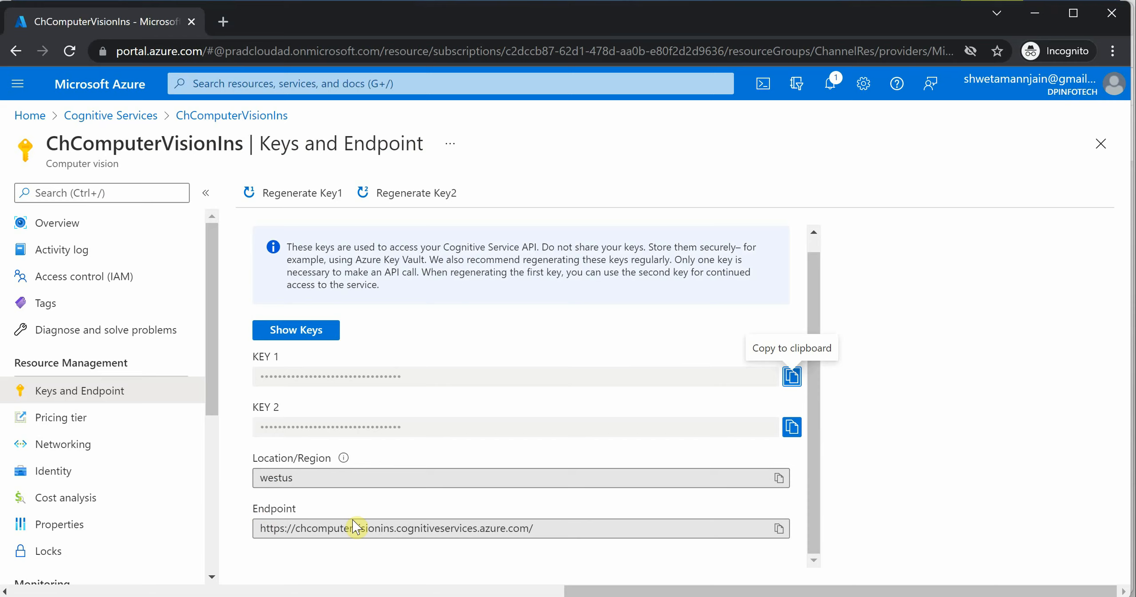
{"action": "left_click", "coordinate": [778, 529]}
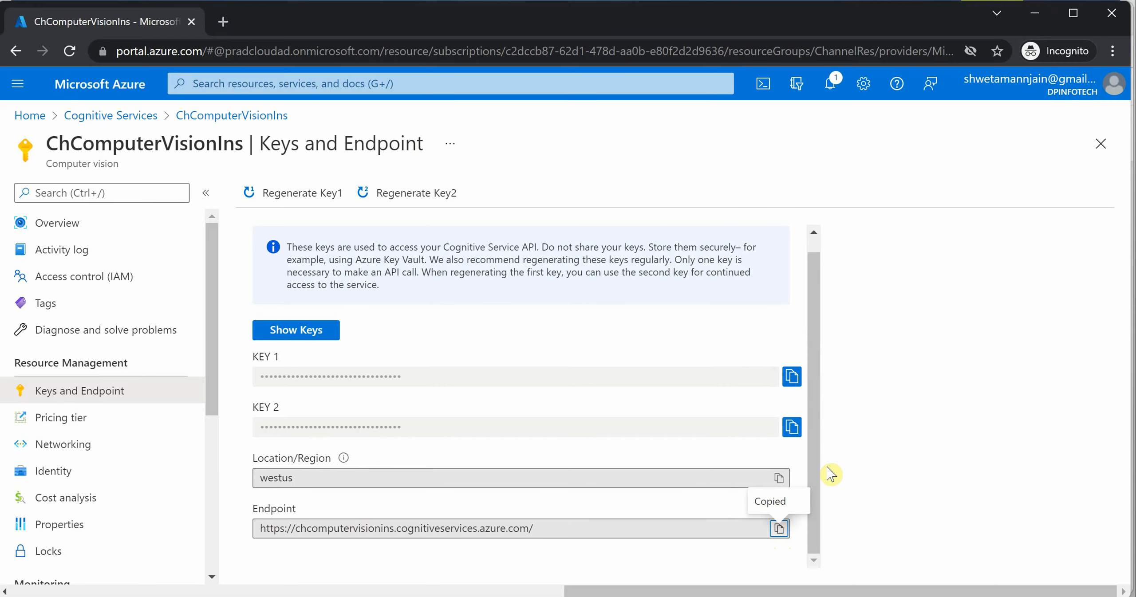
Set endpoint to the chcomputervisionins URL and add imagePath = "C:/SampleData/FaceImage.jpg"
{"action": "left_click", "coordinate": [534, 21]}
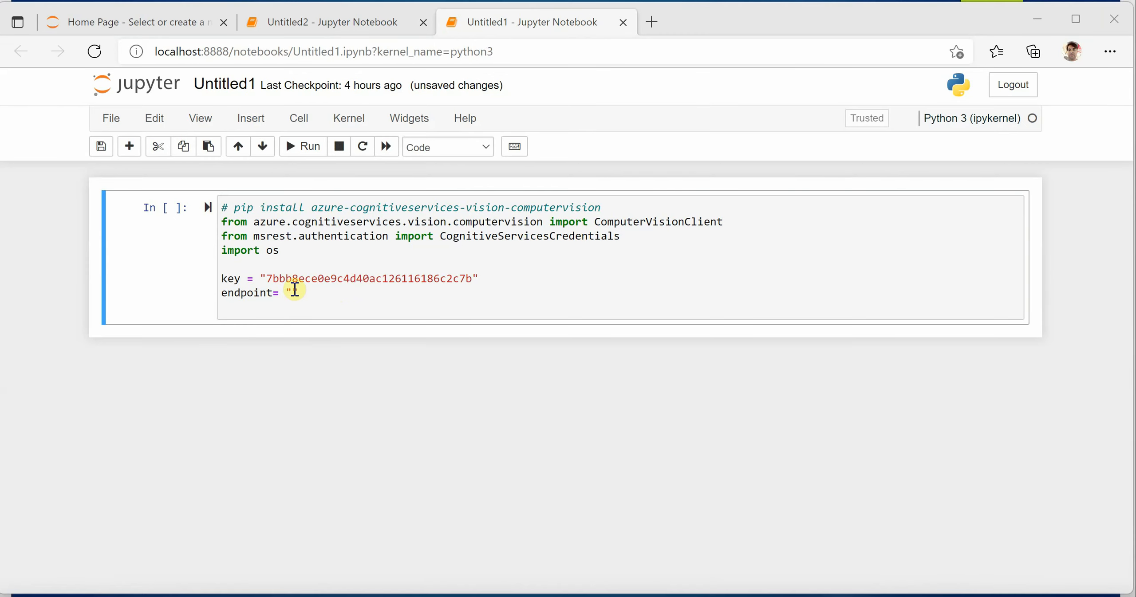
{"action": "type", "text": "https://chcomputervisionins.cognitiveservices.azure.com/"}
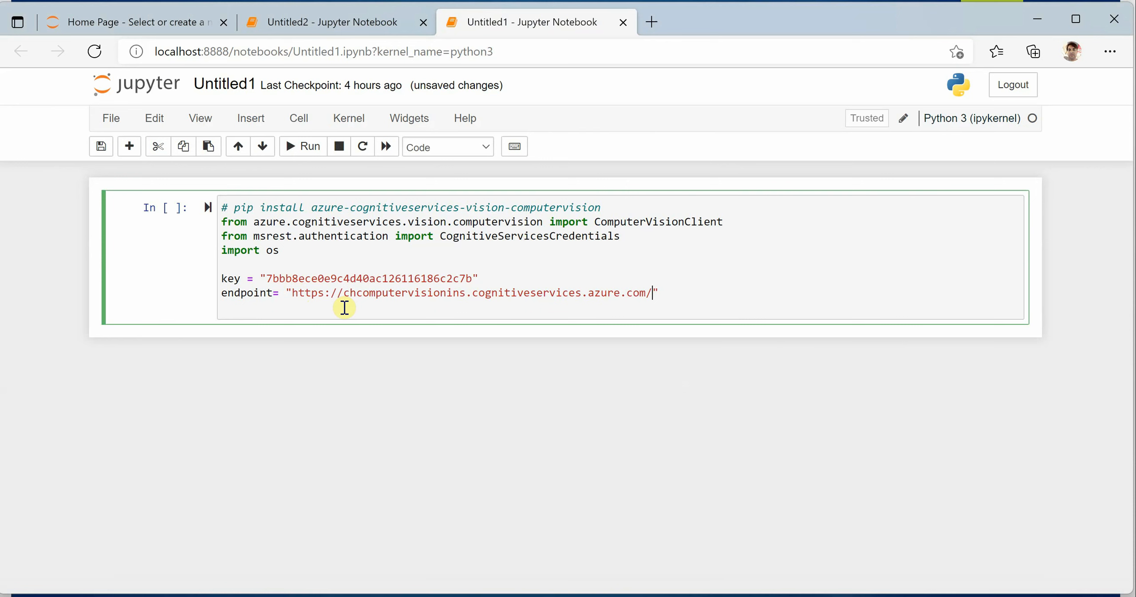
{"action": "mouse_move", "coordinate": [697, 299]}
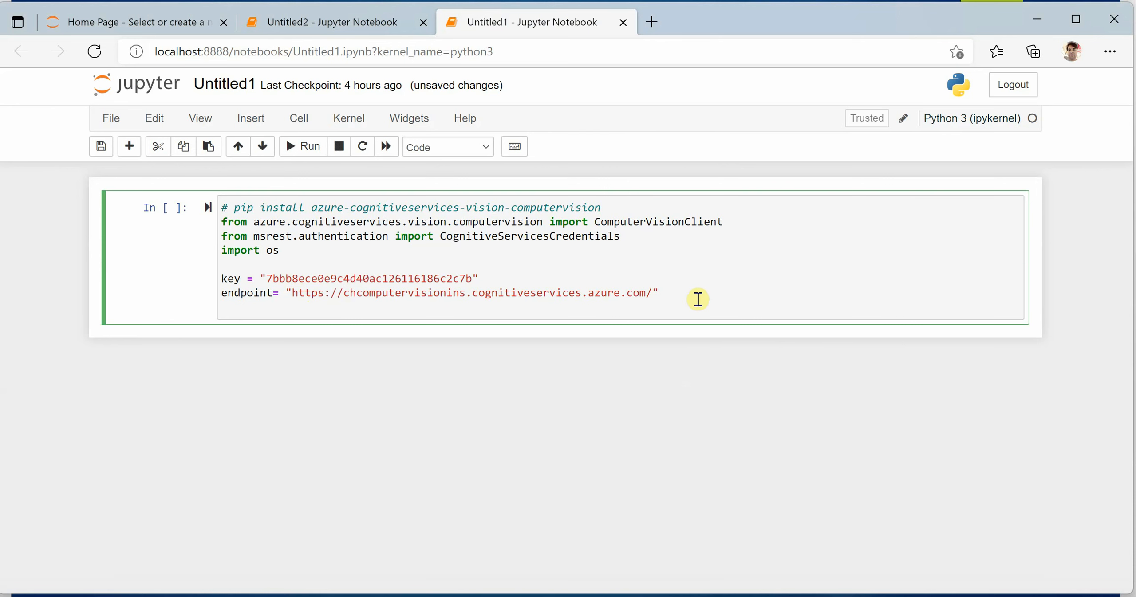
{"action": "mouse_move", "coordinate": [710, 298]}
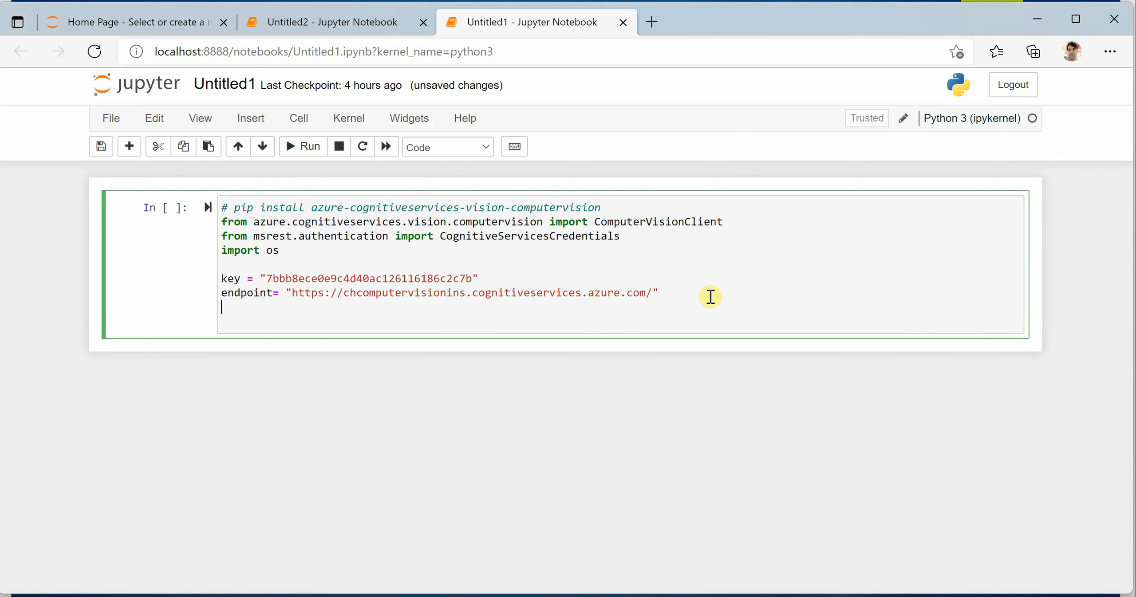
{"action": "type", "text": "imageP"}
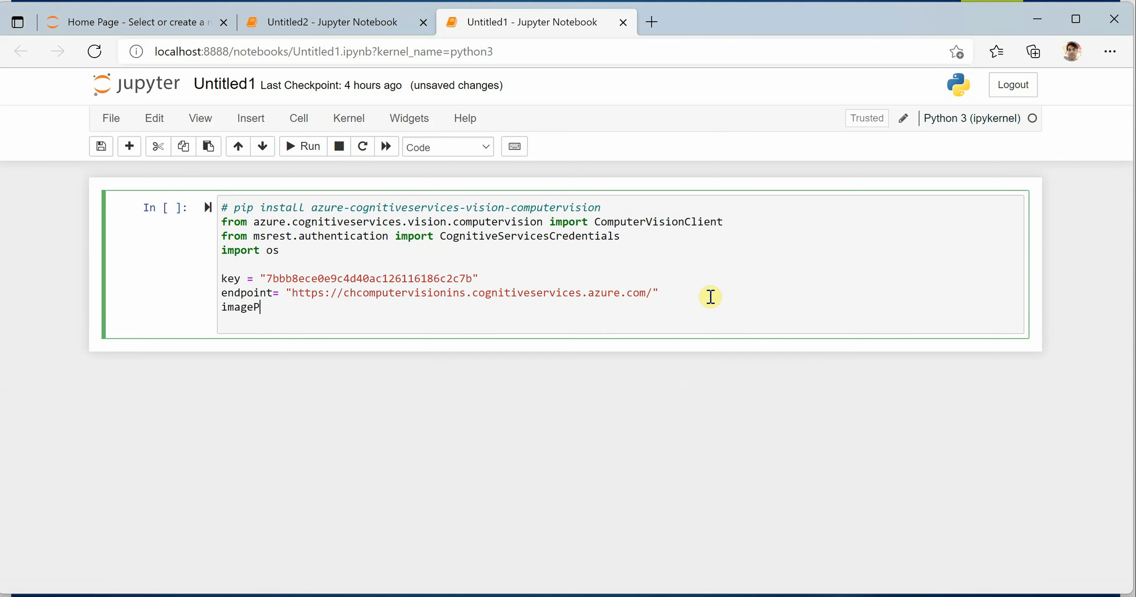
{"action": "type", "text": "ath = \""}
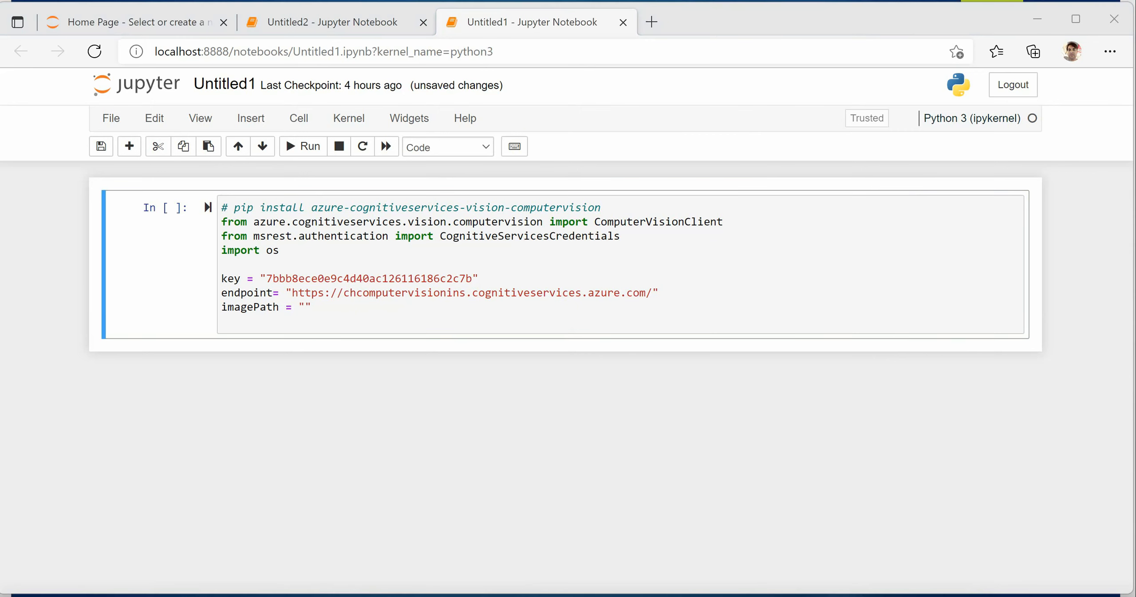
{"action": "mouse_move", "coordinate": [278, 372]}
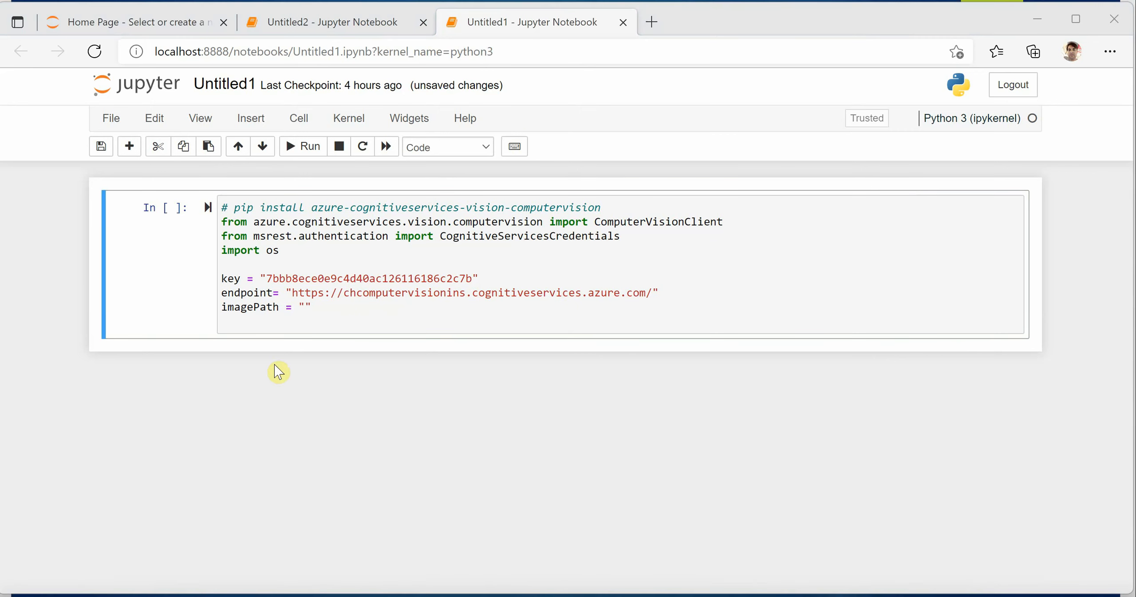
{"action": "left_click", "coordinate": [305, 307]}
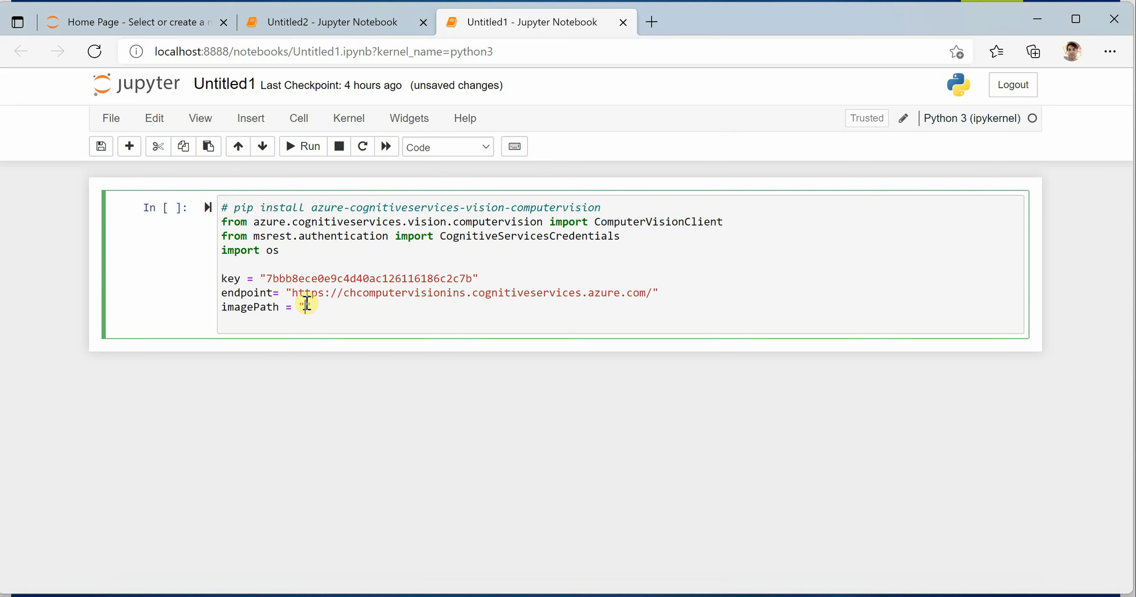
{"action": "type", "text": "C:/SampleData/FaceImage.jpg"}
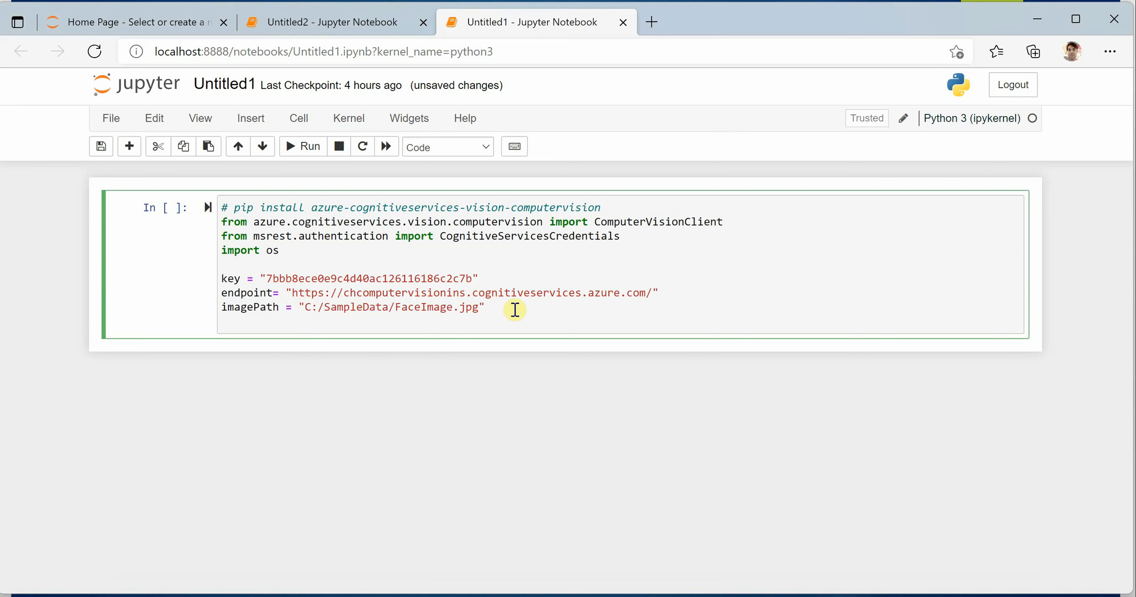
Add creds = CognitiveServicesCredentials(key) to build credentials from the key
{"action": "type", "text": "cr"}
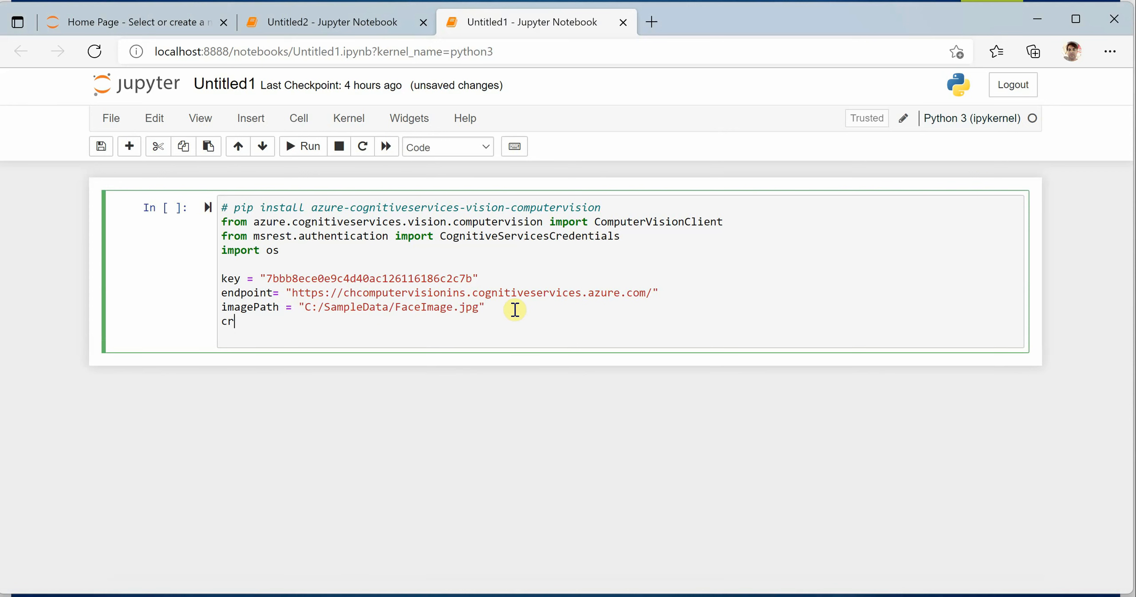
{"action": "type", "text": "ed"}
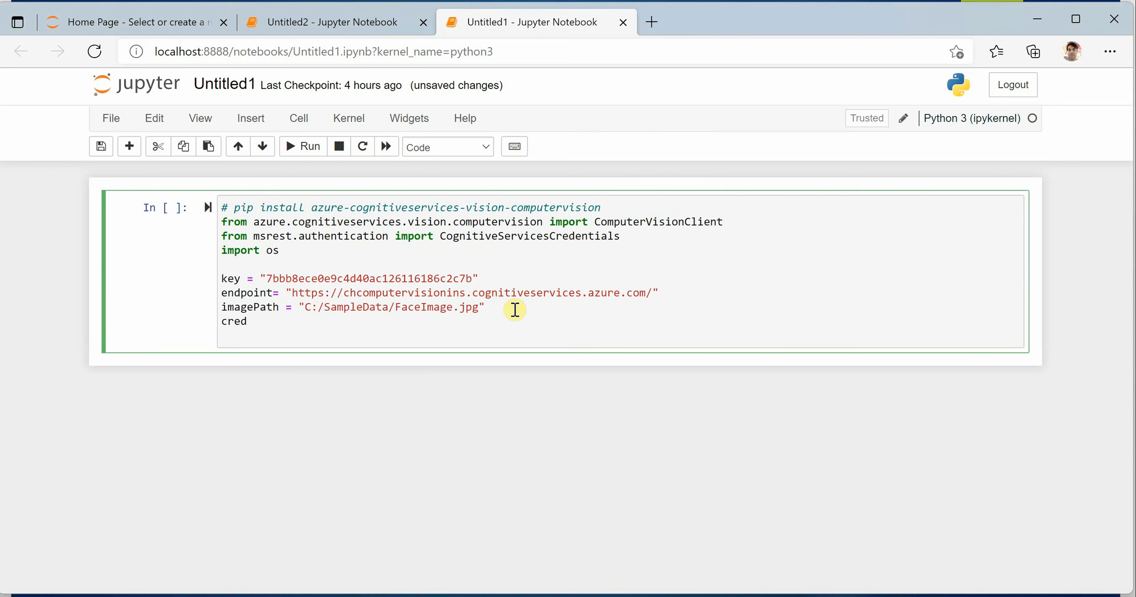
{"action": "type", "text": "s ="}
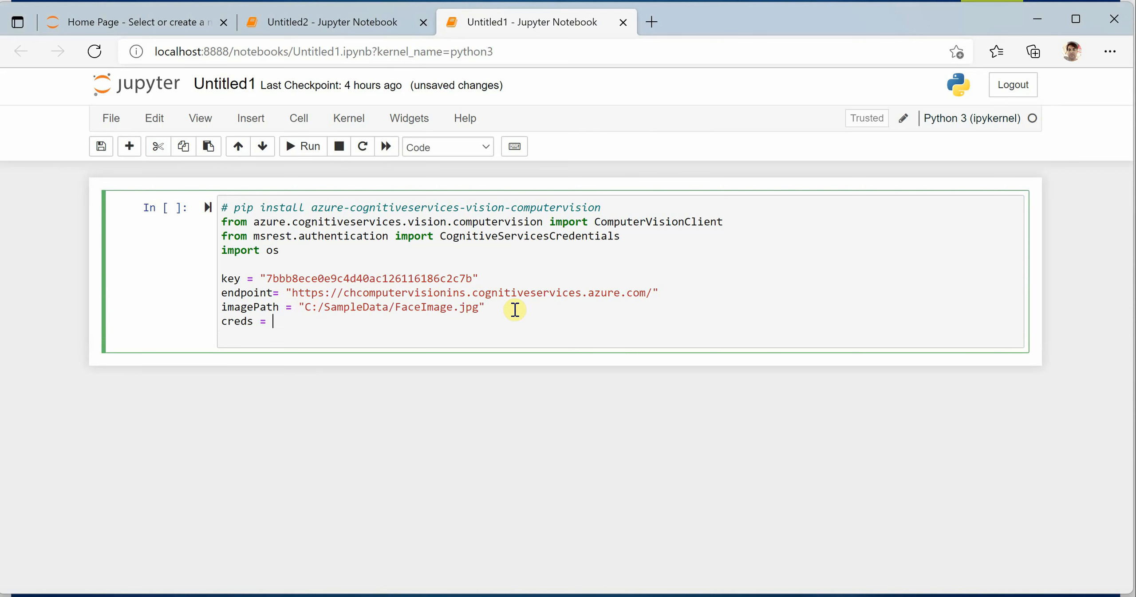
{"action": "type", "text": "Cog"}
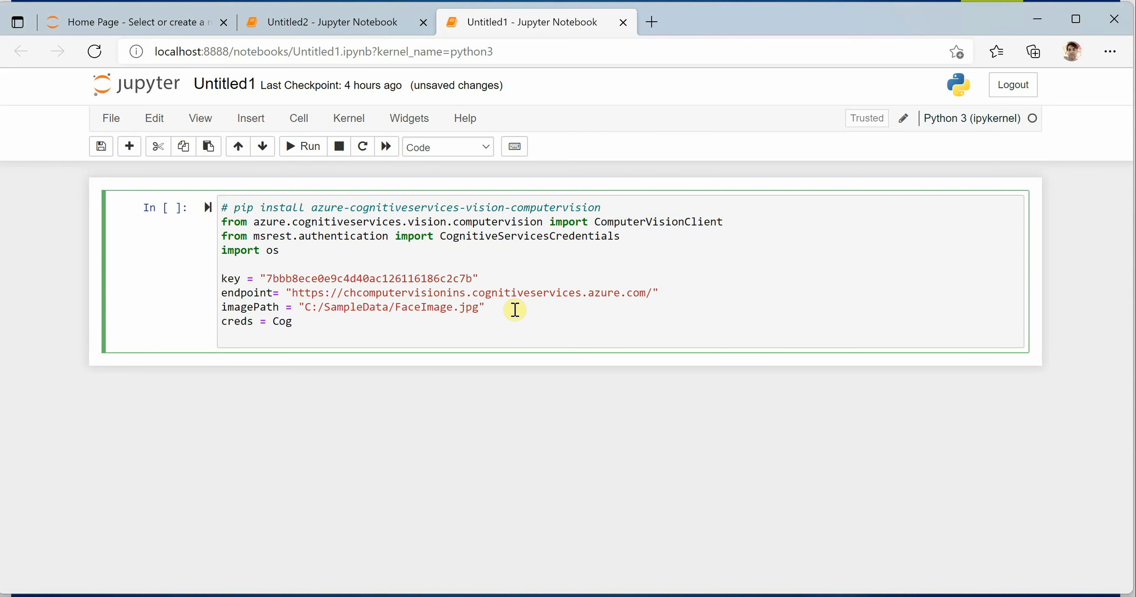
{"action": "type", "text": "nitiveSer"}
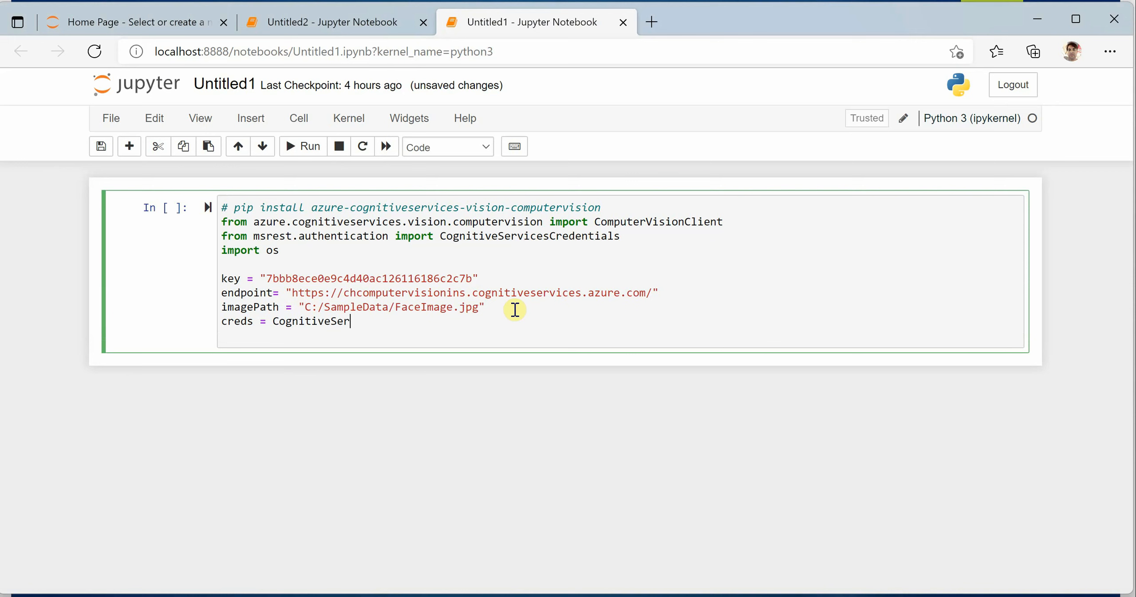
{"action": "type", "text": "vices"}
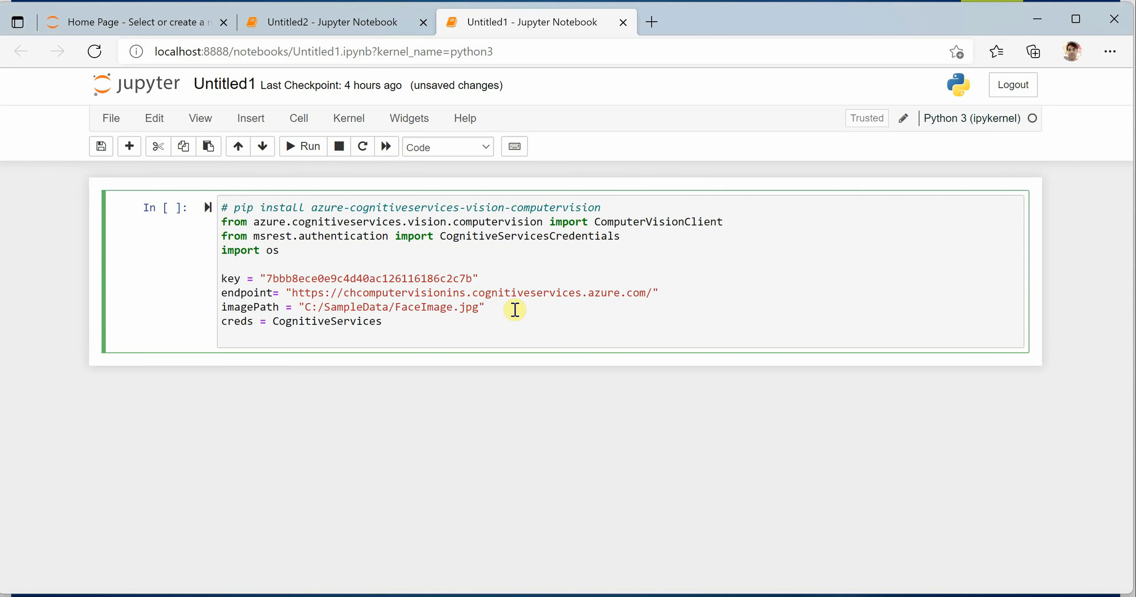
{"action": "type", "text": "Cre"}
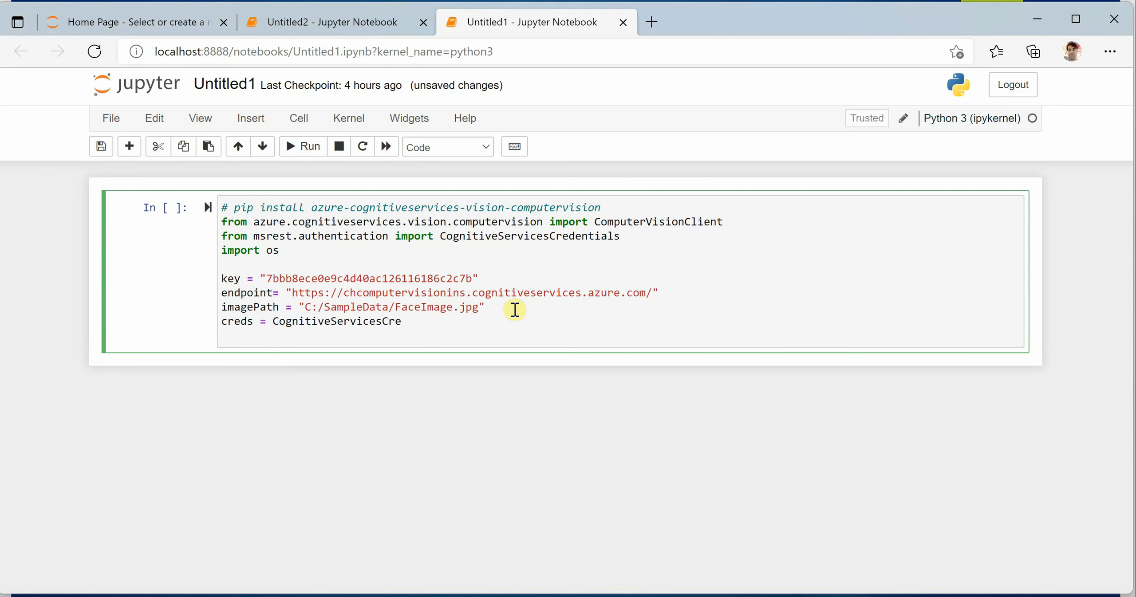
{"action": "type", "text": "d"}
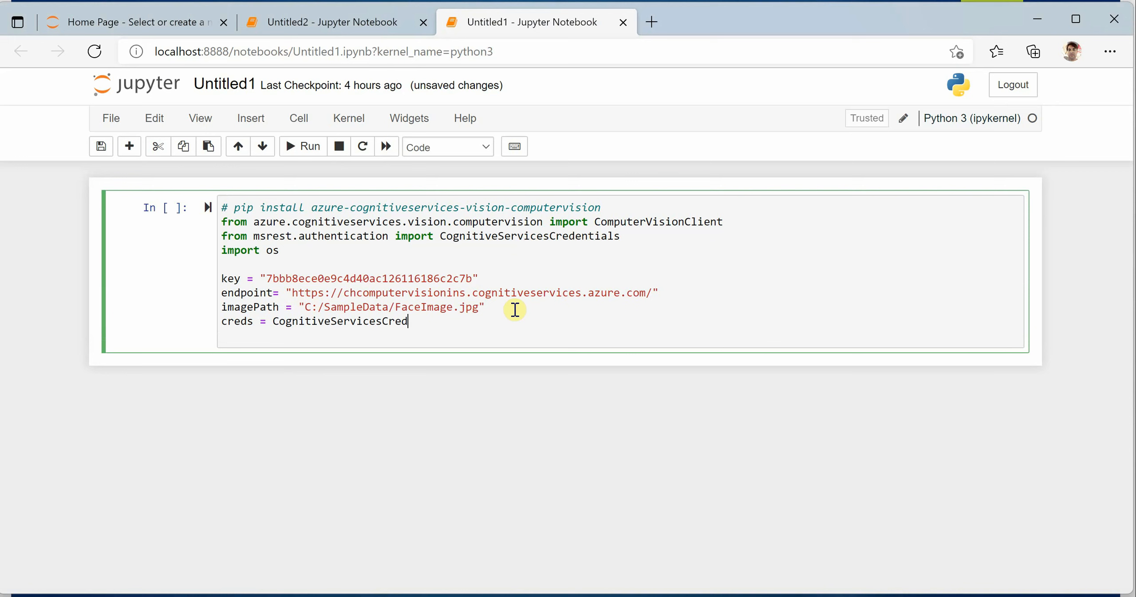
{"action": "type", "text": "entials("}
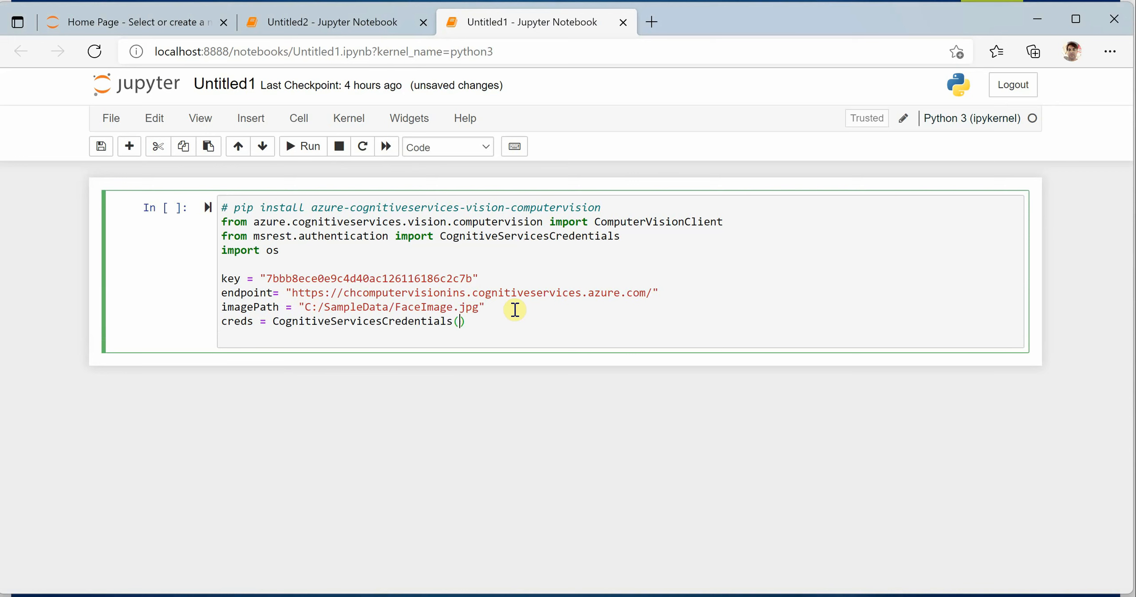
{"action": "type", "text": "key"}
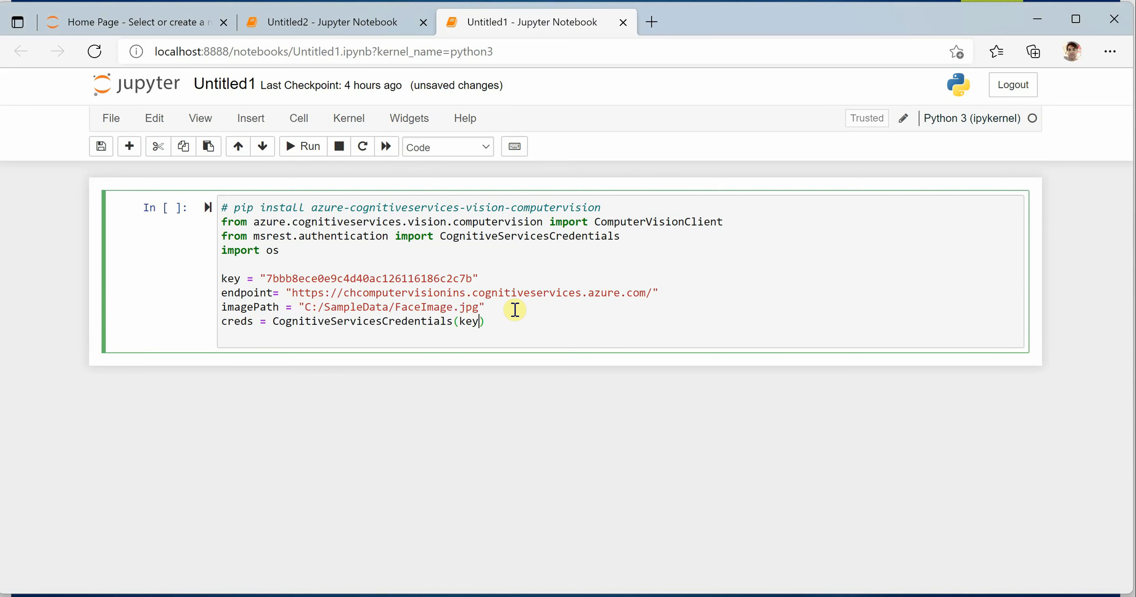
Add client = ComputerVisionClient(endpoint=endpoint, credentials=creds)
{"action": "type", "text": "cli"}
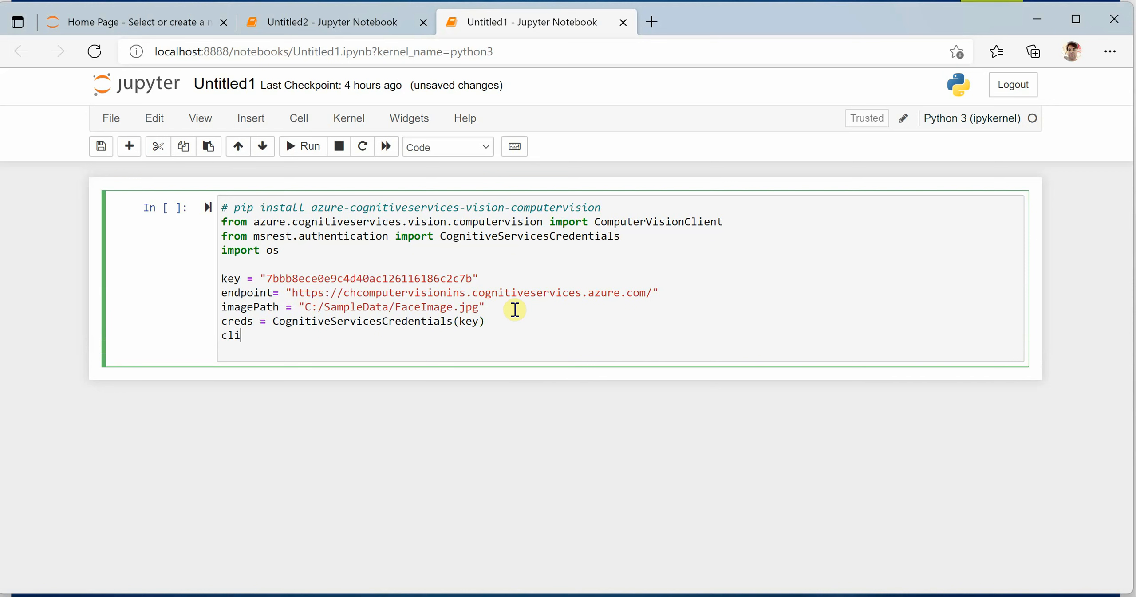
{"action": "type", "text": "ent ="}
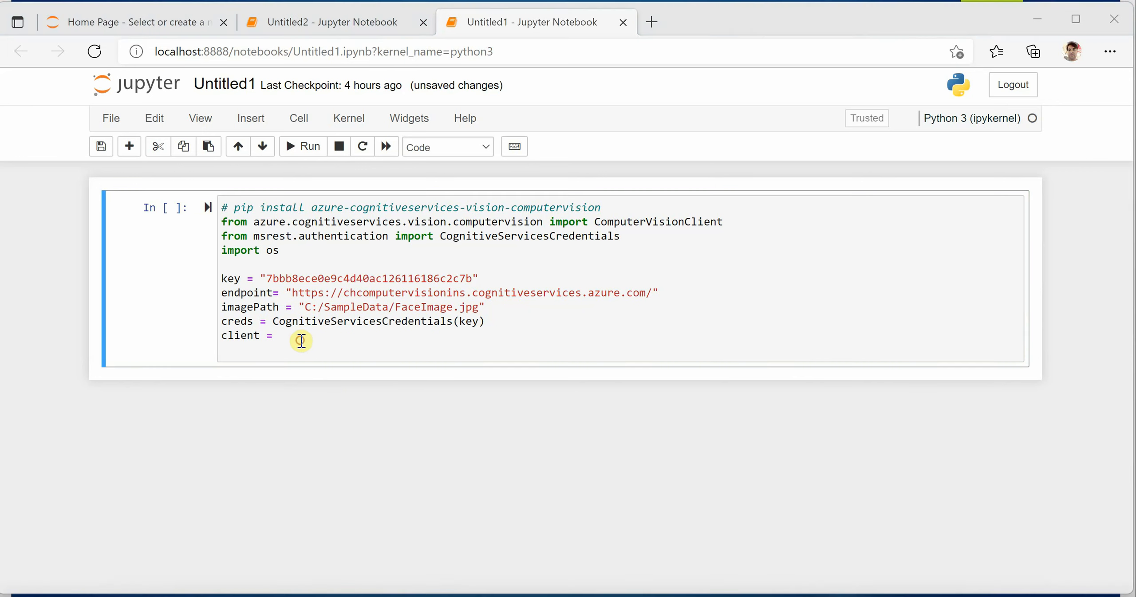
{"action": "type", "text": "ComputerVisionClient*"}
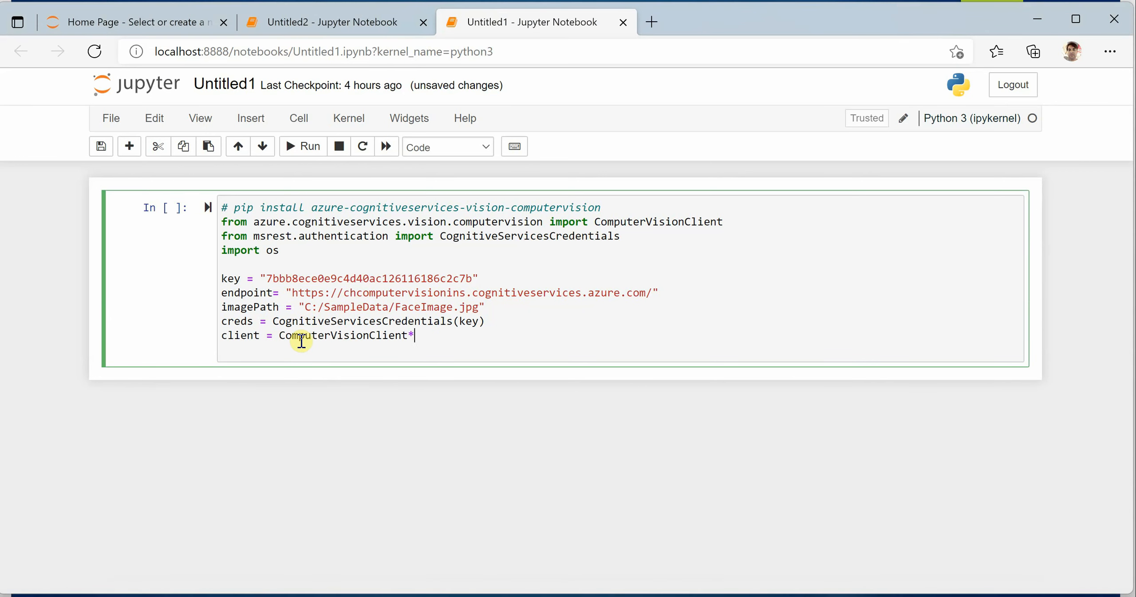
{"action": "type", "text": "endpoint="}
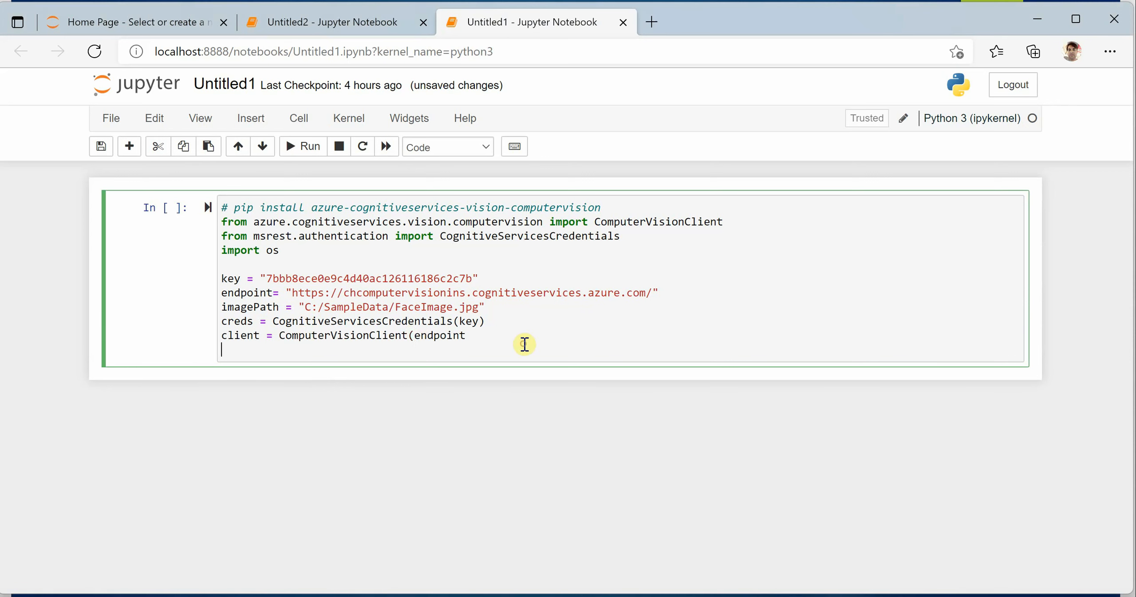
{"action": "type", "text": "=en"}
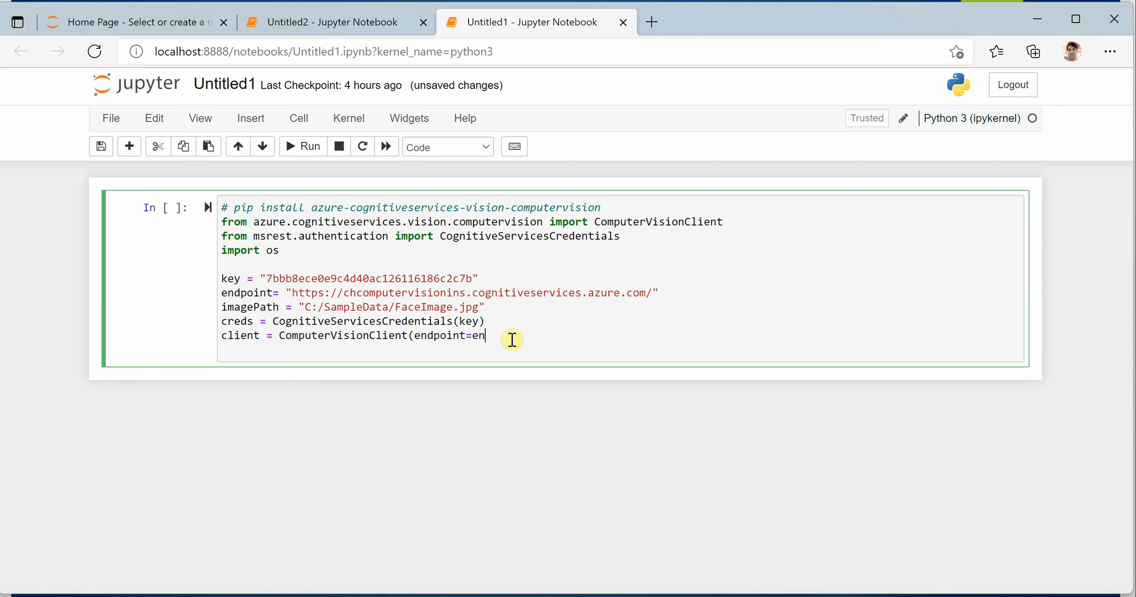
{"action": "type", "text": "dpoint,"}
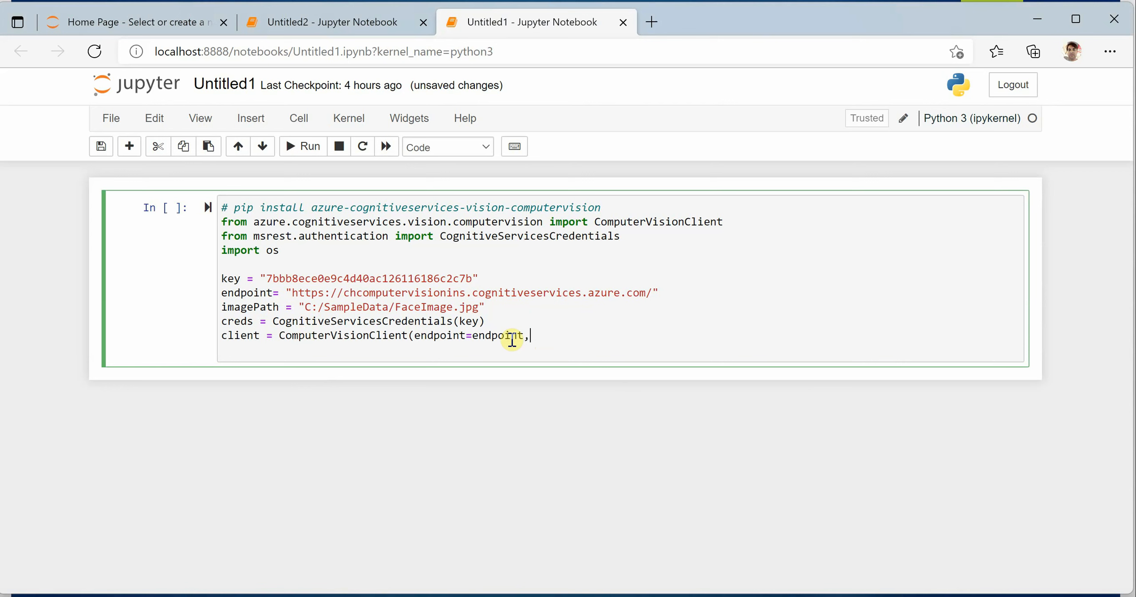
{"action": "type", "text": "credentials"}
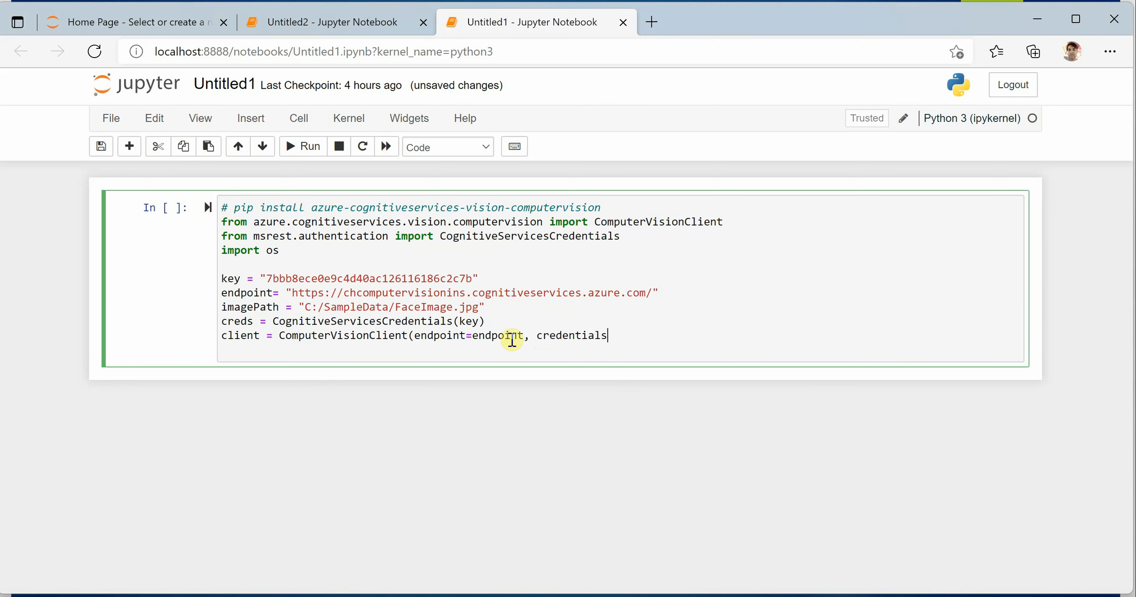
{"action": "type", "text": "=cred"}
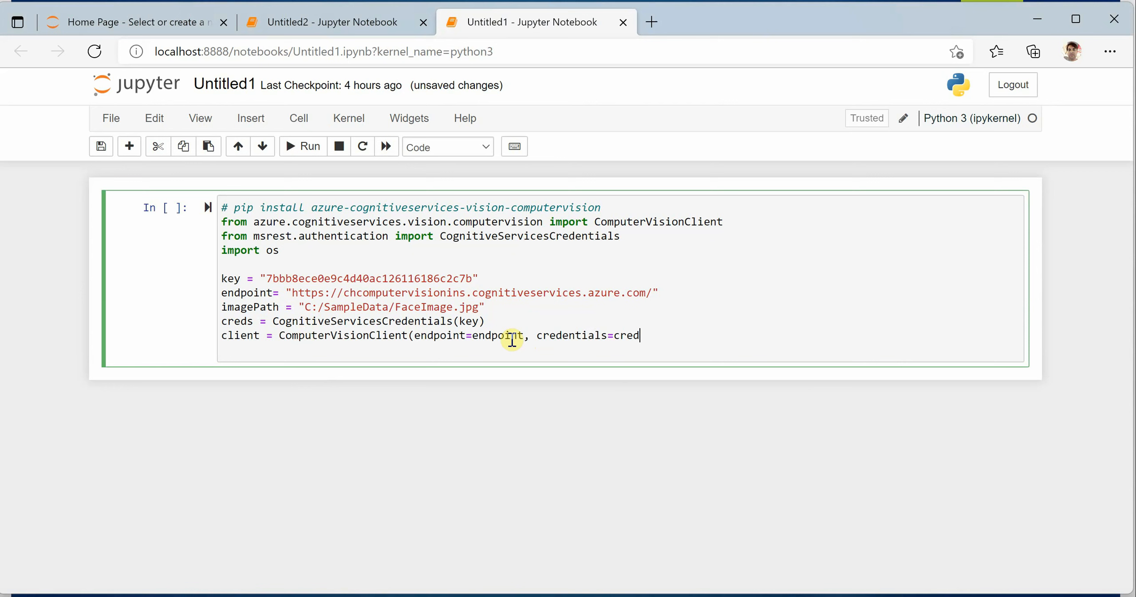
{"action": "type", "text": "s)"}
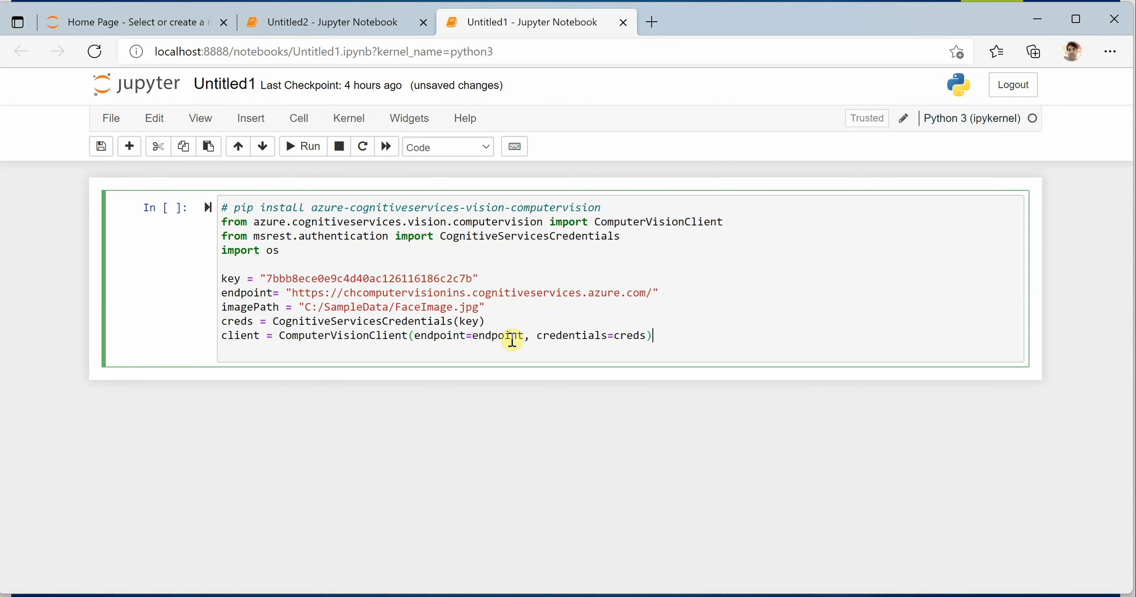
Add a with open(imagePath, 'rb') as img: block
{"action": "type", "text": "w"}
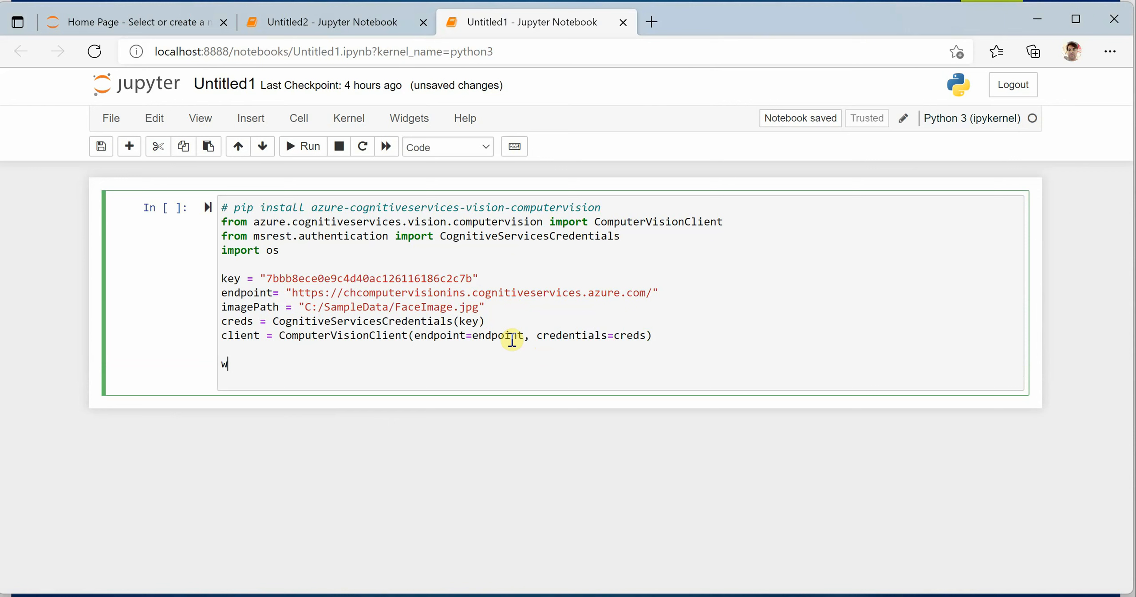
{"action": "type", "text": "ith op"}
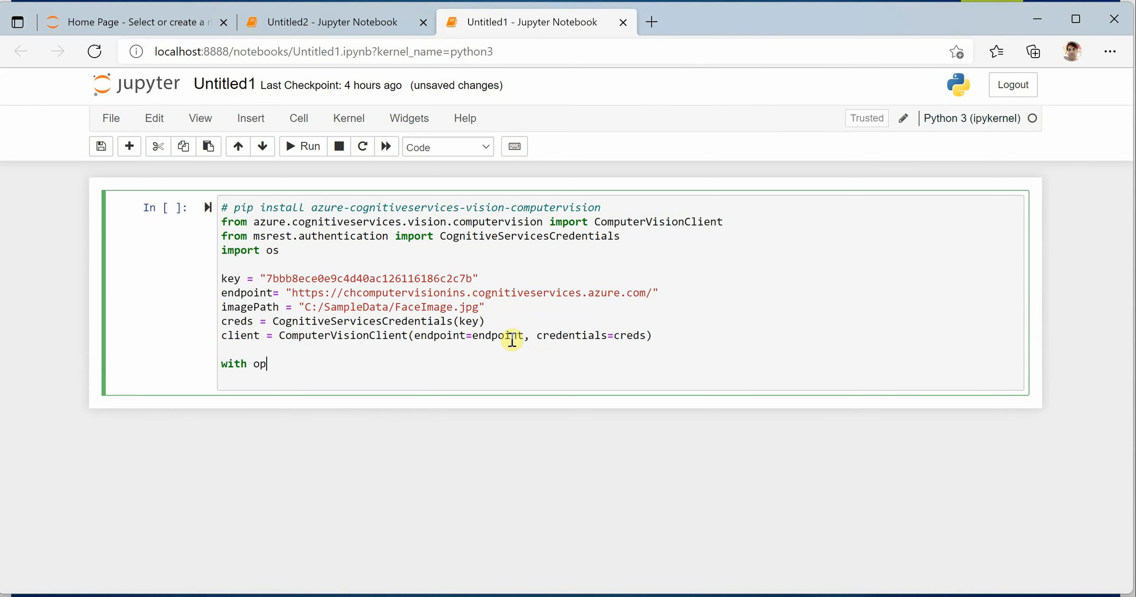
{"action": "type", "text": "en()"}
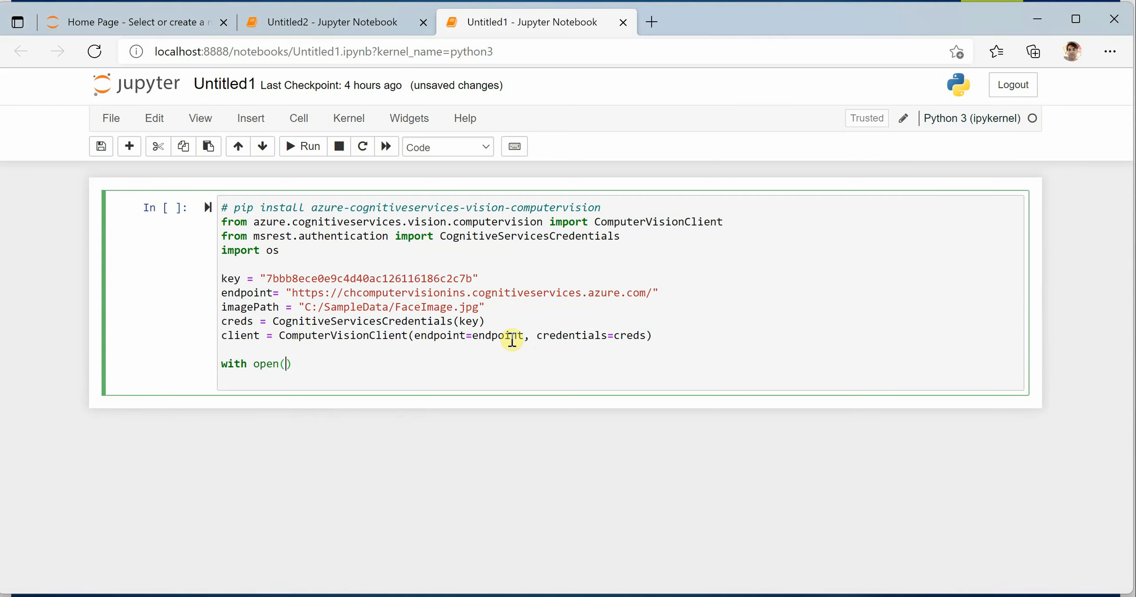
{"action": "type", "text": "imagePa"}
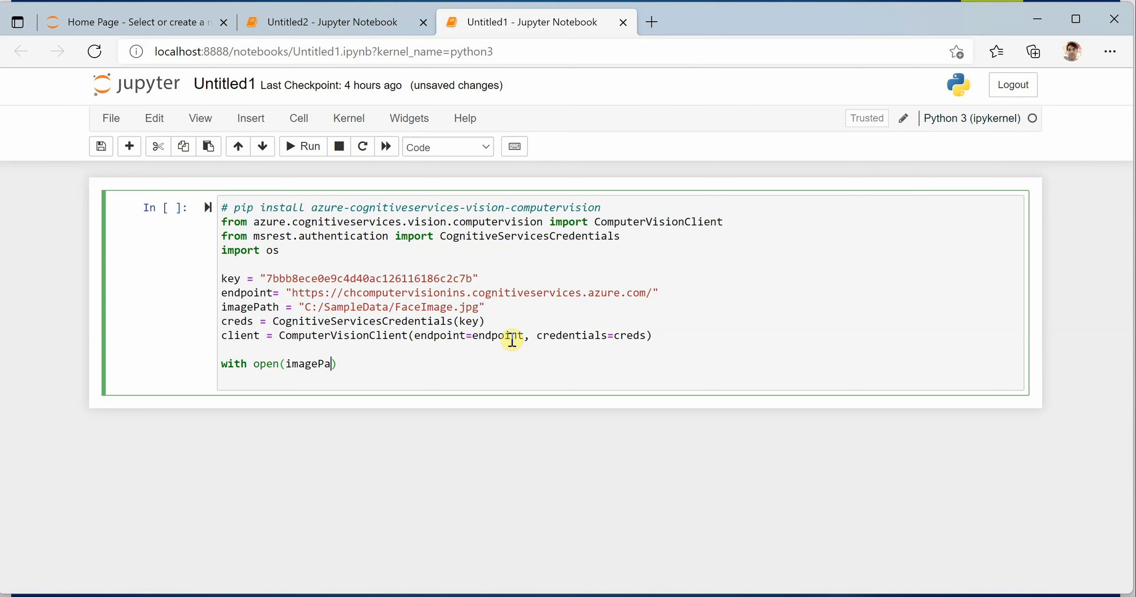
{"action": "type", "text": "th,"}
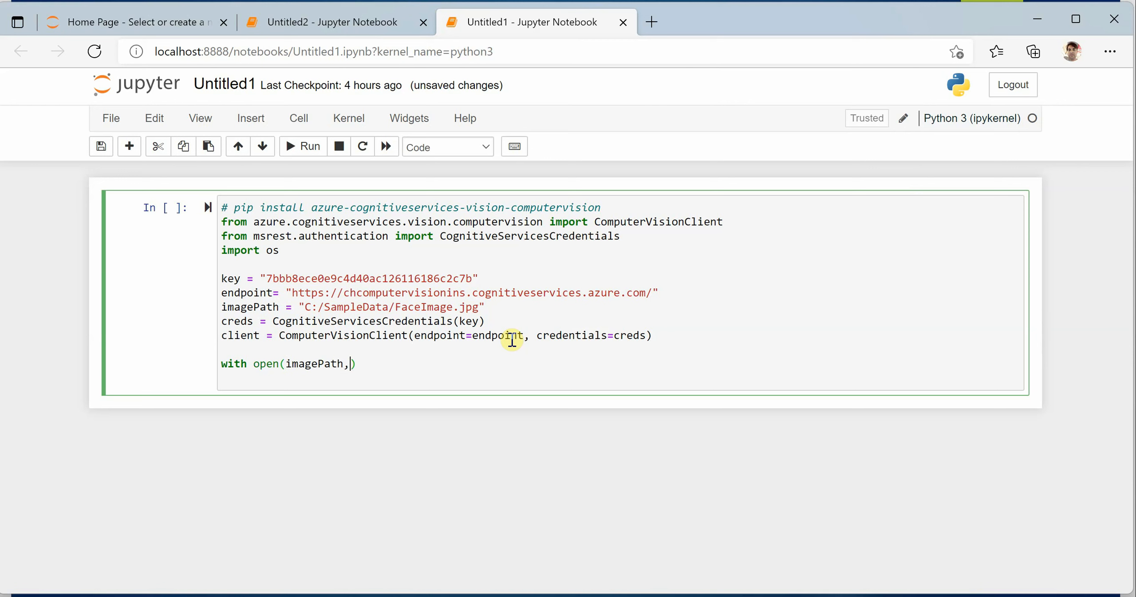
{"action": "type", "text": "'r'"}
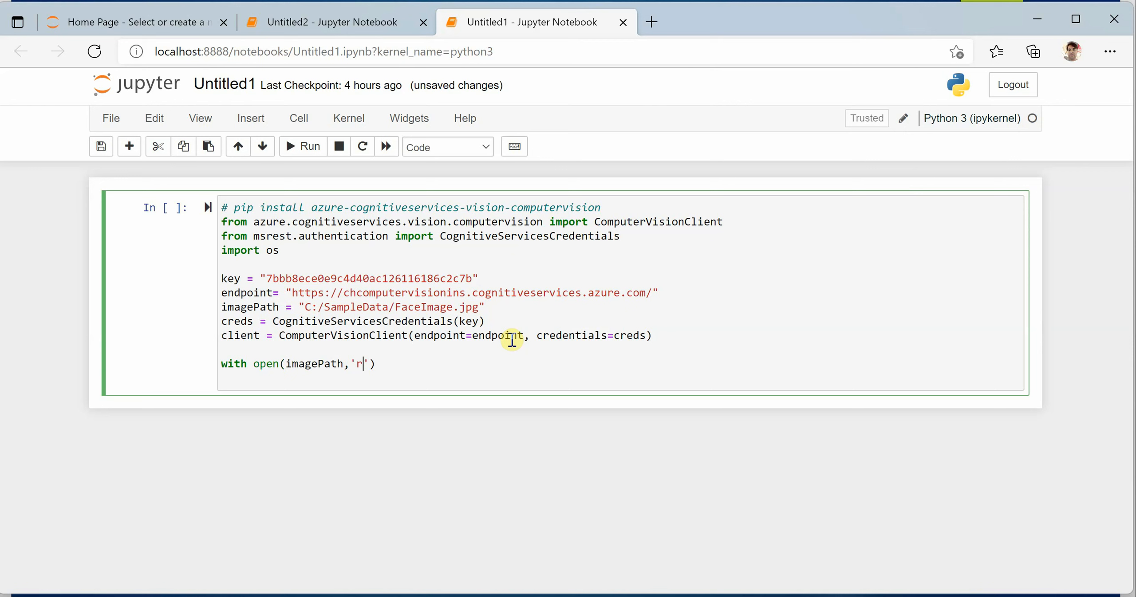
{"action": "type", "text": "b"}
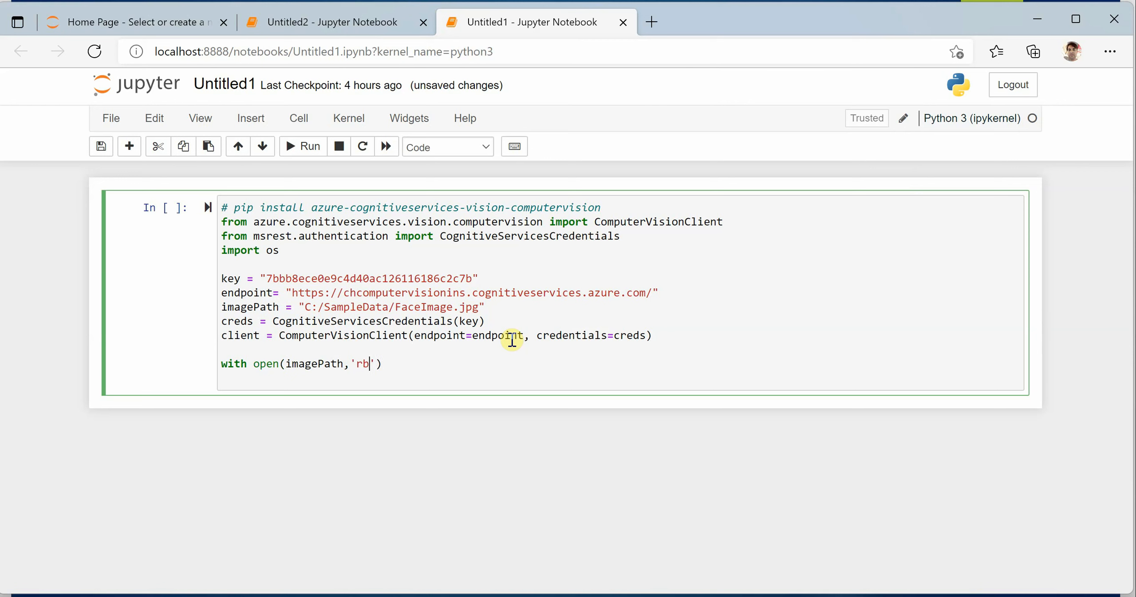
{"action": "type", "text": "as i"}
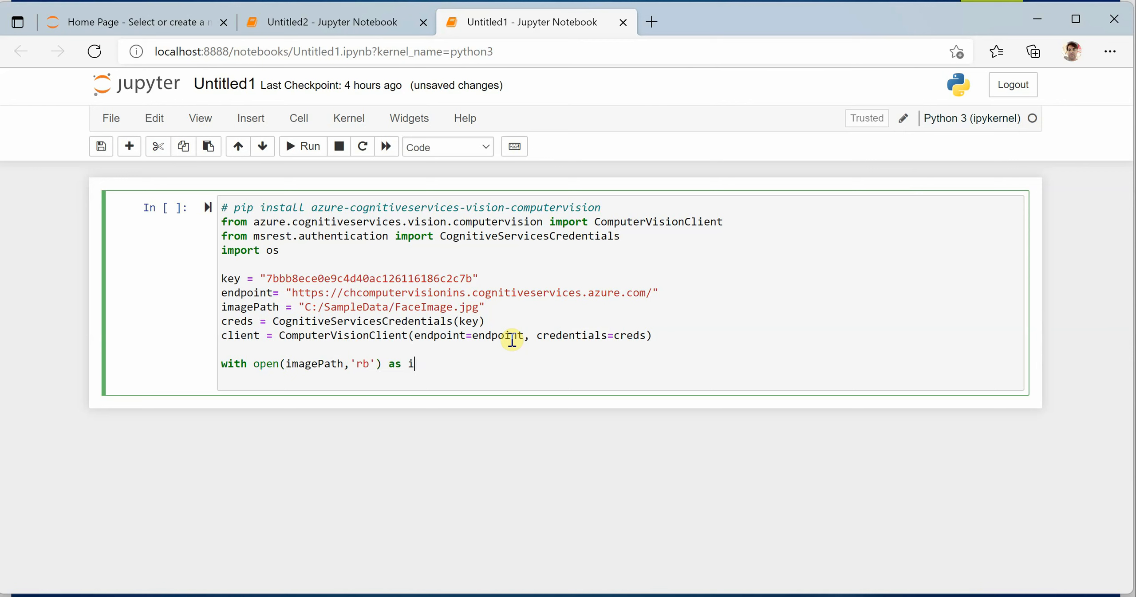
{"action": "type", "text": "mg:"}
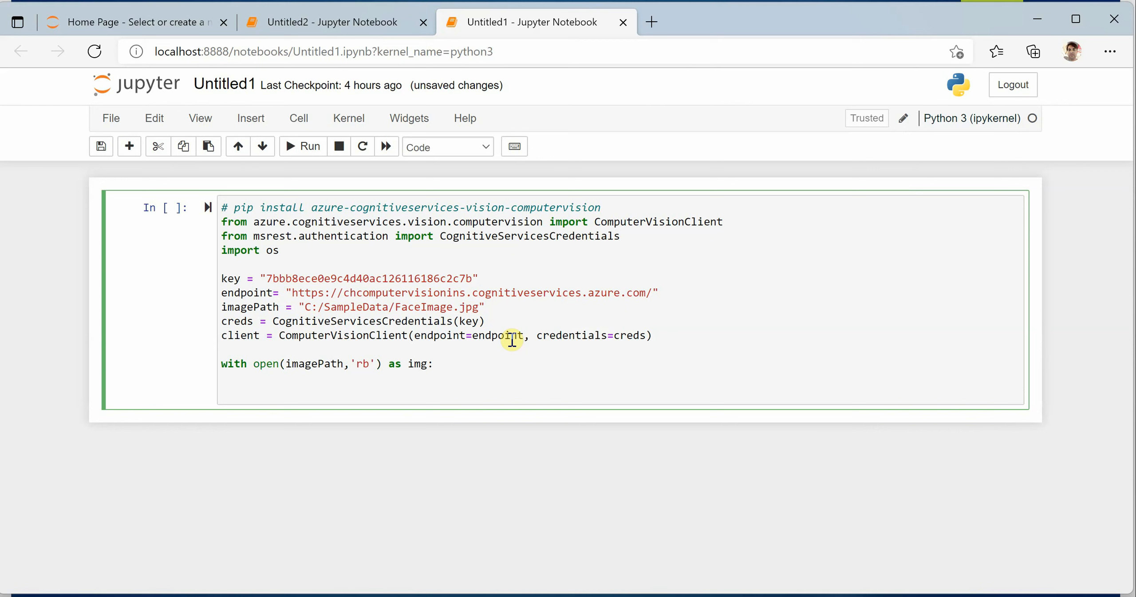
Inside the block, store client.describe_image_in_stream(img) as result
{"action": "type", "text": "re"}
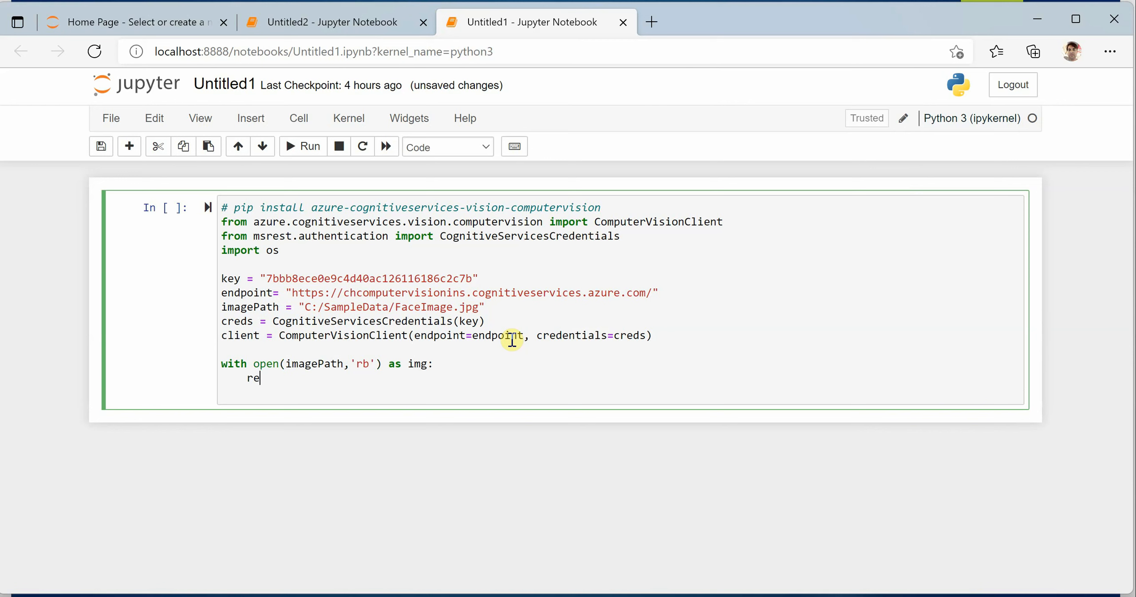
{"action": "type", "text": "sult ="}
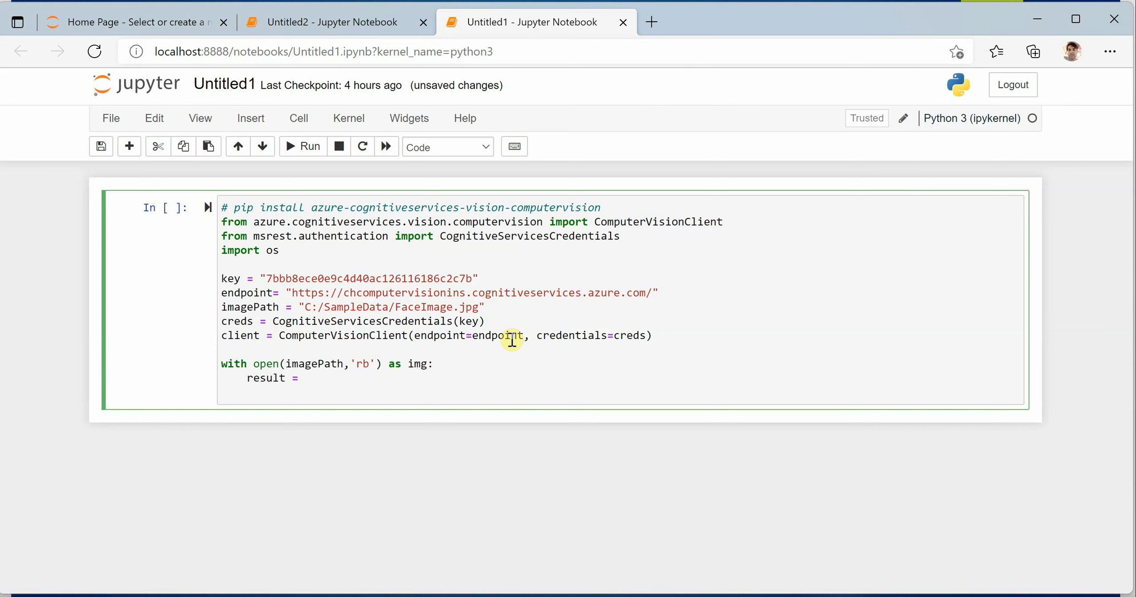
{"action": "type", "text": "client"}
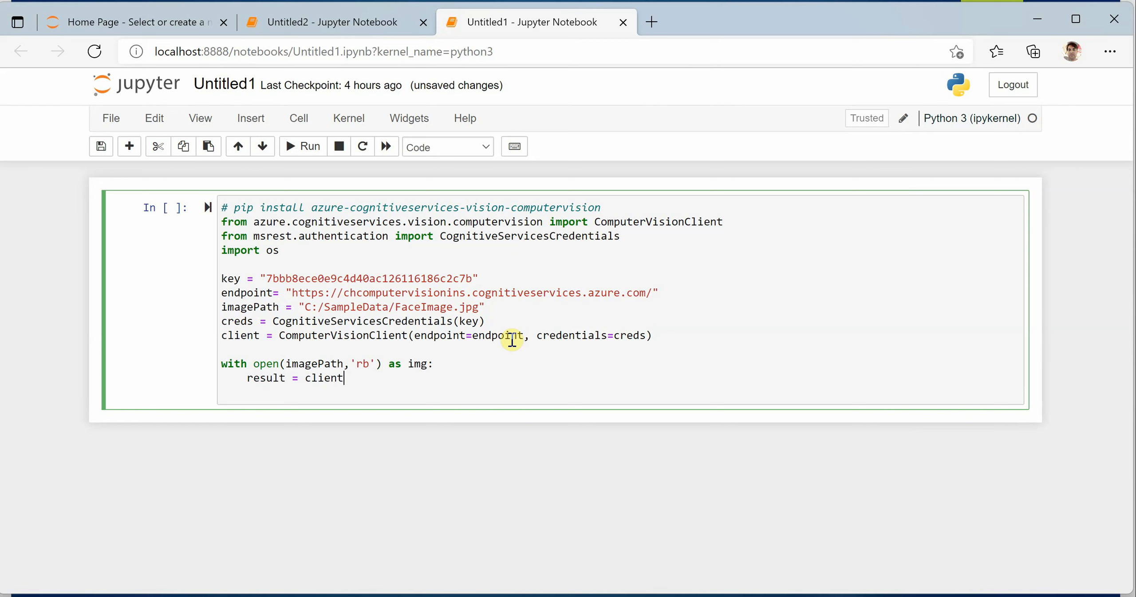
{"action": "type", "text": "."}
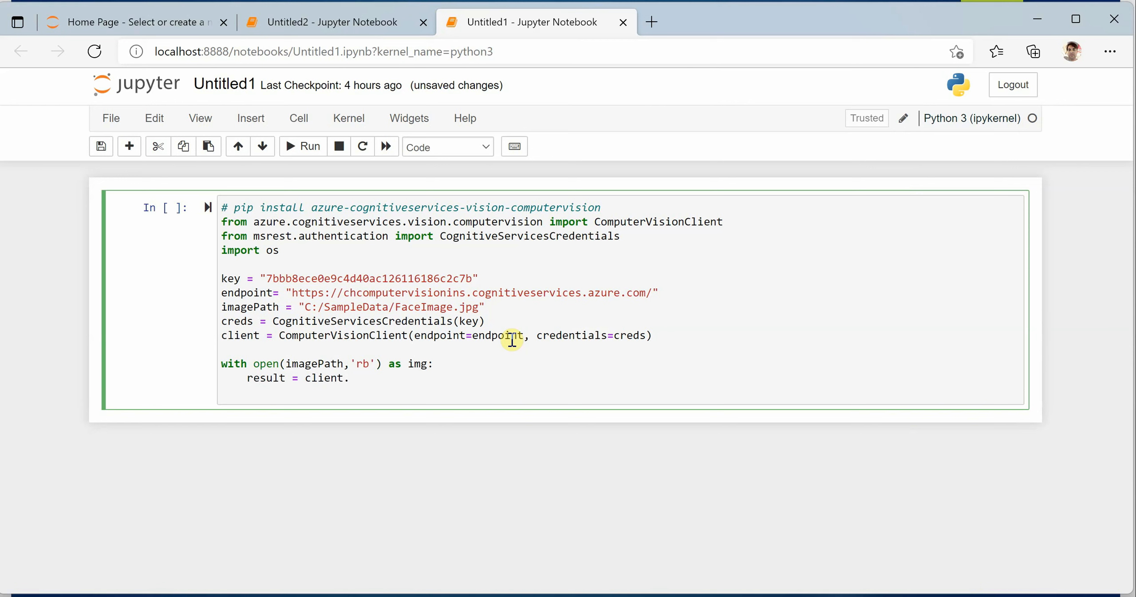
{"action": "type", "text": "desc"}
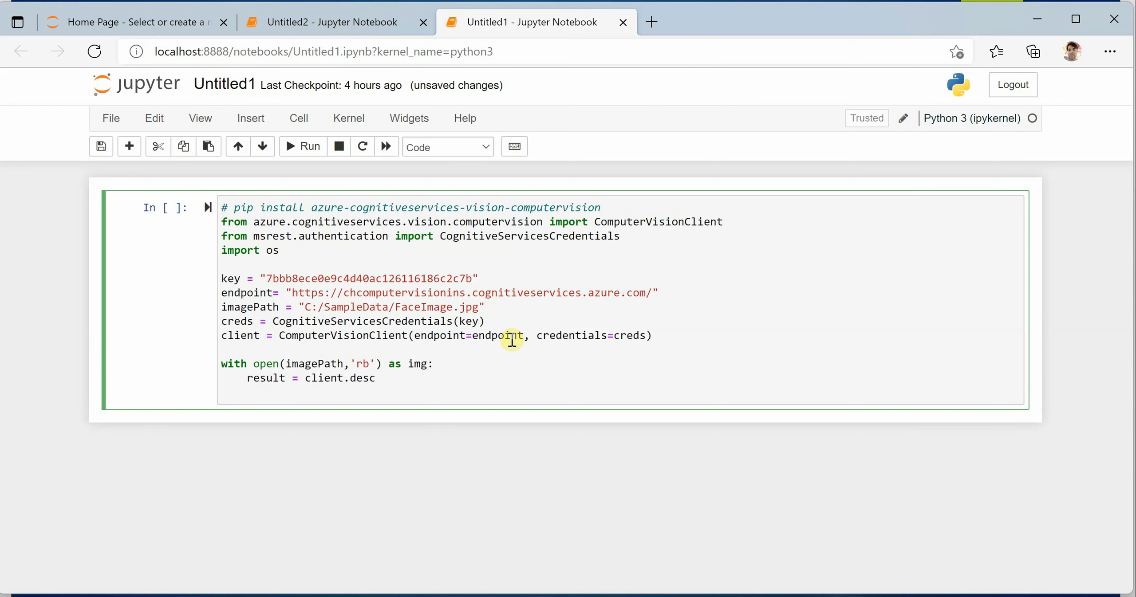
{"action": "type", "text": "r"}
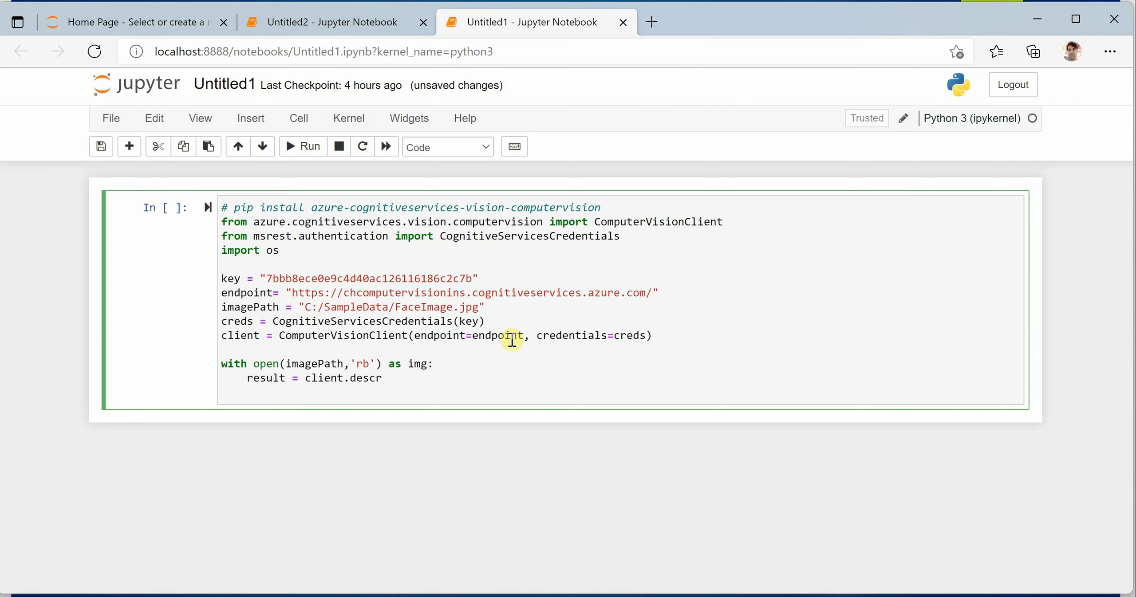
{"action": "type", "text": "ib"}
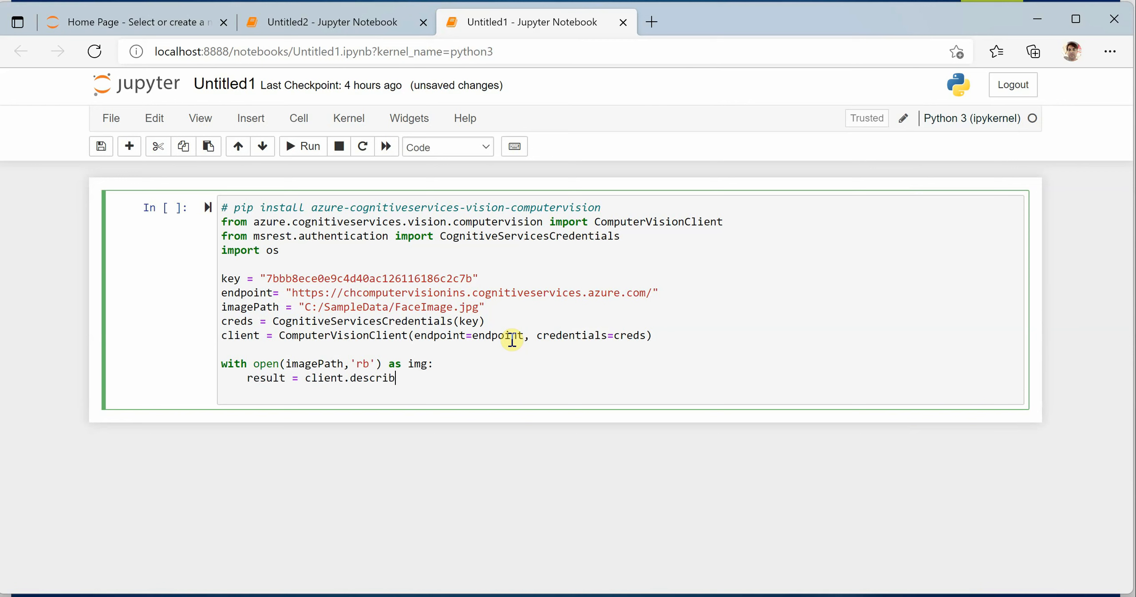
{"action": "type", "text": "e)image"}
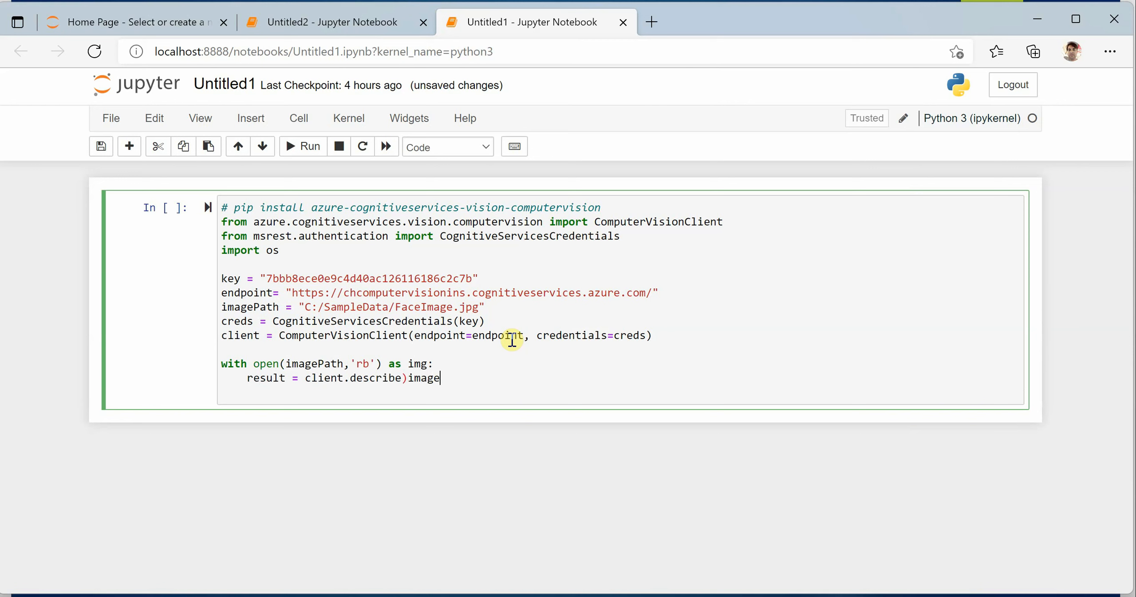
{"action": "type", "text": "_io"}
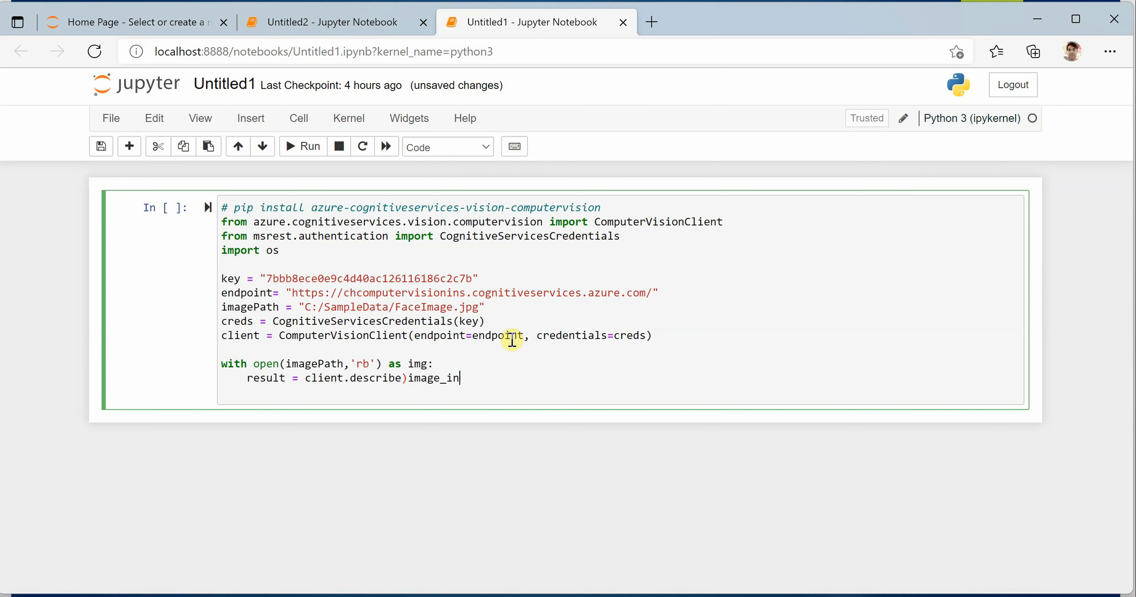
{"action": "type", "text": "_stream"}
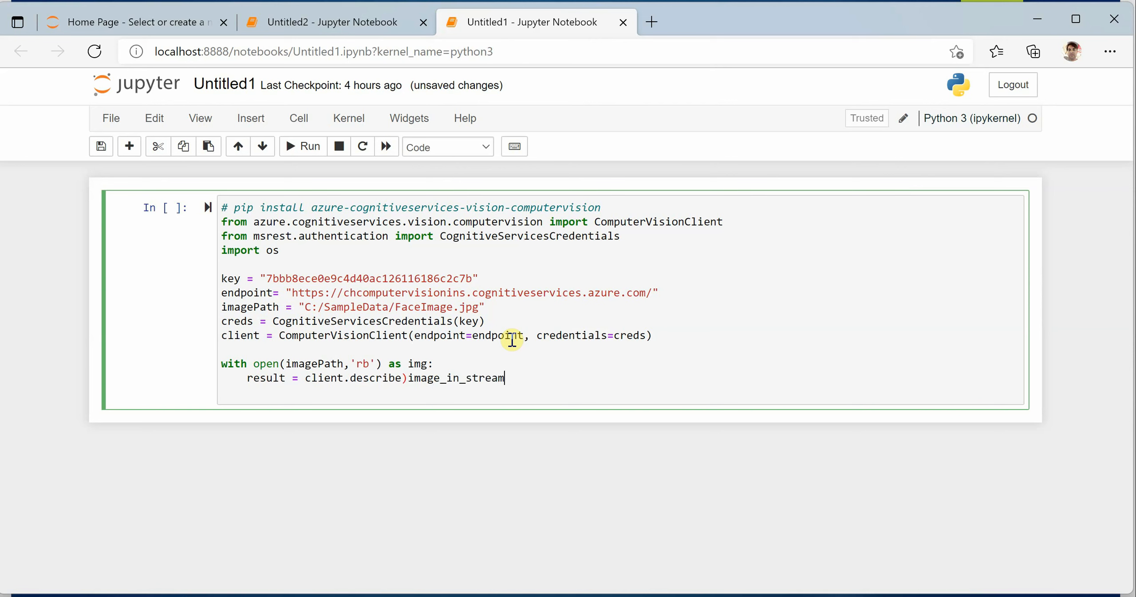
{"action": "type", "text": "(img)"}
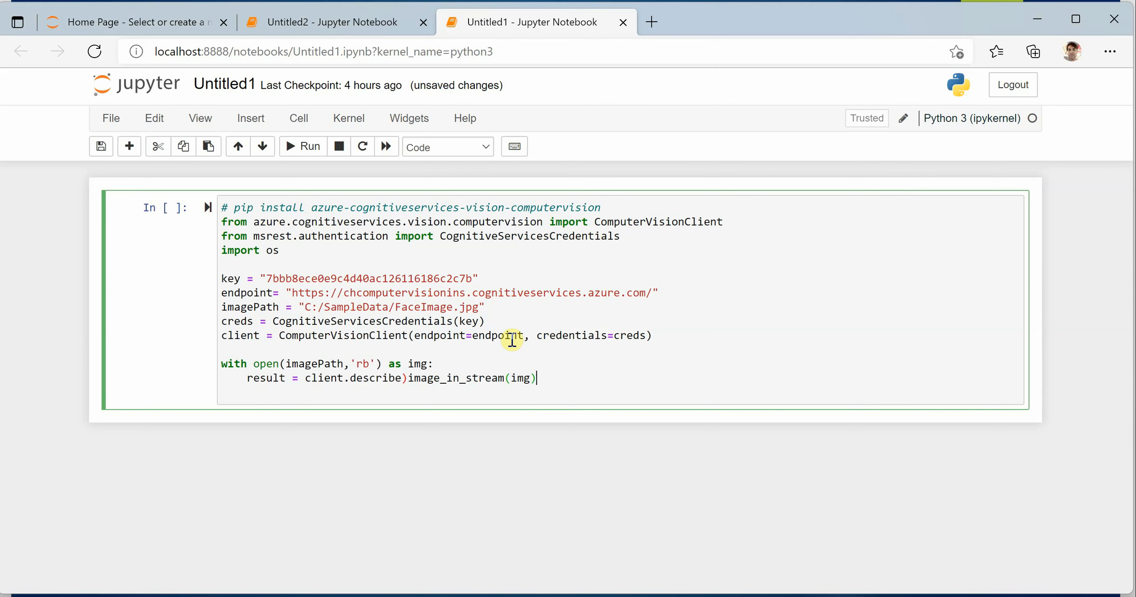
{"action": "mouse_move", "coordinate": [335, 377]}
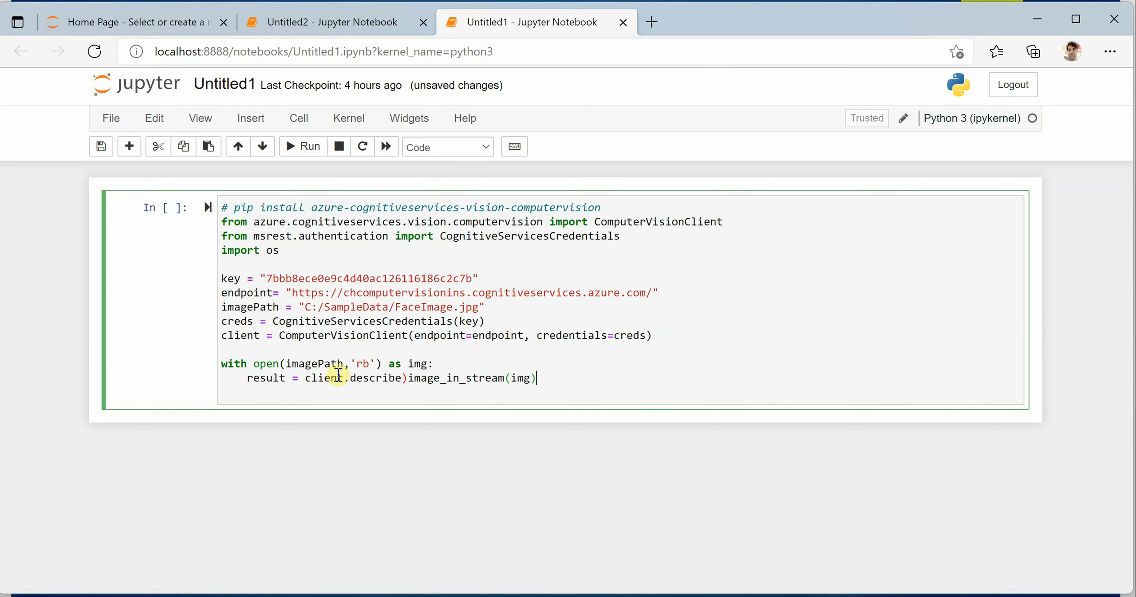
{"action": "mouse_move", "coordinate": [397, 378]}
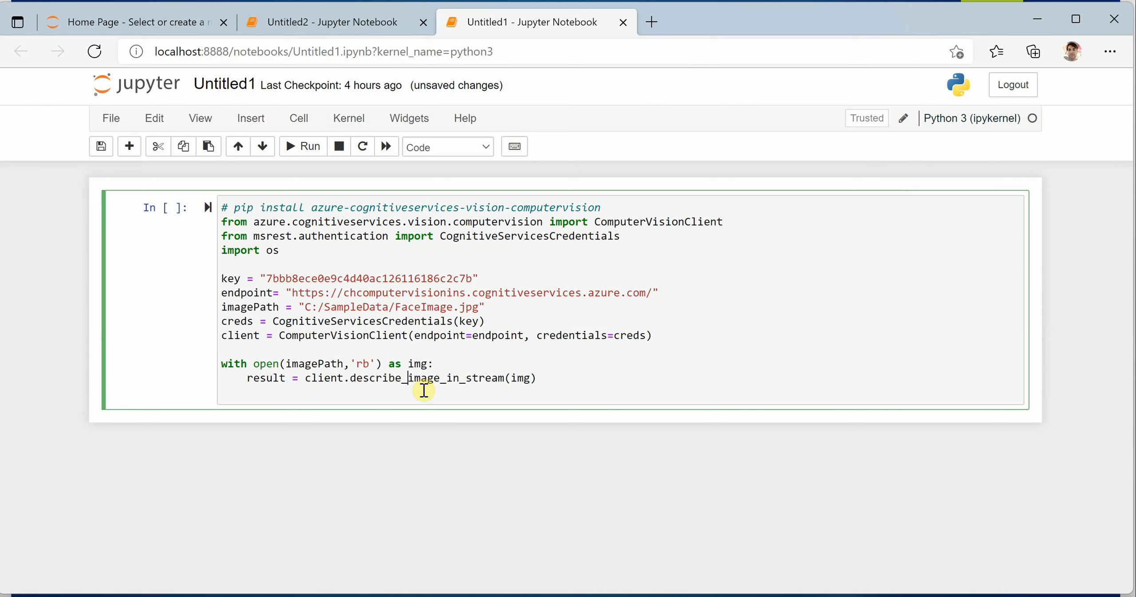
{"action": "mouse_move", "coordinate": [493, 390]}
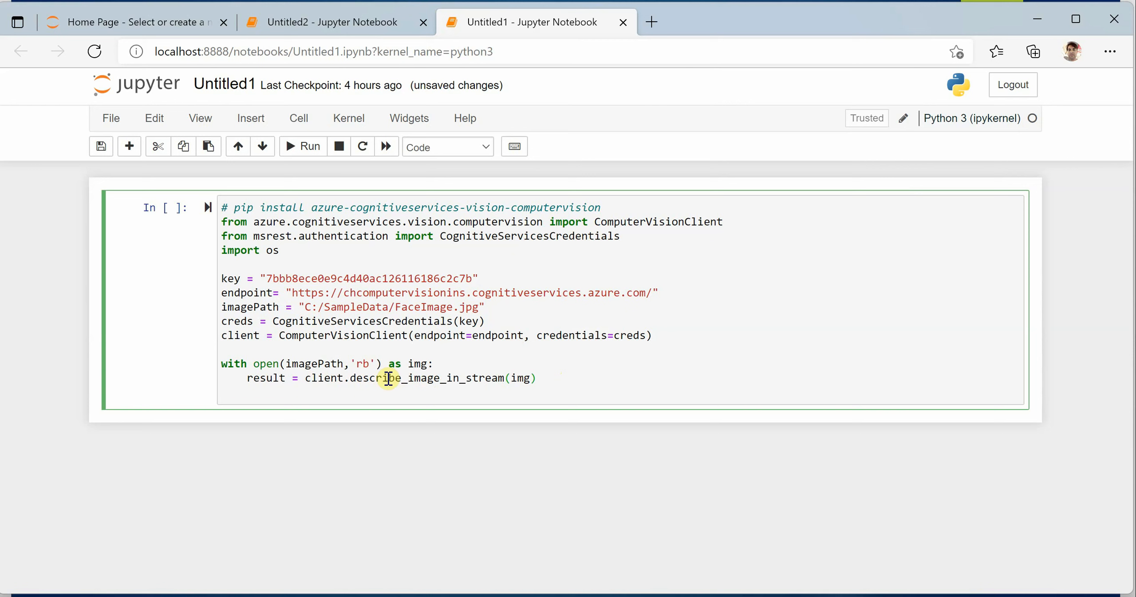
{"action": "mouse_move", "coordinate": [235, 370]}
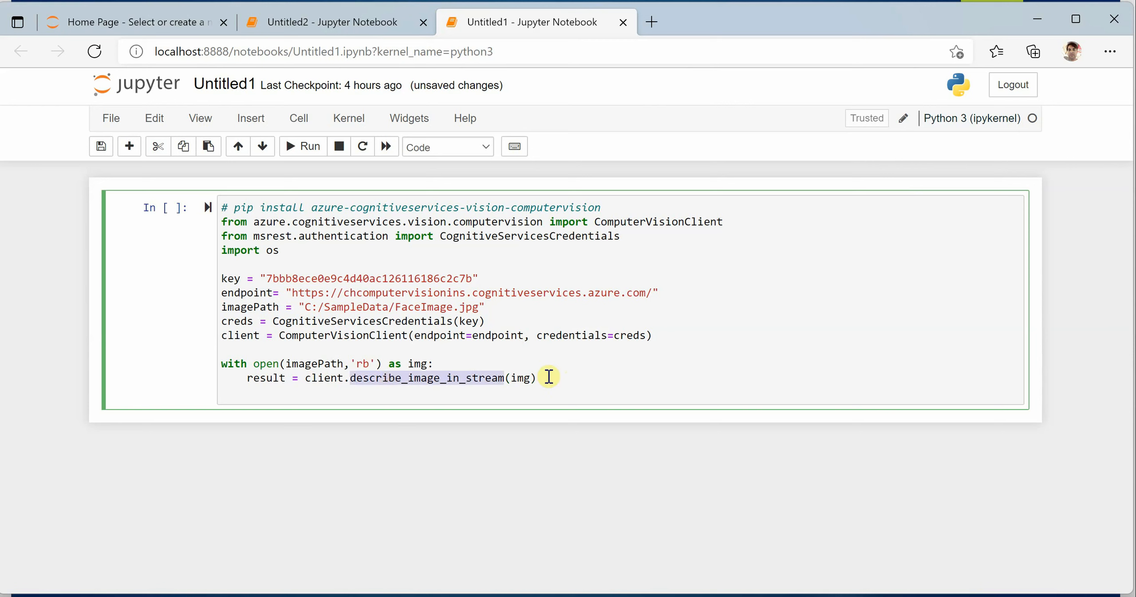
{"action": "mouse_move", "coordinate": [560, 381]}
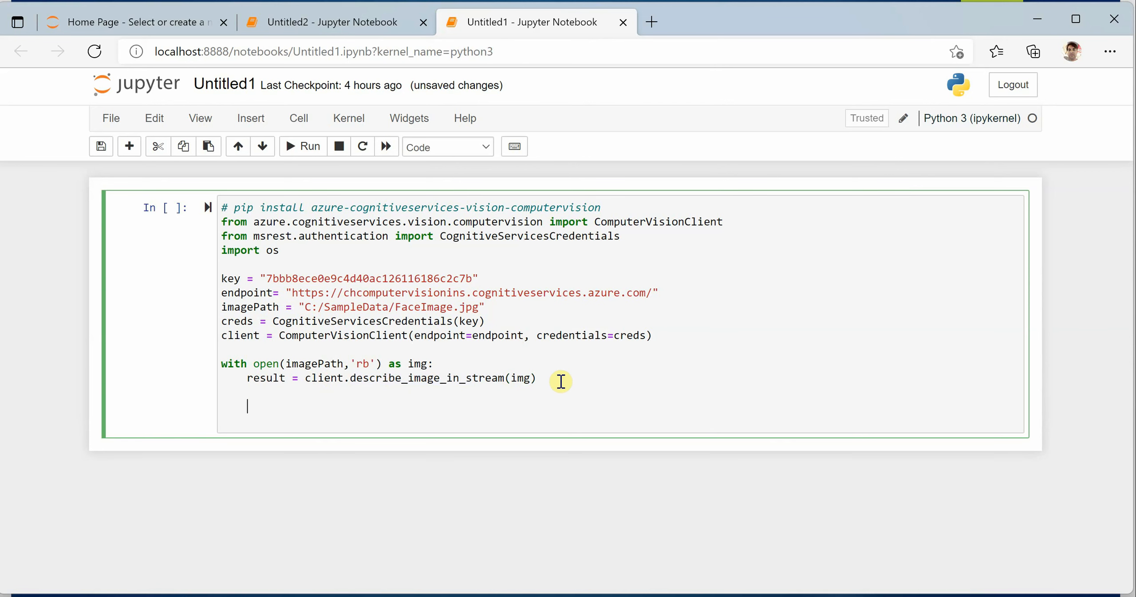
Add print(result.captions[0].text) after the with-block
{"action": "type", "text": "p"}
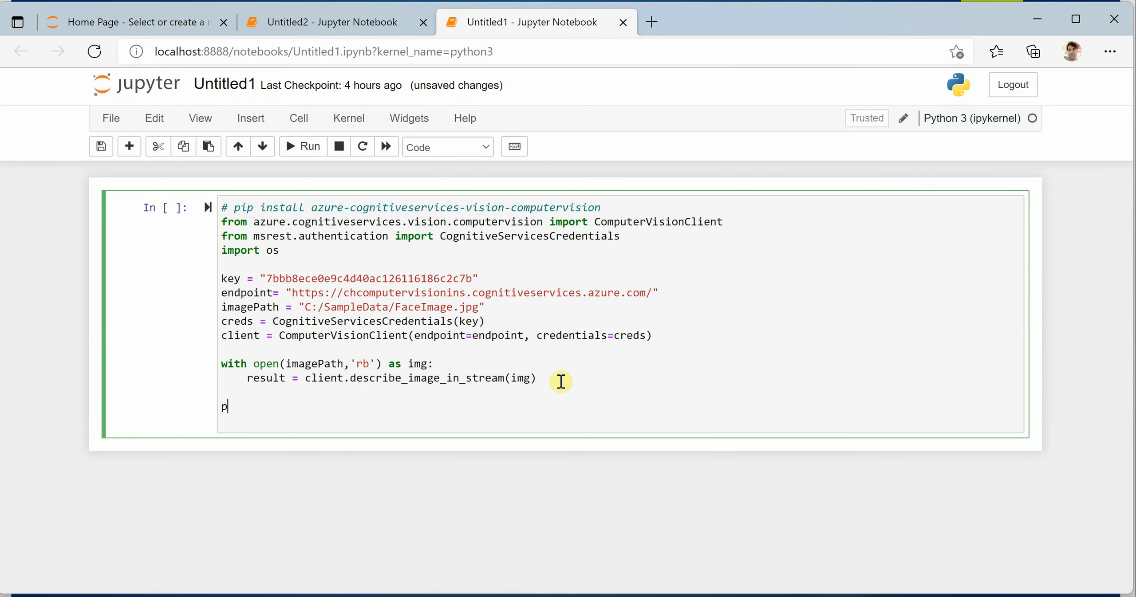
{"action": "type", "text": "rint"}
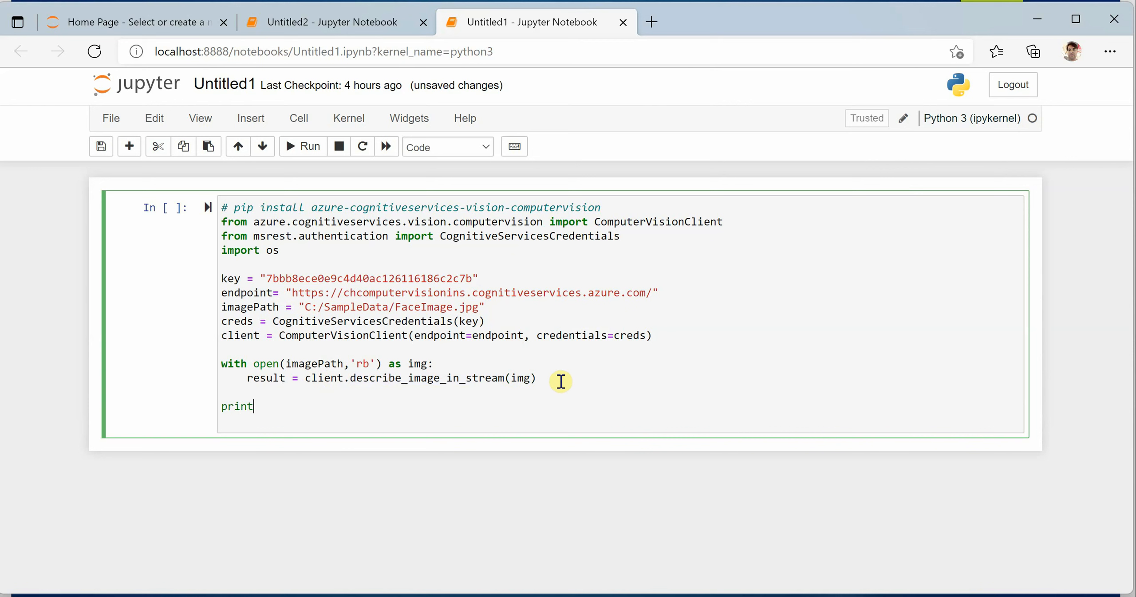
{"action": "type", "text": "(result)"}
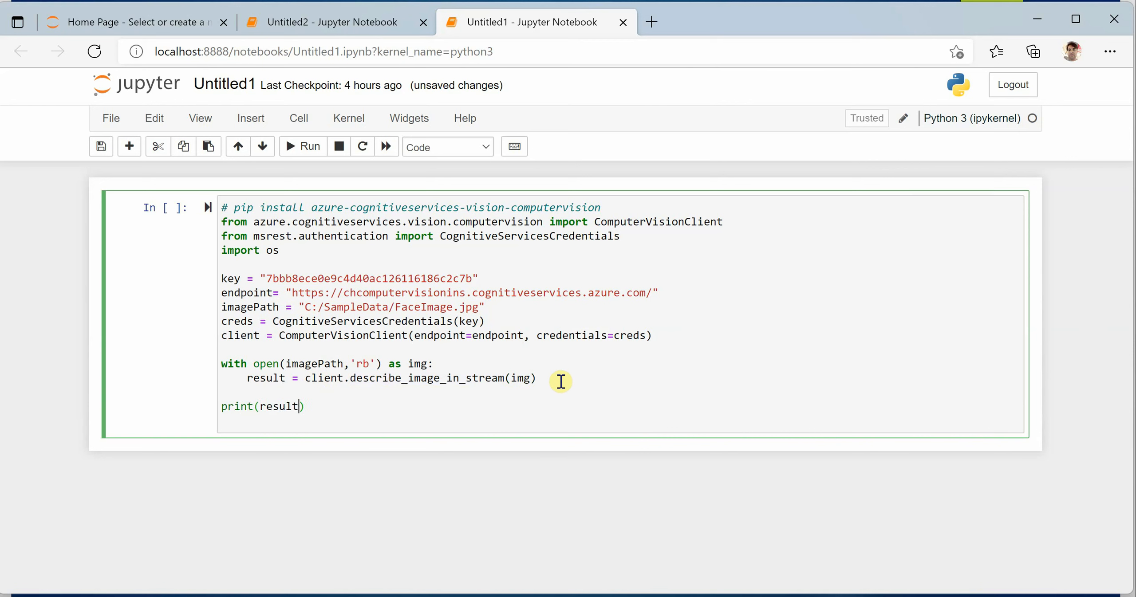
{"action": "type", "text": ".captions"}
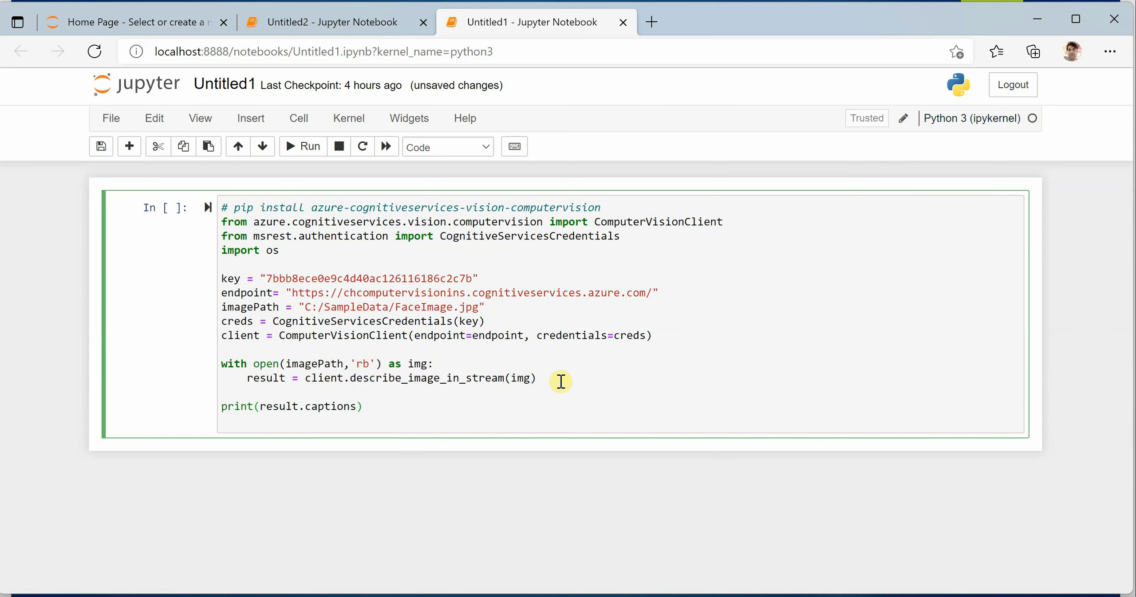
{"action": "type", "text": "[0]."}
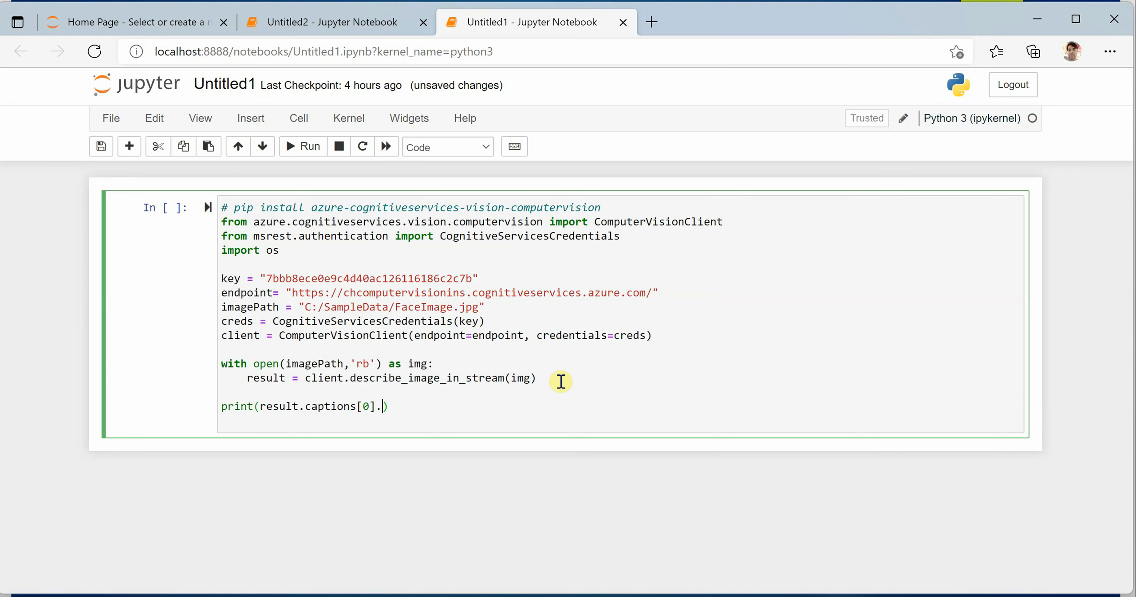
{"action": "type", "text": "text"}
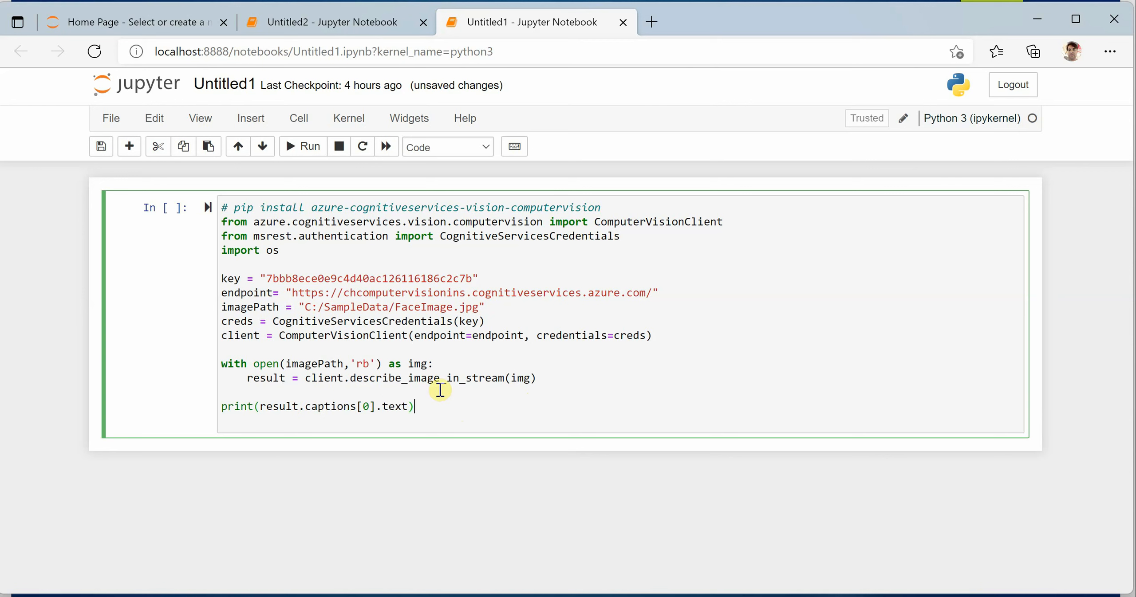
{"action": "mouse_move", "coordinate": [296, 249]}
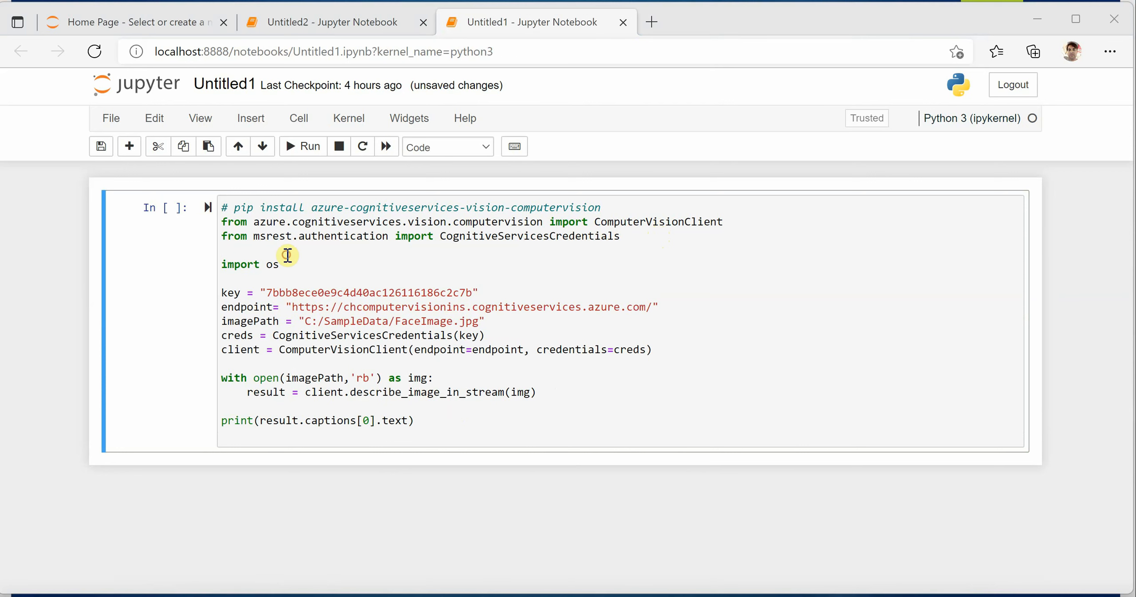
Add 'from IPython.display import Image' and a blank line above the print statement
{"action": "type", "text": "from"}
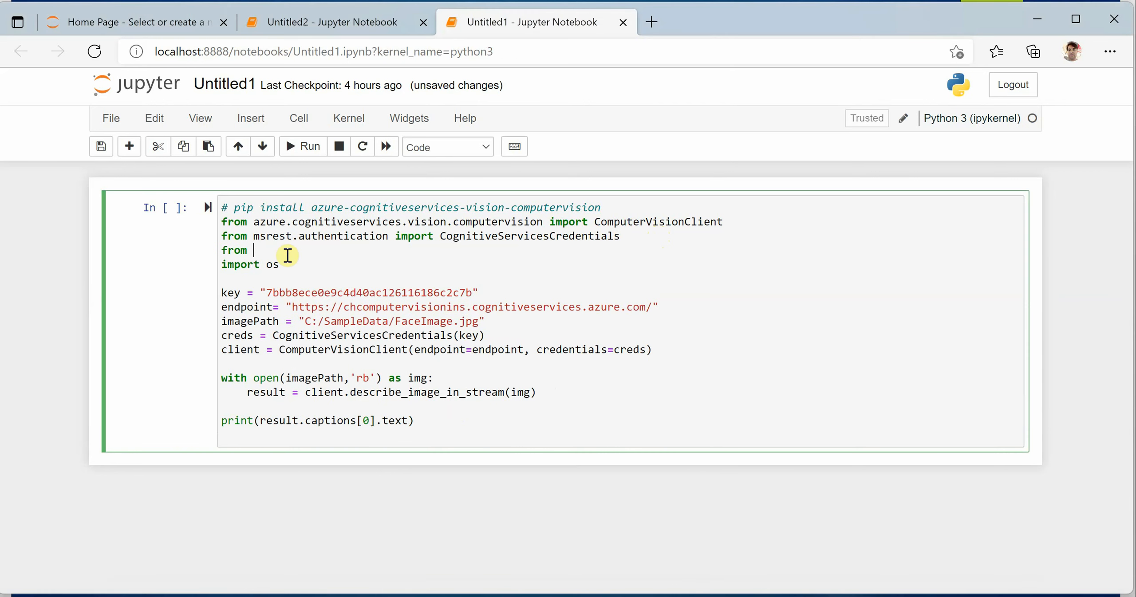
{"action": "type", "text": "IPython.display import Image"}
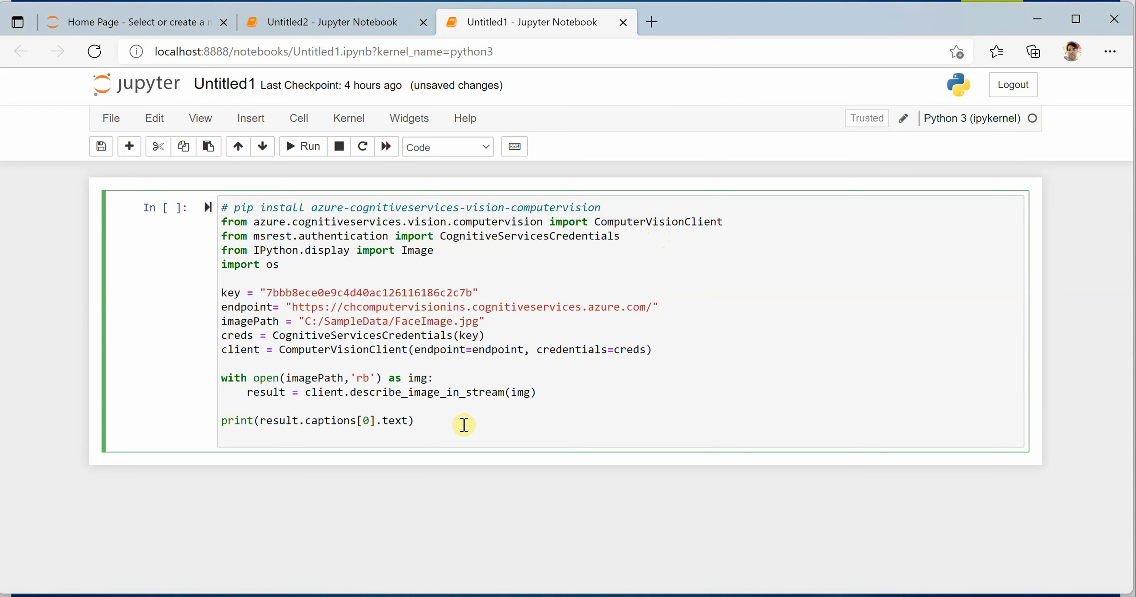
{"action": "key", "text": "Return"}
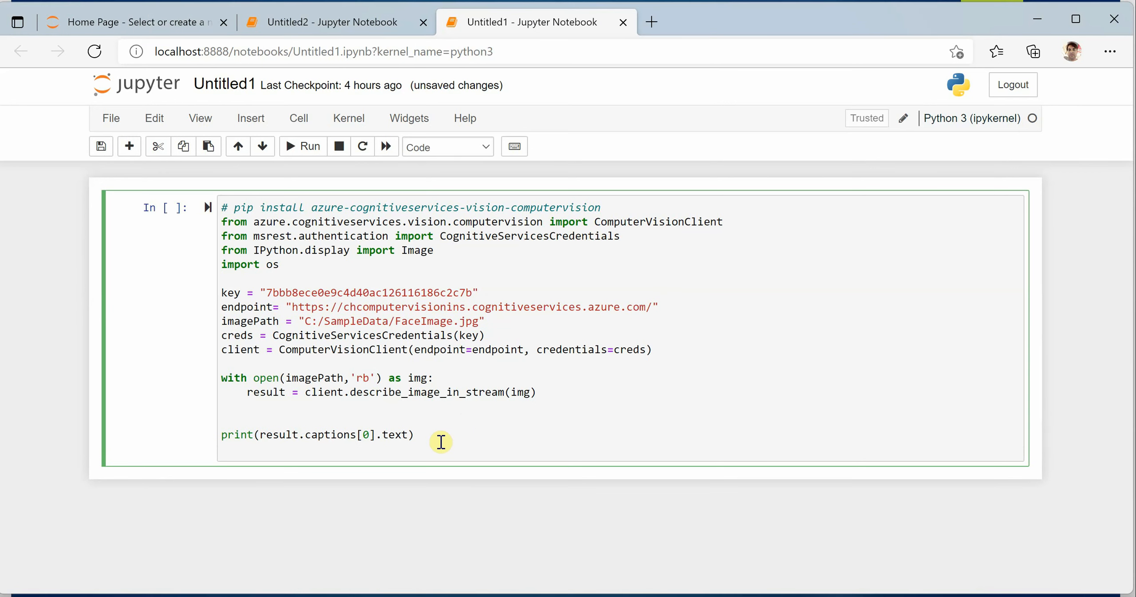
Write Image(filename=imagePath, width=120, height=120) as the cell's last line
{"action": "type", "text": "Image"}
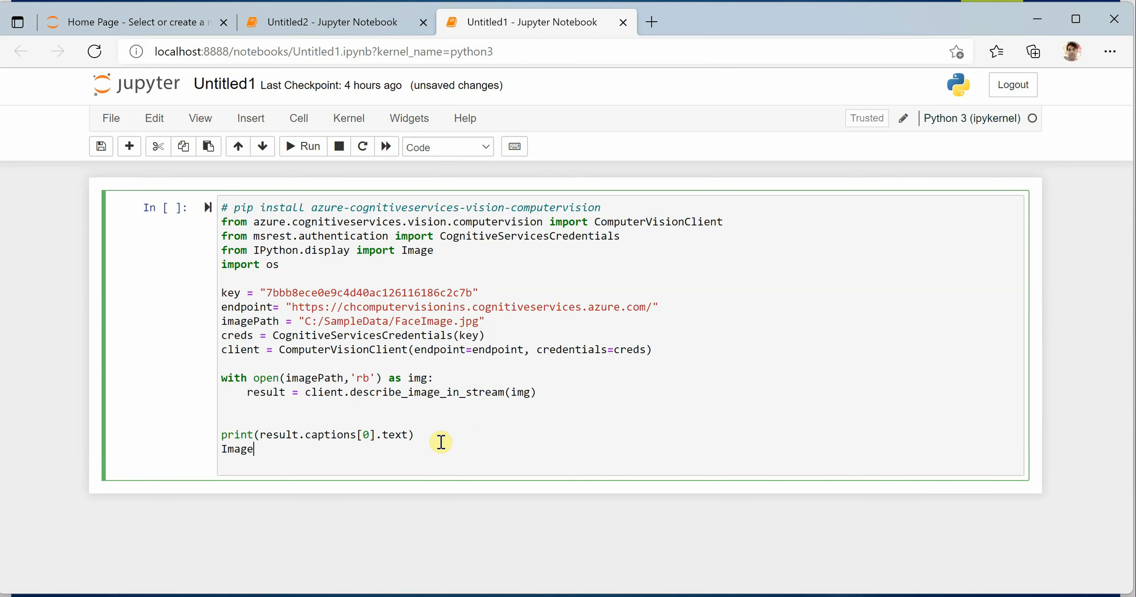
{"action": "type", "text": "(fi"}
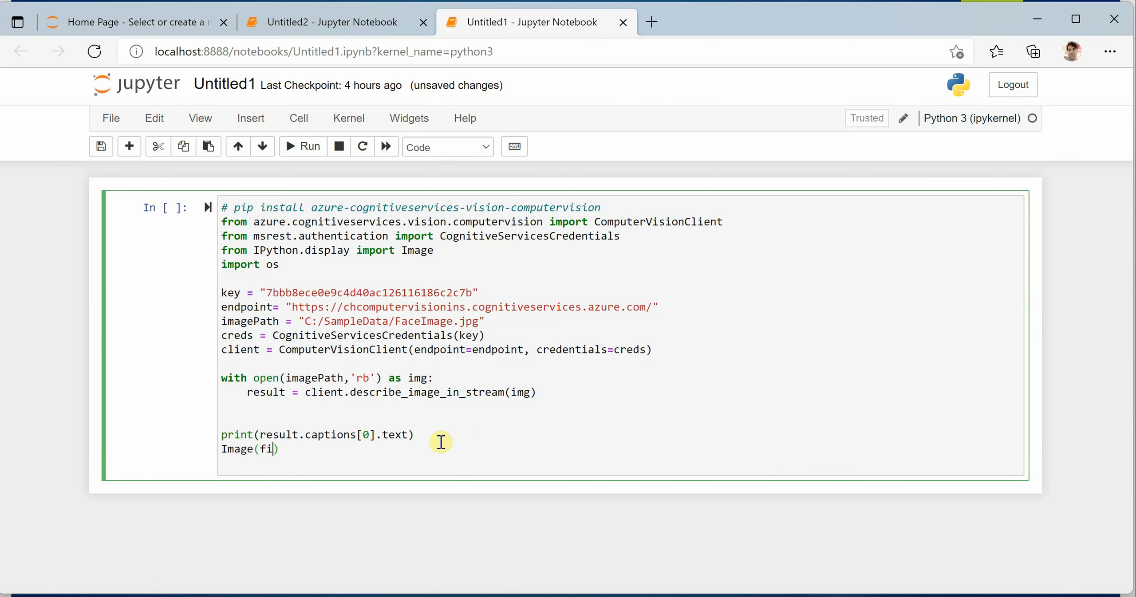
{"action": "type", "text": "lename"}
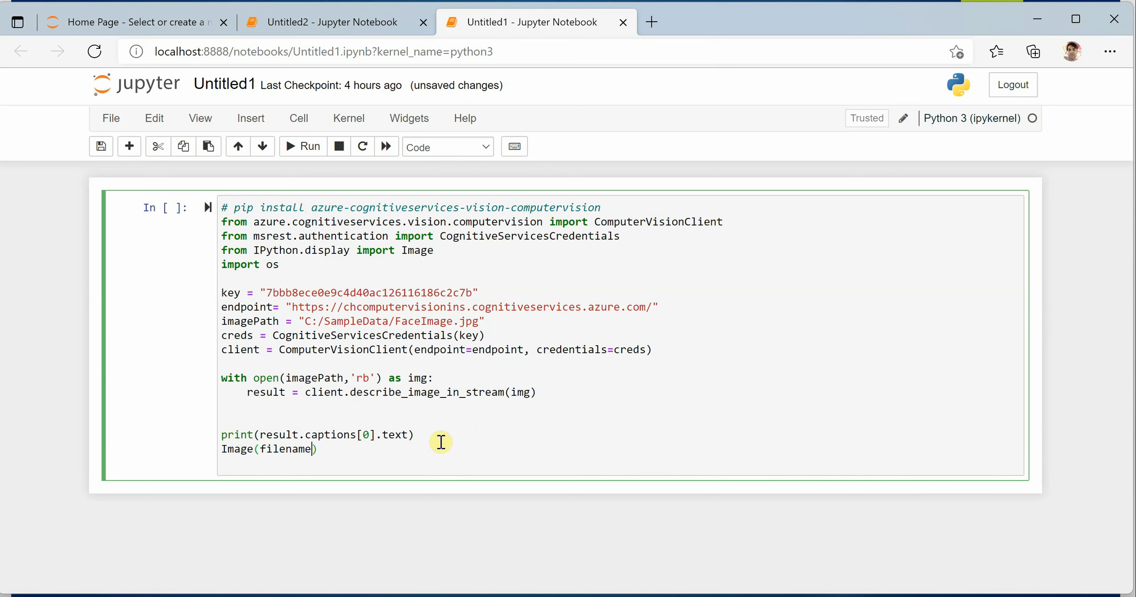
{"action": "type", "text": "=im"}
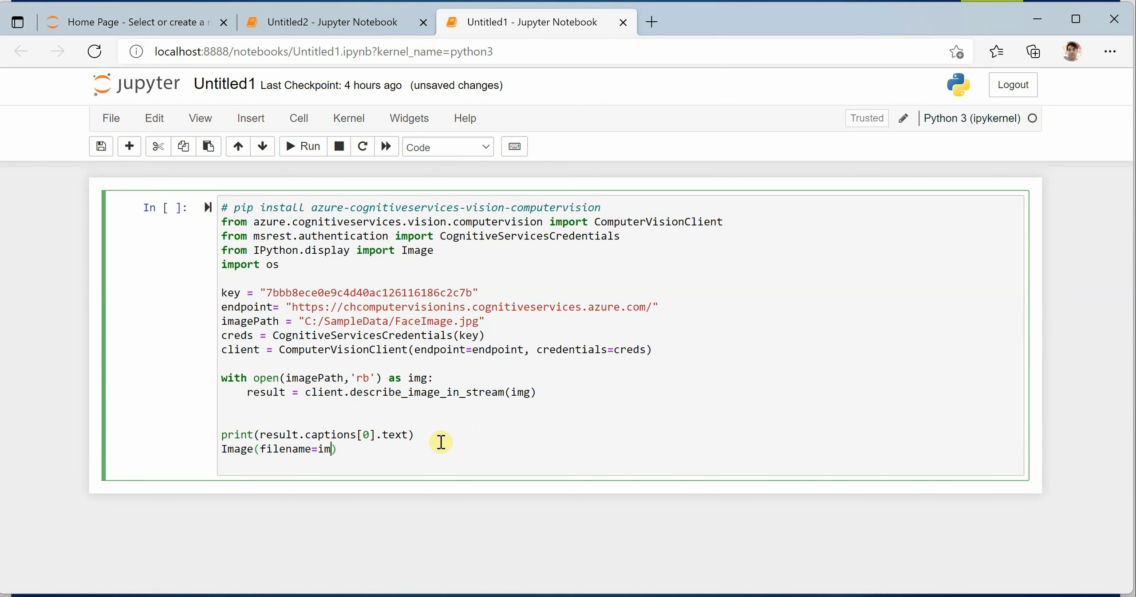
{"action": "type", "text": "agePath"}
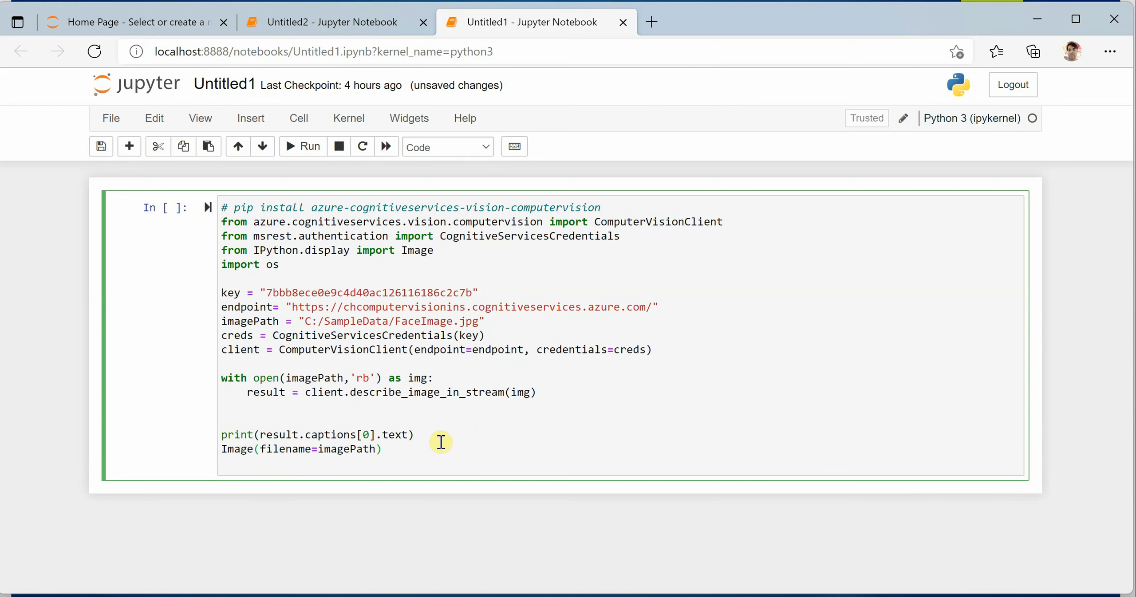
{"action": "type", "text": "w"}
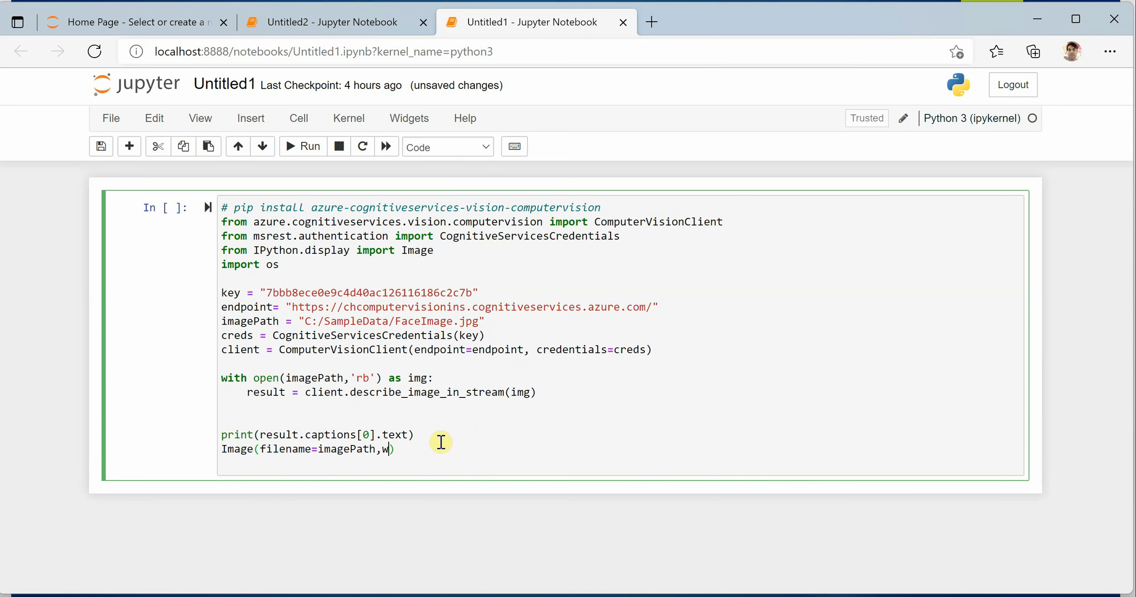
{"action": "type", "text": "idth="}
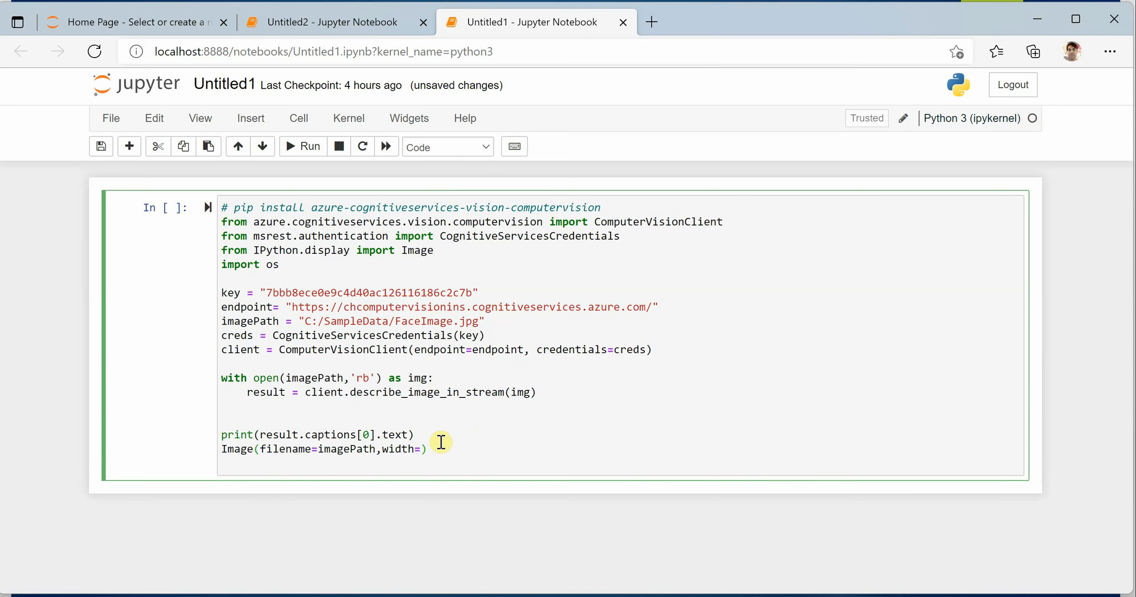
{"action": "type", "text": "120,"}
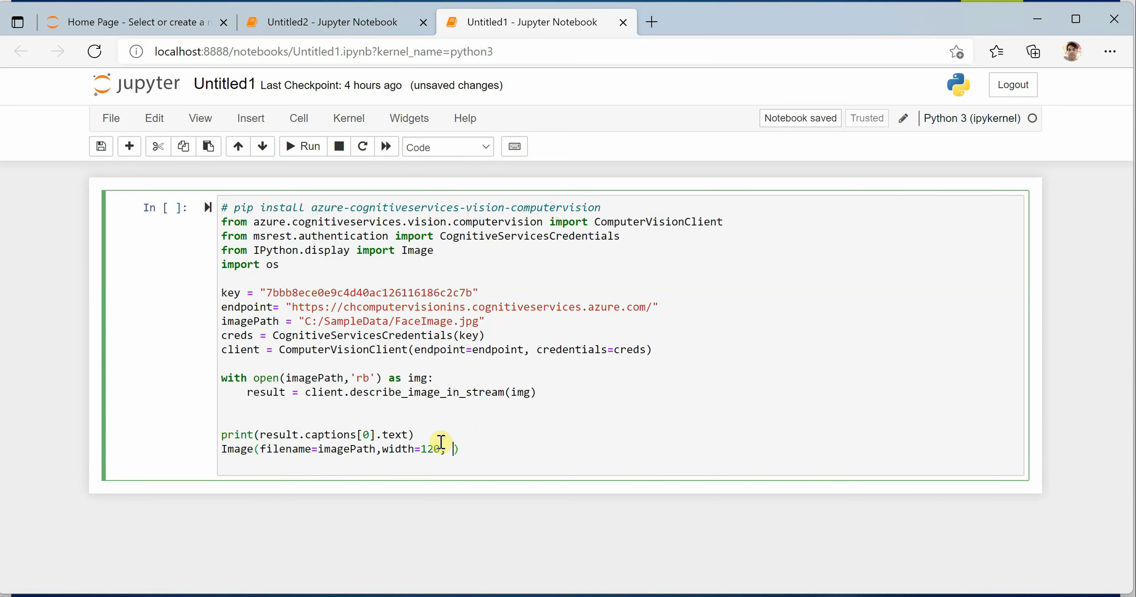
{"action": "type", "text": "height="}
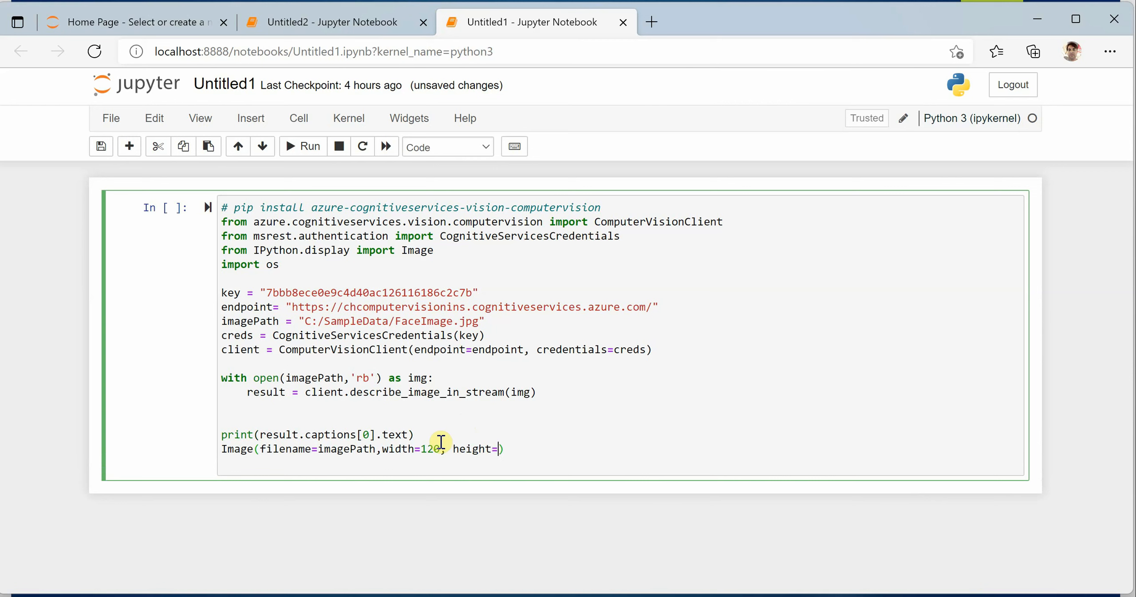
{"action": "type", "text": "120"}
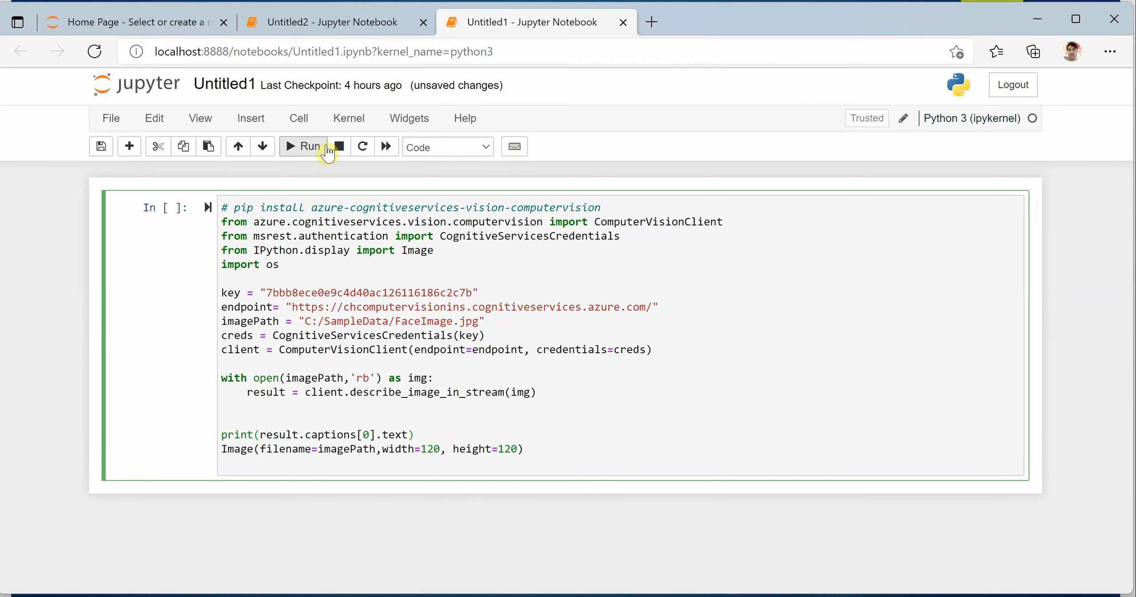
Run the cell and review the 'a woman with red hair' caption and thumbnail
{"action": "left_click", "coordinate": [303, 147]}
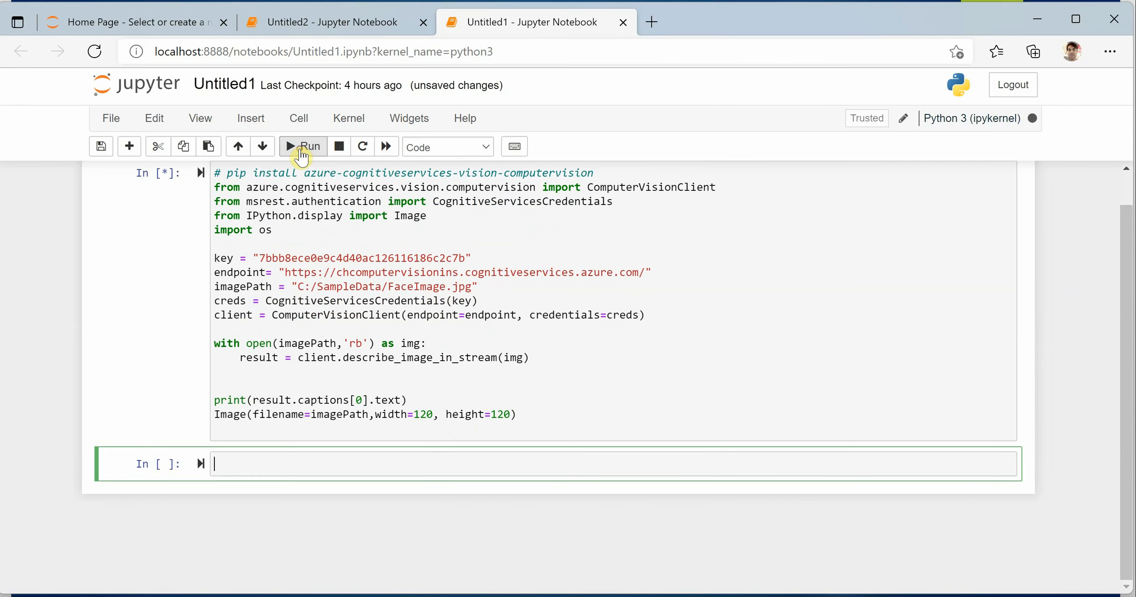
{"action": "left_click", "coordinate": [302, 146]}
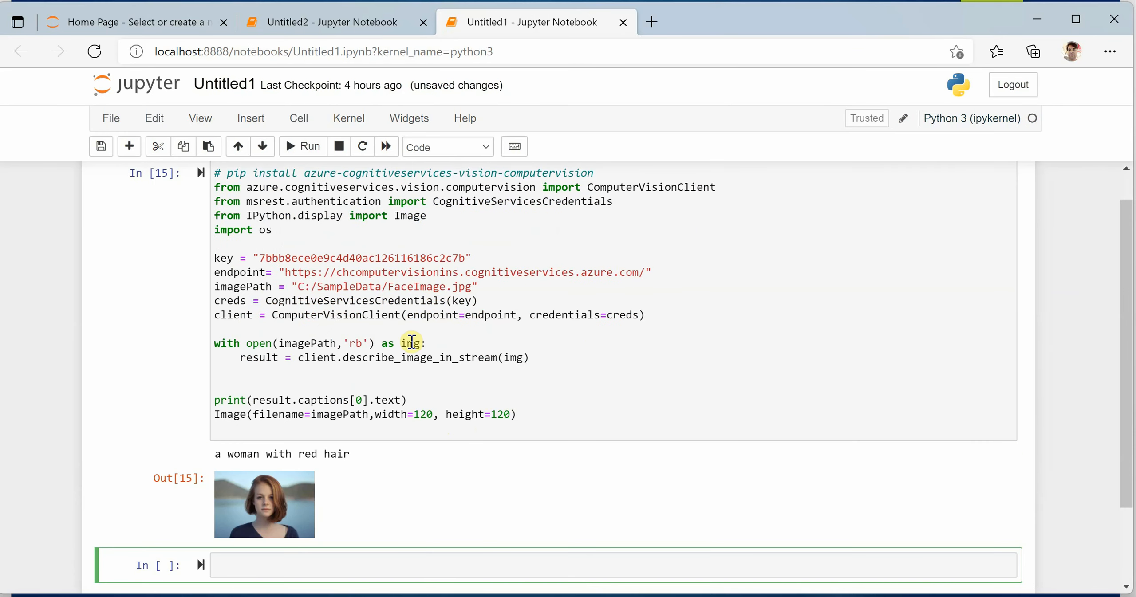
{"action": "scroll", "scroll_direction": "down", "scroll_amount": 3}
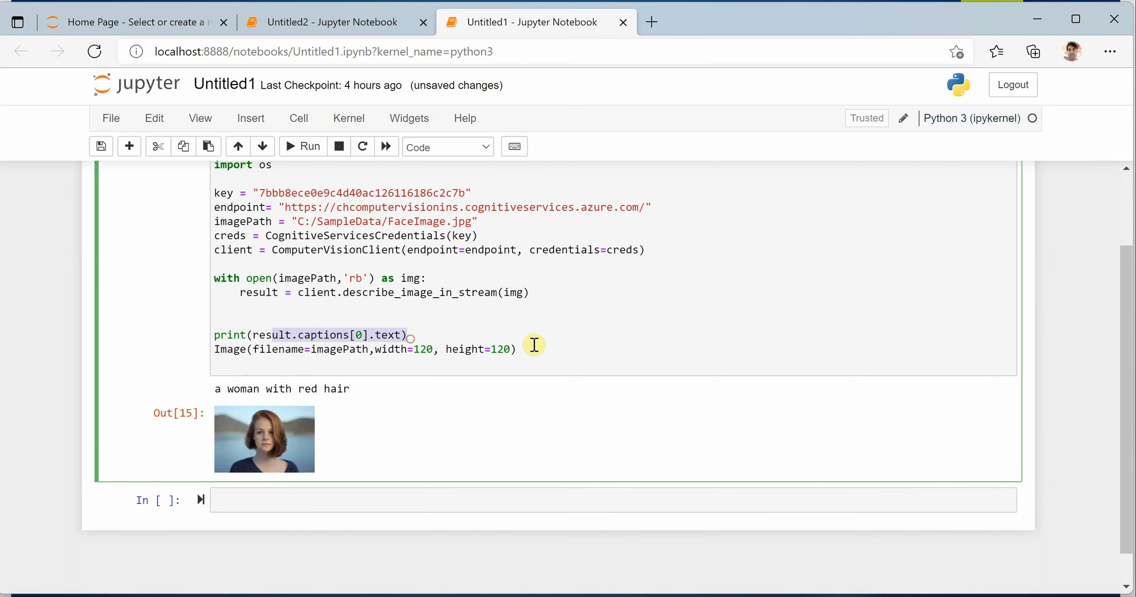
{"action": "mouse_move", "coordinate": [403, 417]}
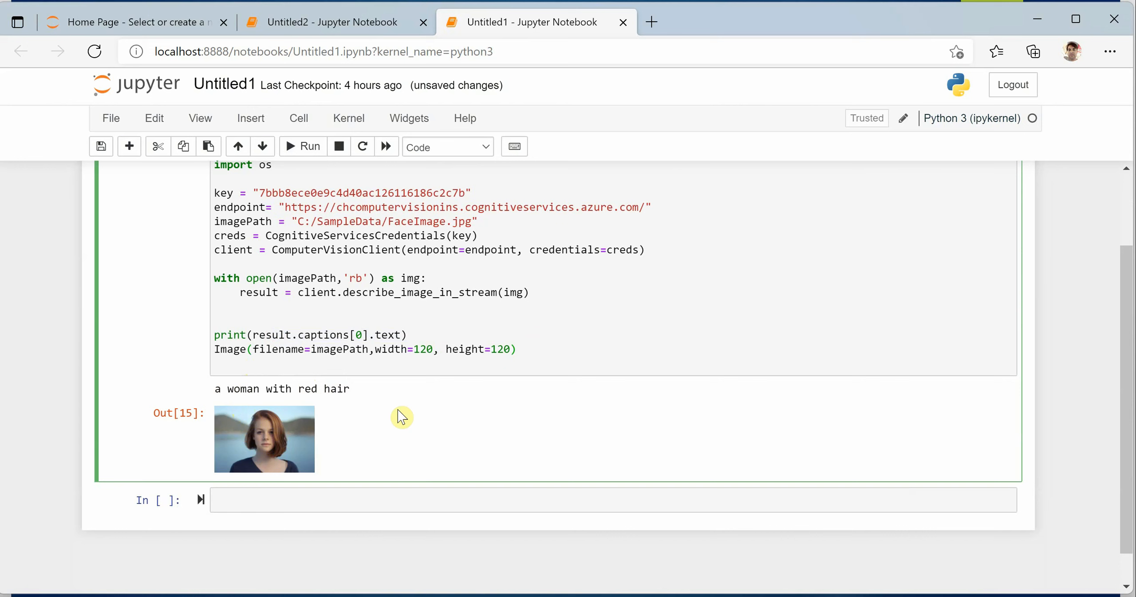
{"action": "mouse_move", "coordinate": [469, 419]}
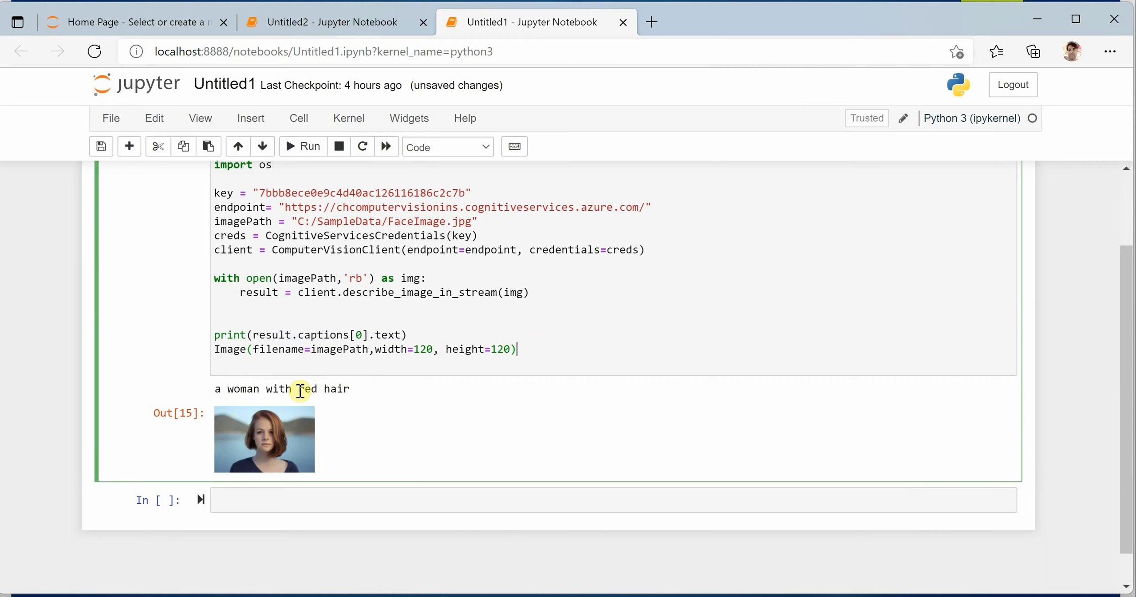
{"action": "mouse_move", "coordinate": [569, 421]}
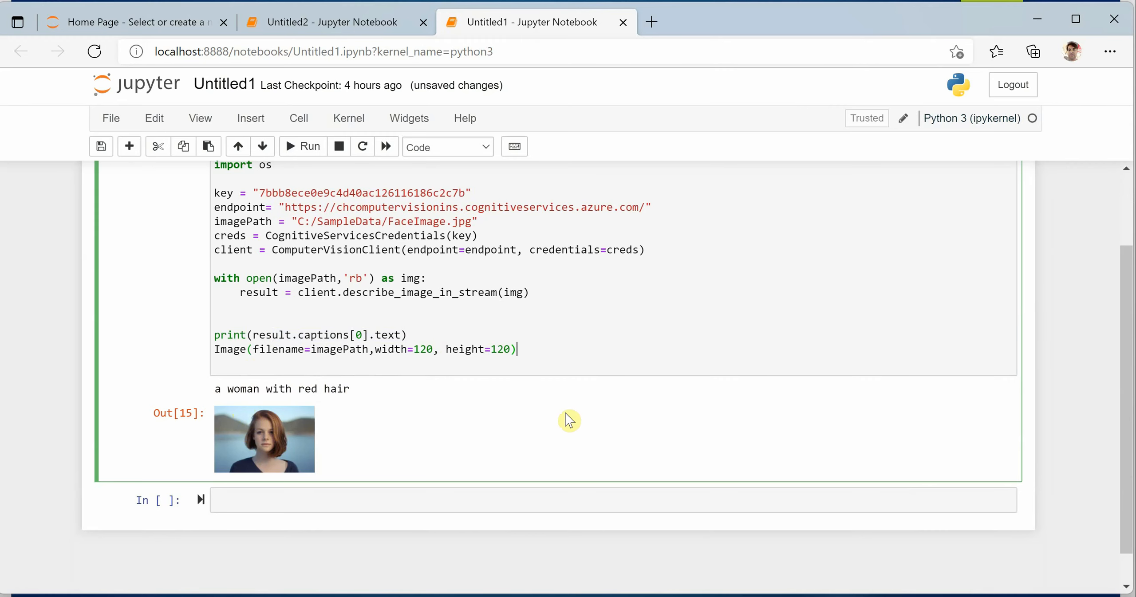
{"action": "scroll", "scroll_direction": "up", "scroll_amount": 3}
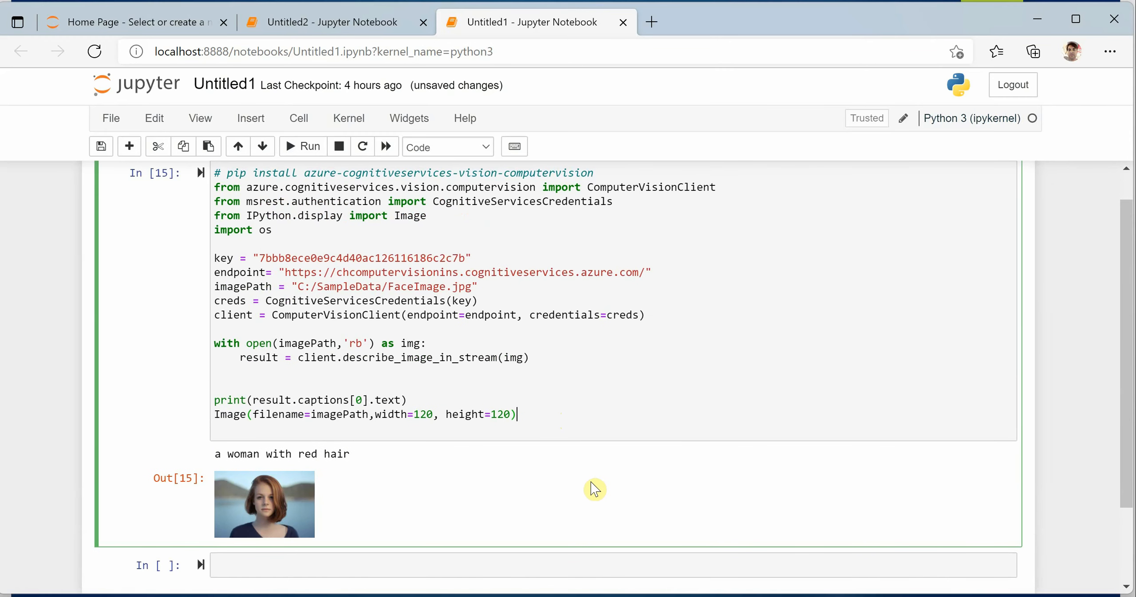